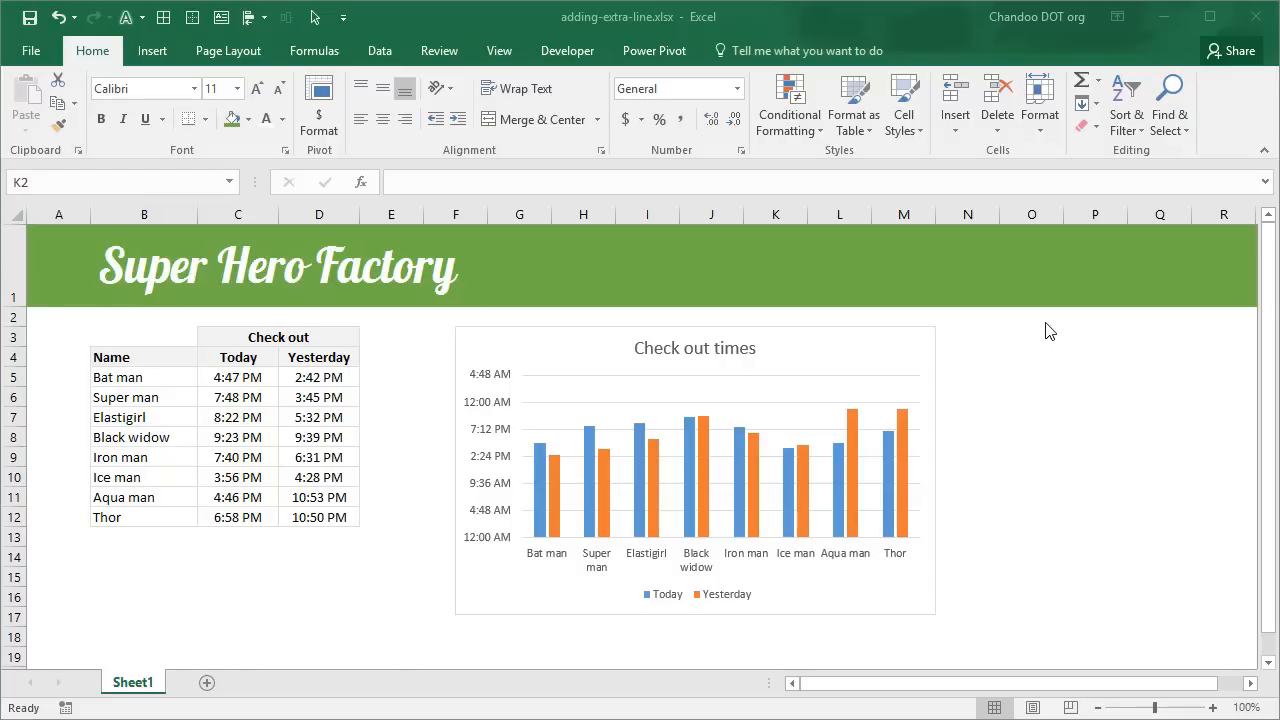
{"action": "mouse_move", "coordinate": [1160, 42]}
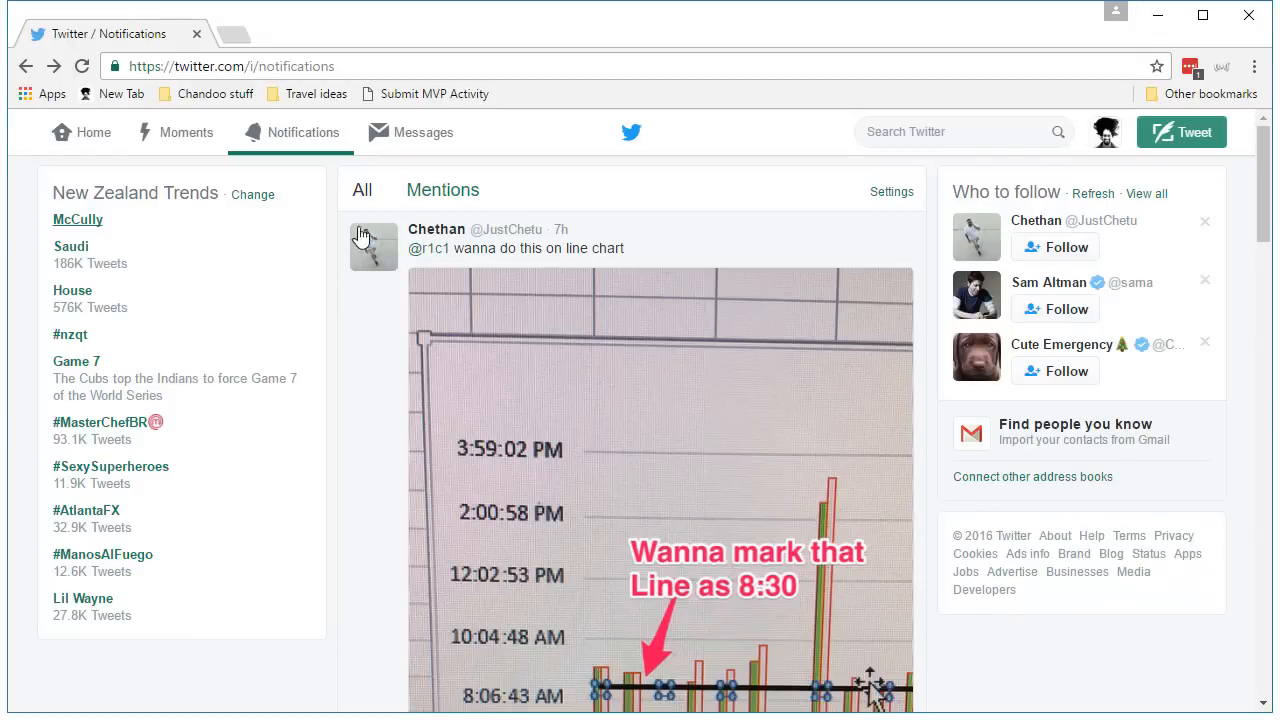
{"action": "mouse_move", "coordinate": [676, 343]}
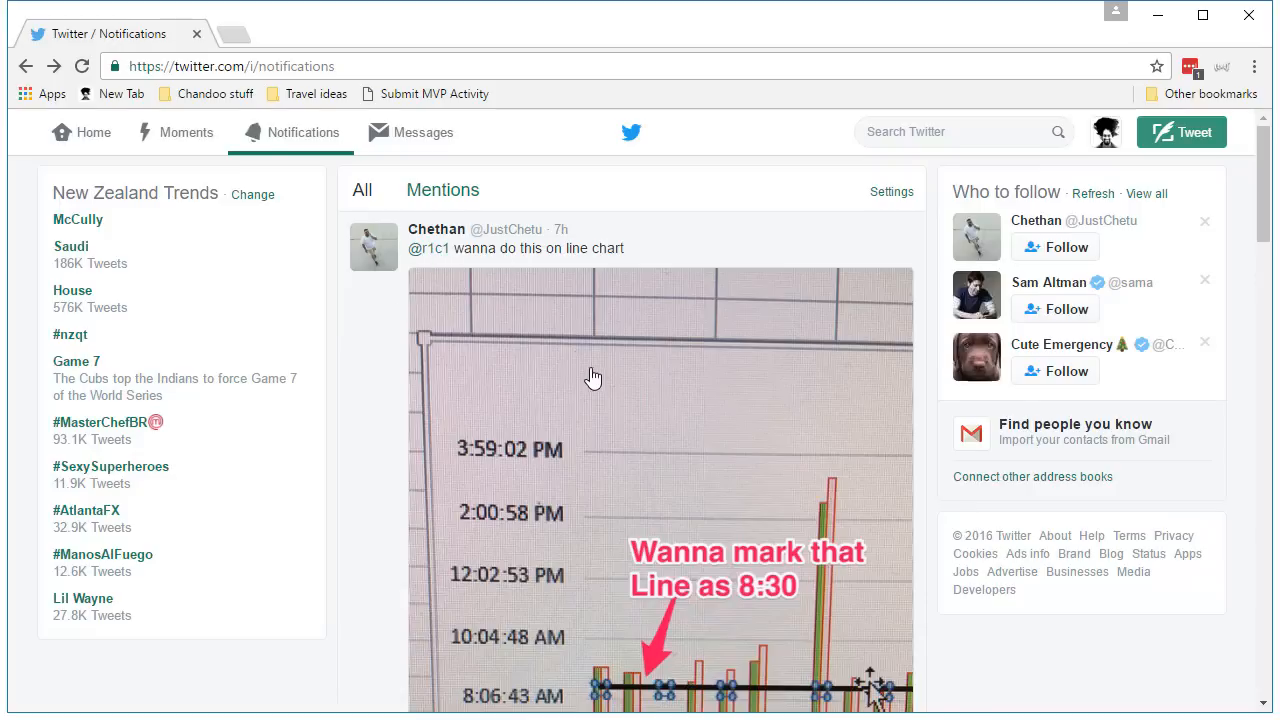
{"action": "mouse_move", "coordinate": [853, 468]}
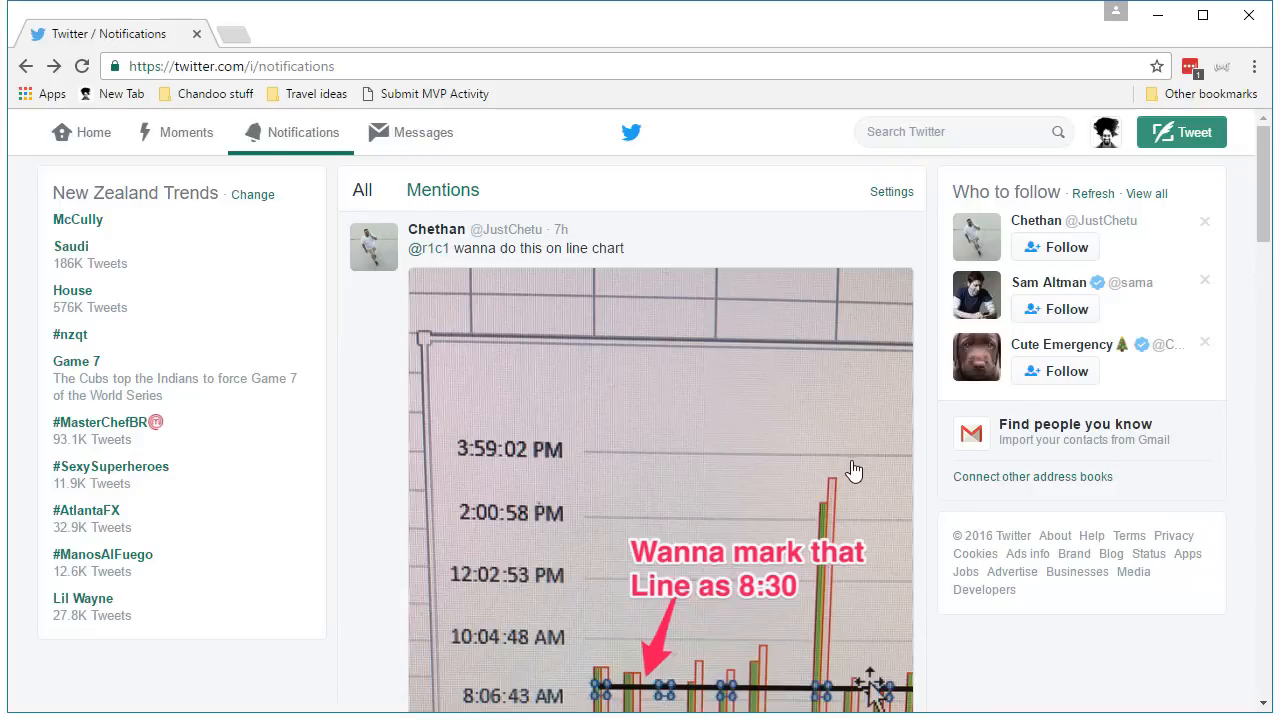
Step: Review the hero names and their Today checkout times in the table
{"action": "scroll", "scroll_direction": "down", "scroll_amount": 3}
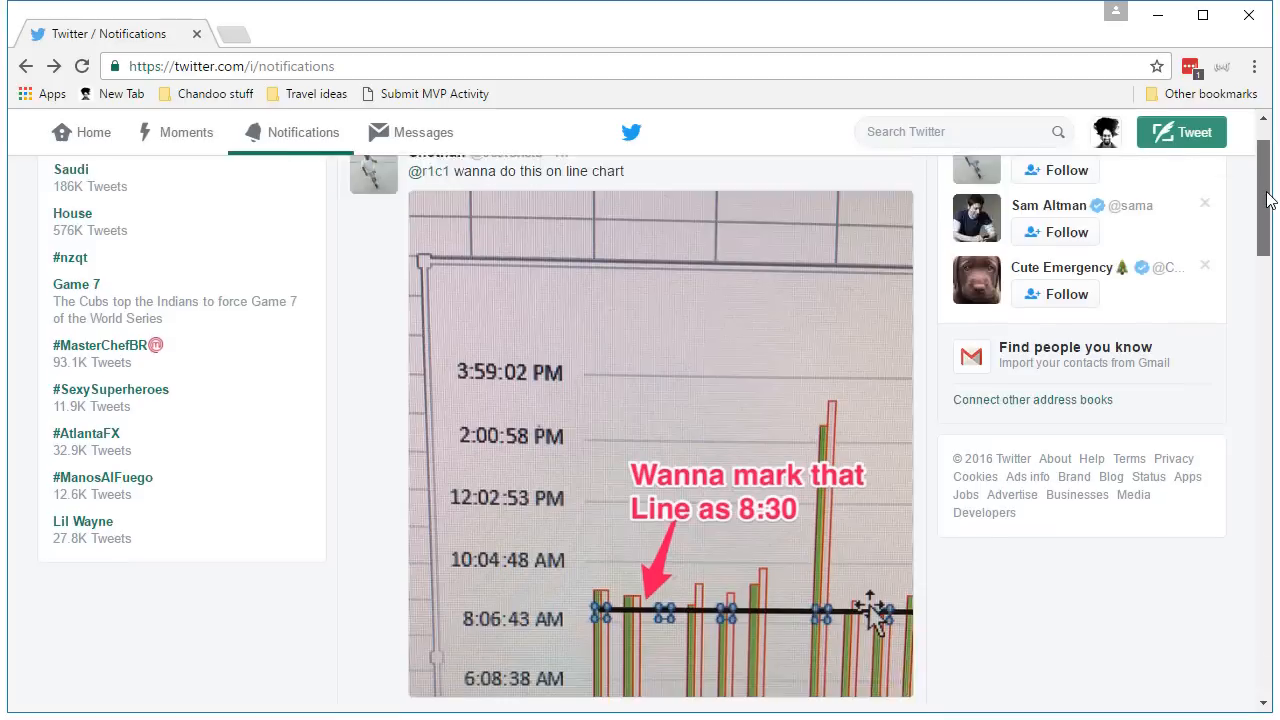
{"action": "scroll", "scroll_direction": "down", "scroll_amount": 3}
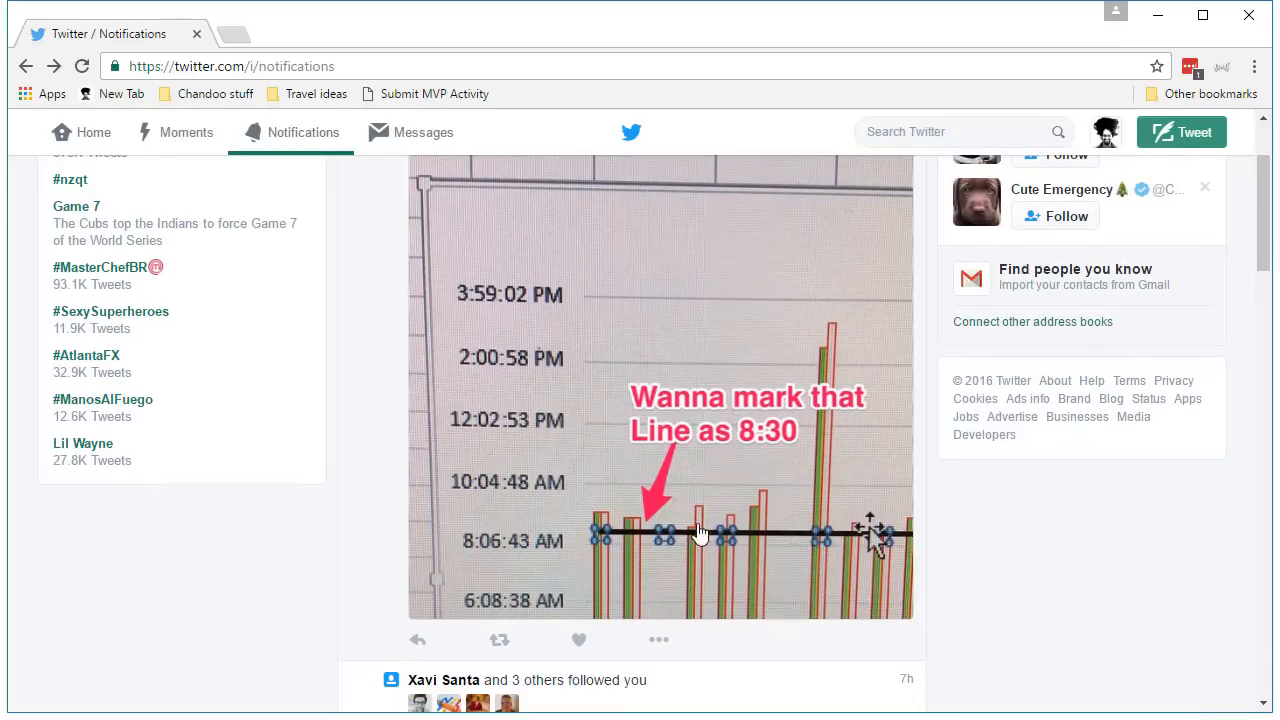
{"action": "mouse_move", "coordinate": [621, 465]}
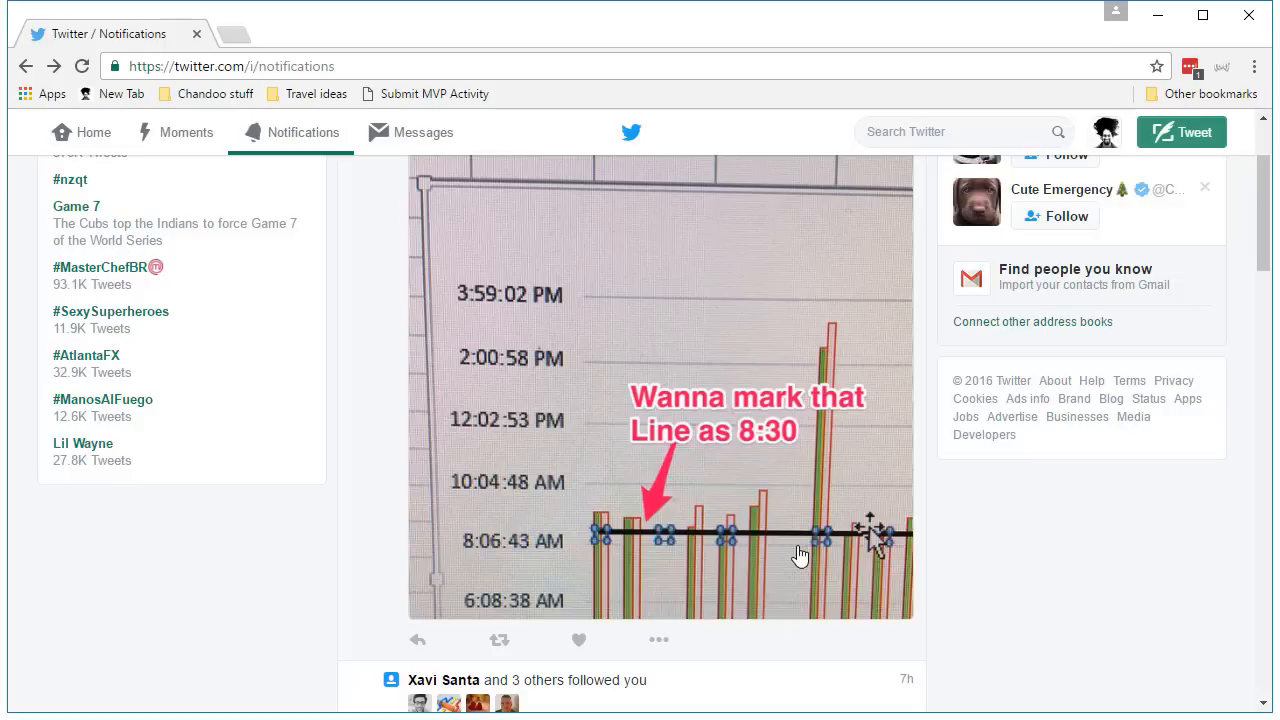
{"action": "mouse_move", "coordinate": [1184, 265]}
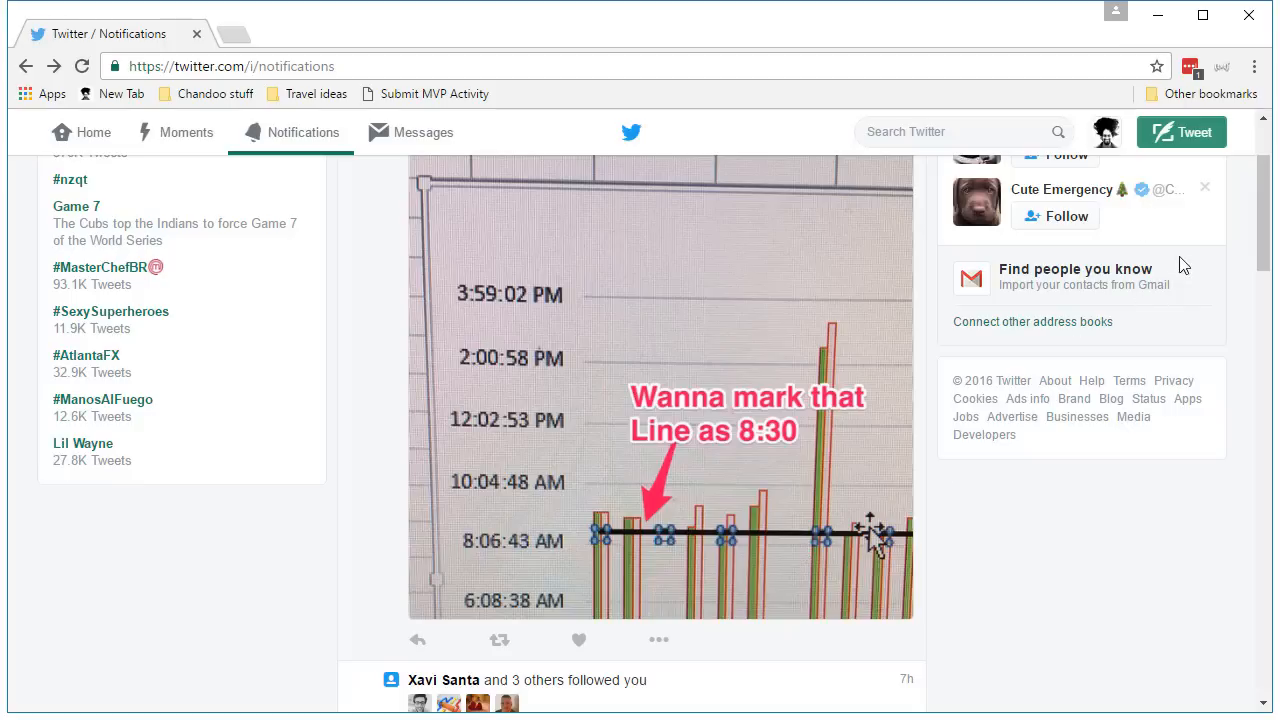
{"action": "mouse_move", "coordinate": [1159, 22]}
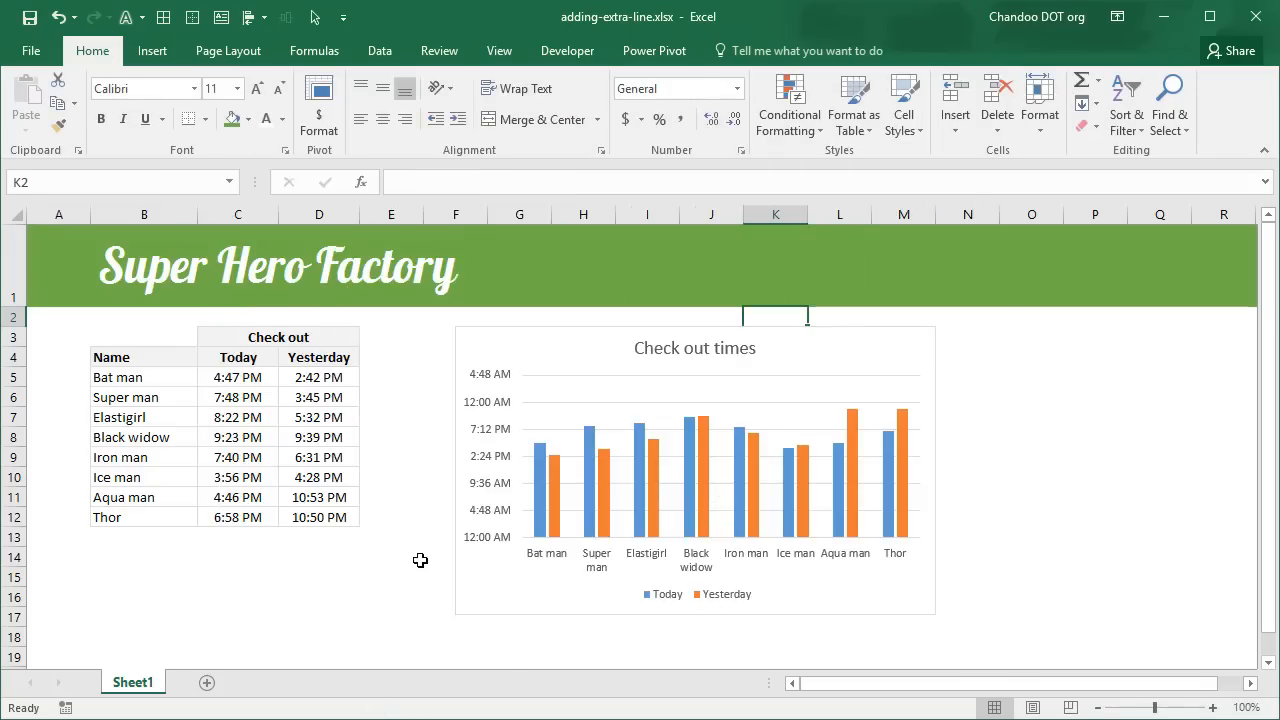
{"action": "mouse_move", "coordinate": [388, 485]}
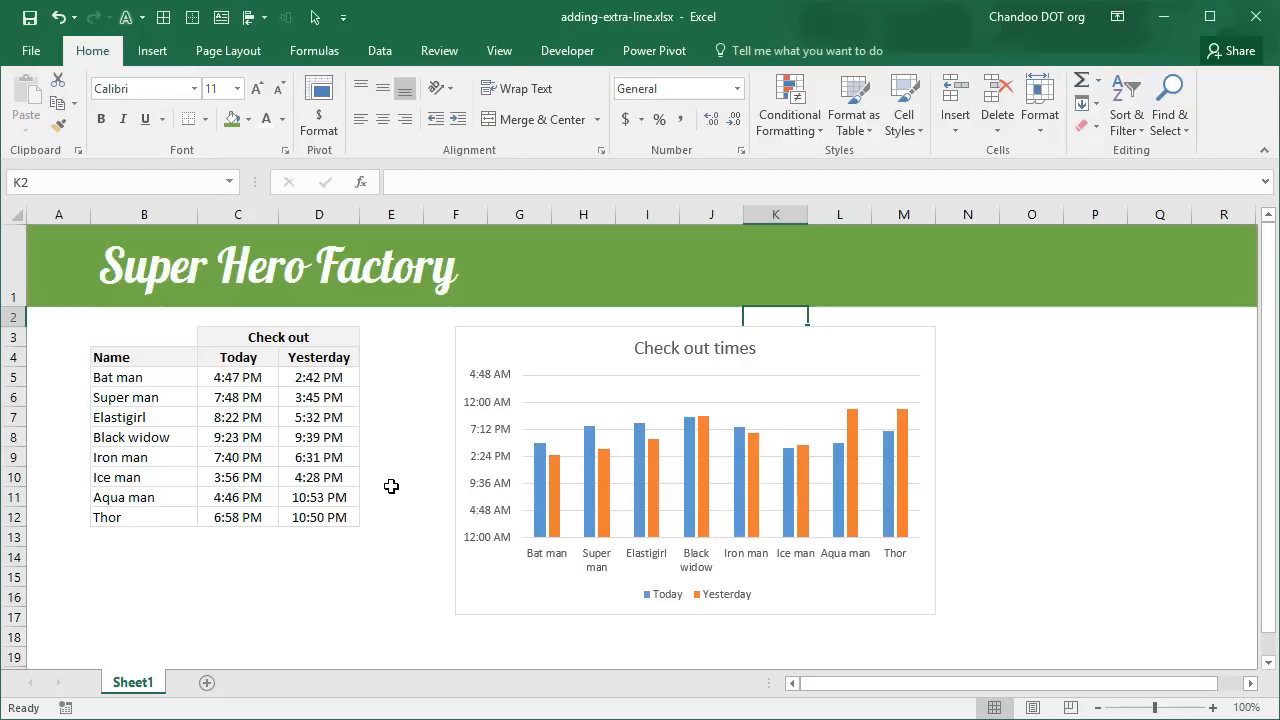
{"action": "mouse_move", "coordinate": [310, 465]}
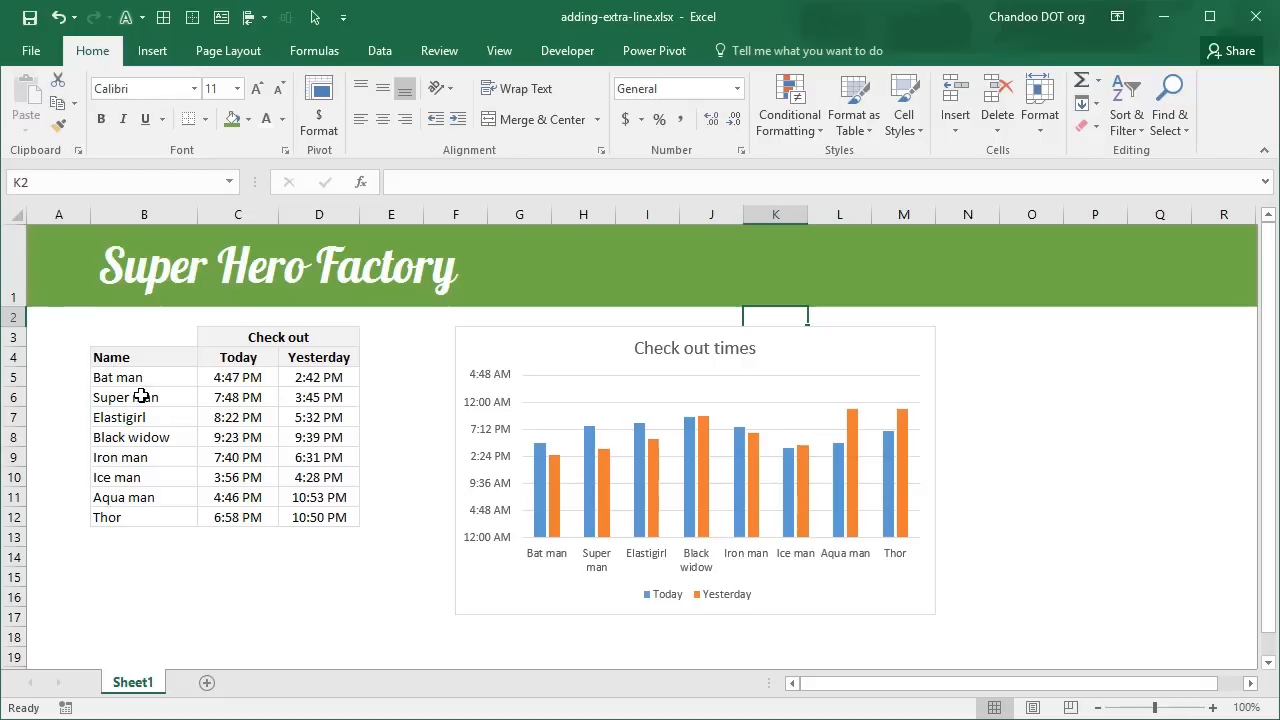
{"action": "left_click_drag", "start_coordinate": [144, 377], "coordinate": [144, 517]}
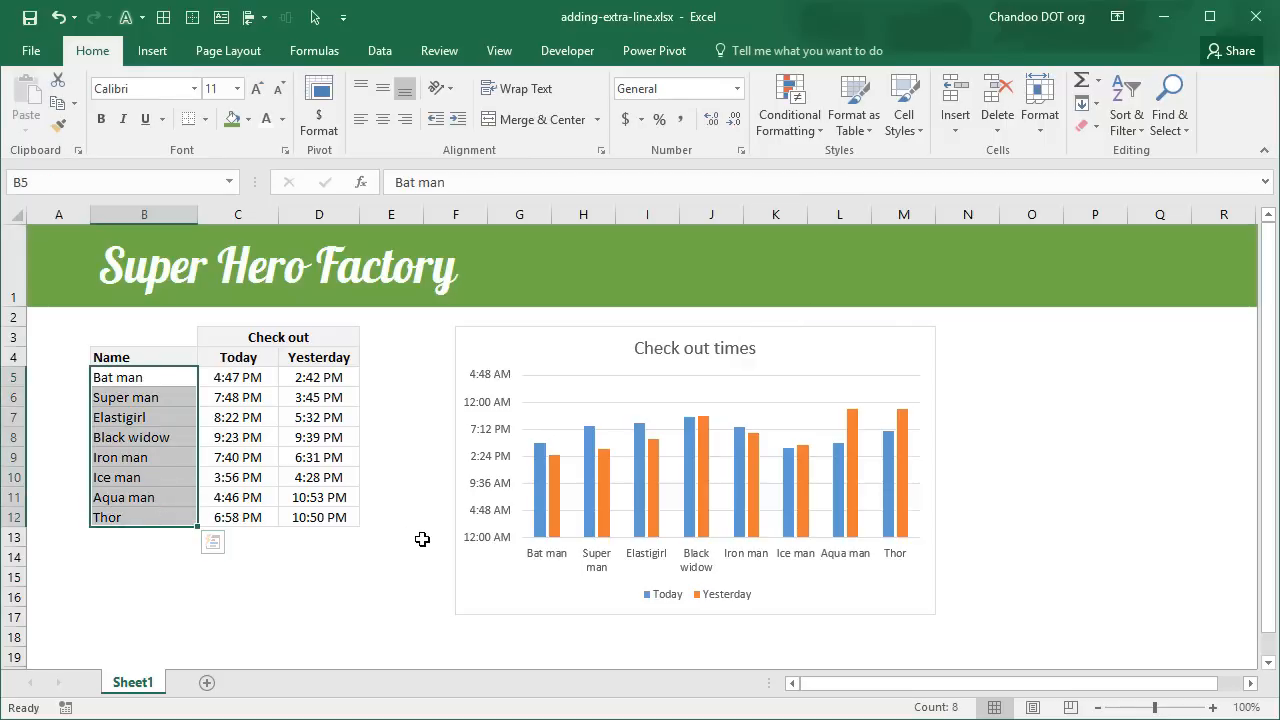
{"action": "left_click", "coordinate": [237, 377]}
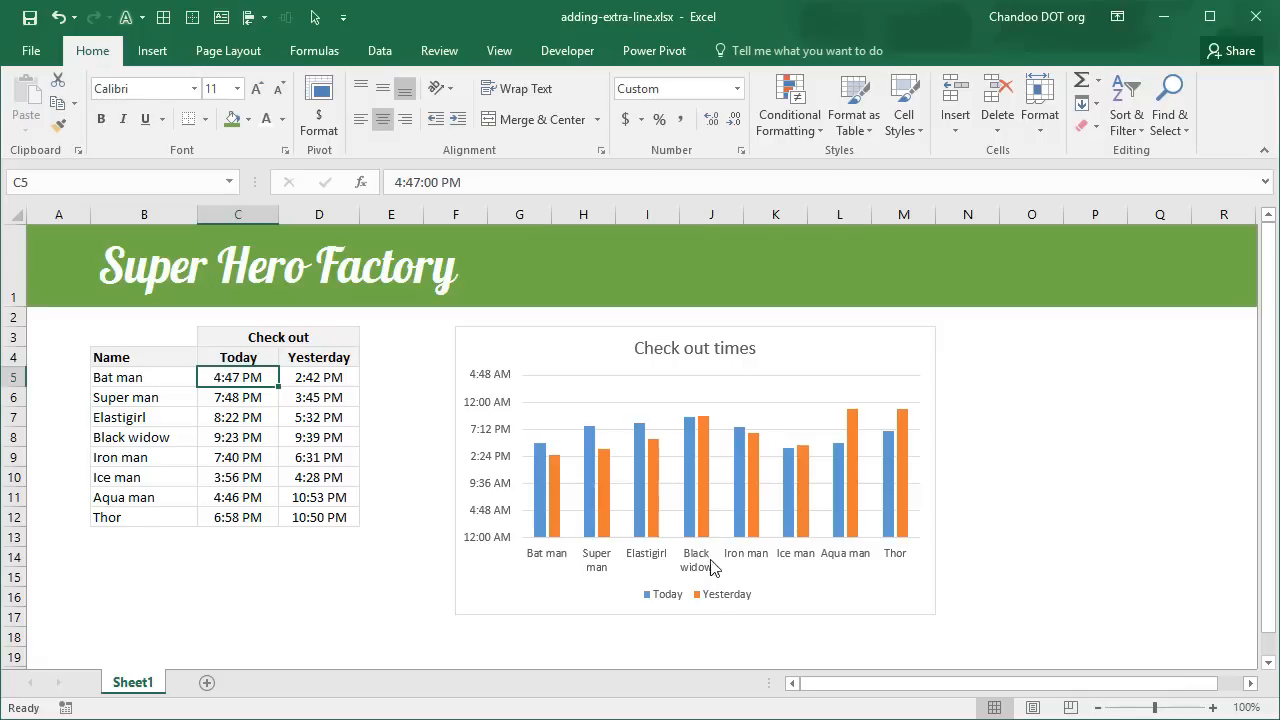
{"action": "mouse_move", "coordinate": [595, 558]}
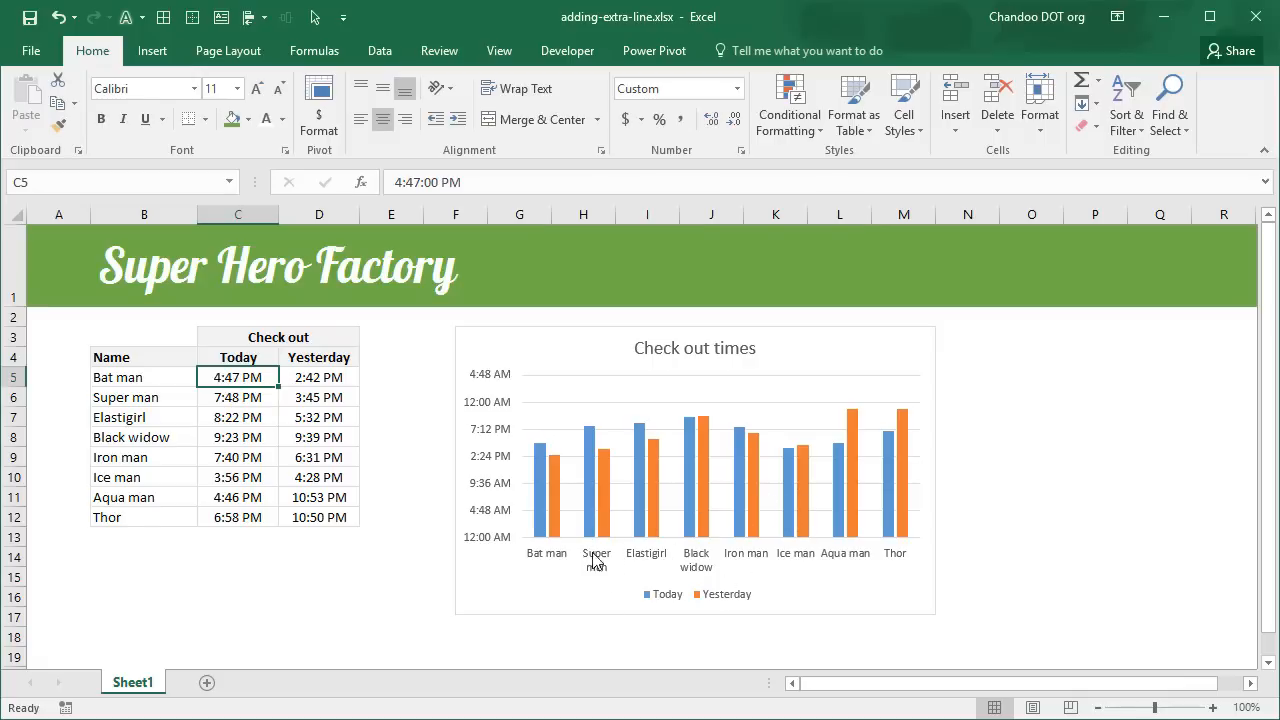
{"action": "mouse_move", "coordinate": [729, 573]}
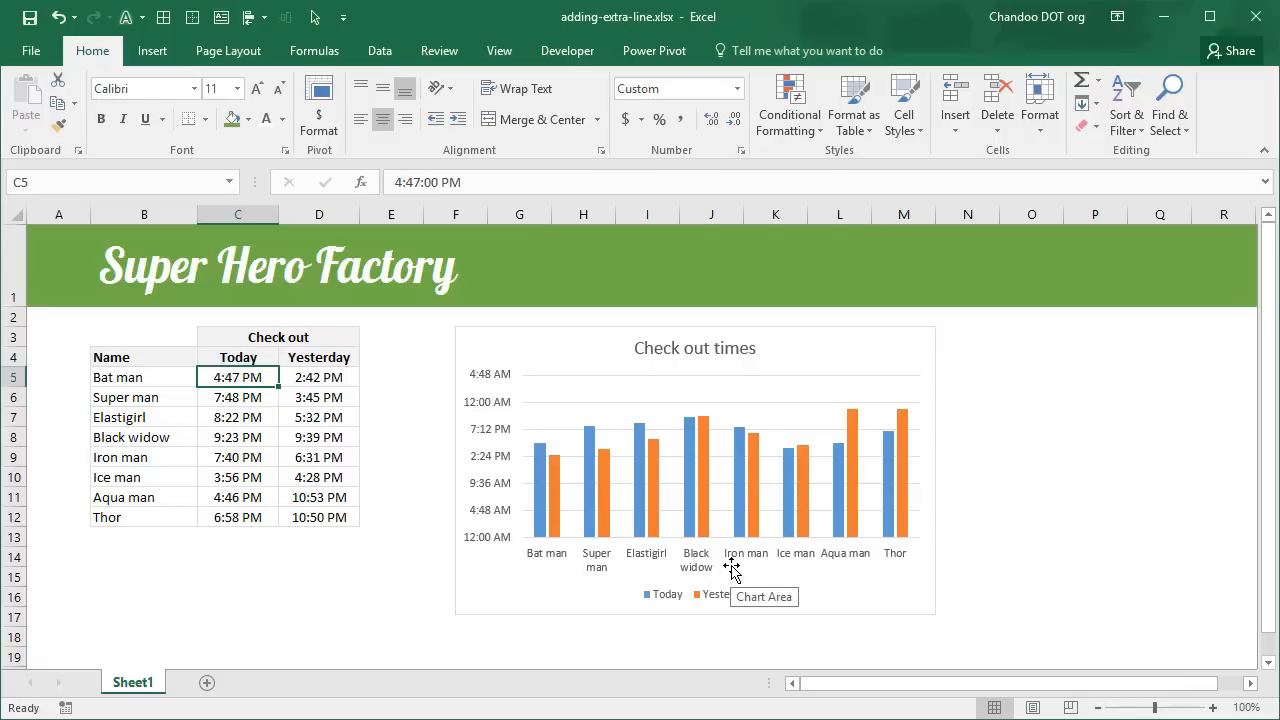
{"action": "mouse_move", "coordinate": [526, 422]}
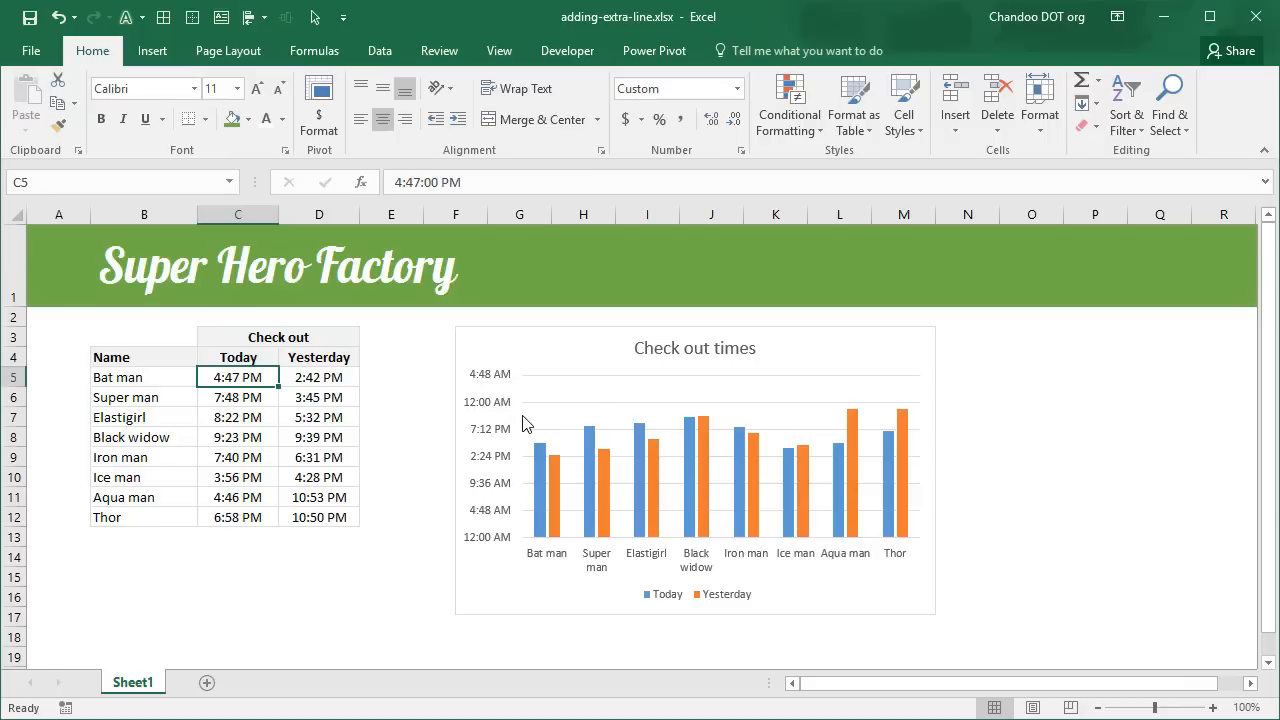
{"action": "mouse_move", "coordinate": [548, 415]}
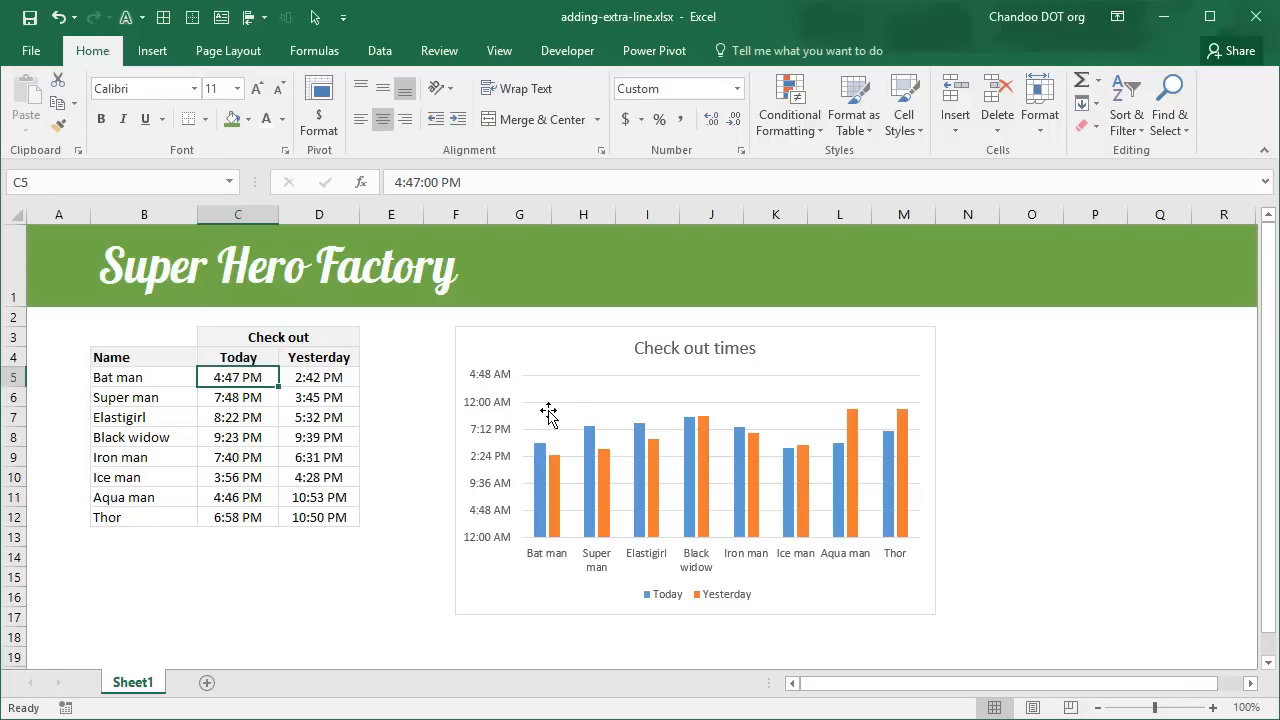
{"action": "mouse_move", "coordinate": [525, 423]}
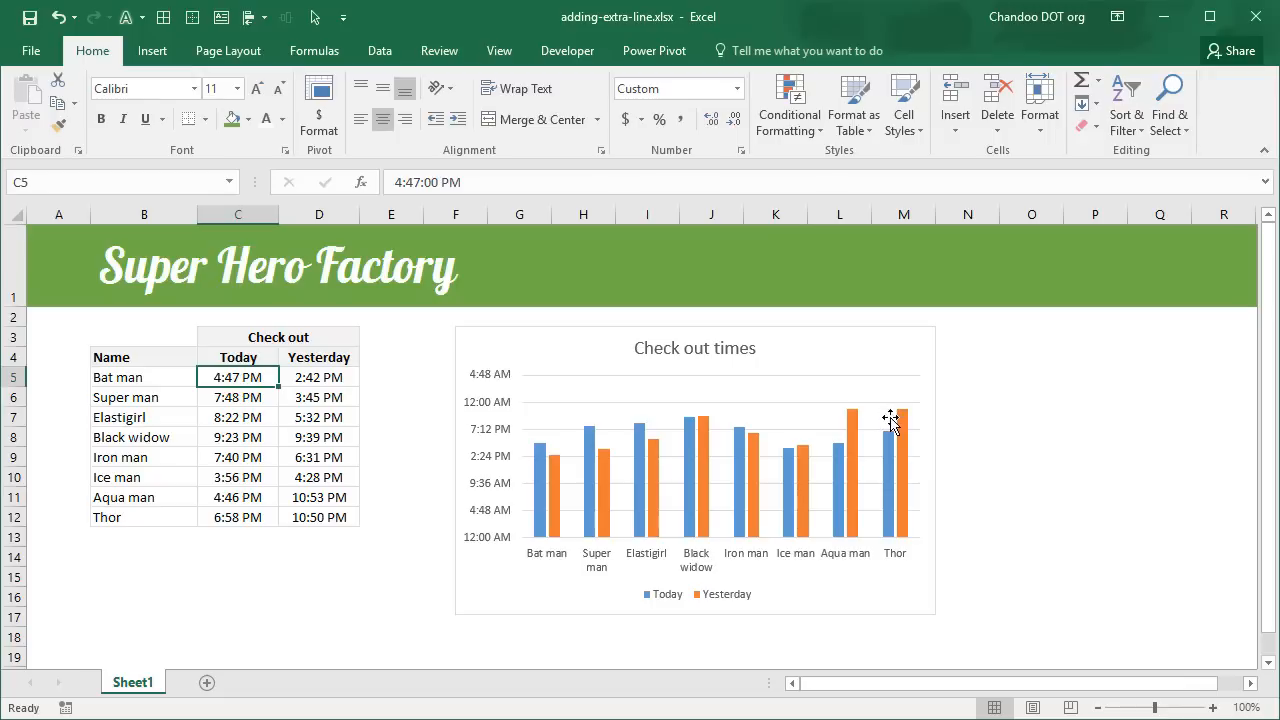
{"action": "mouse_move", "coordinate": [965, 452]}
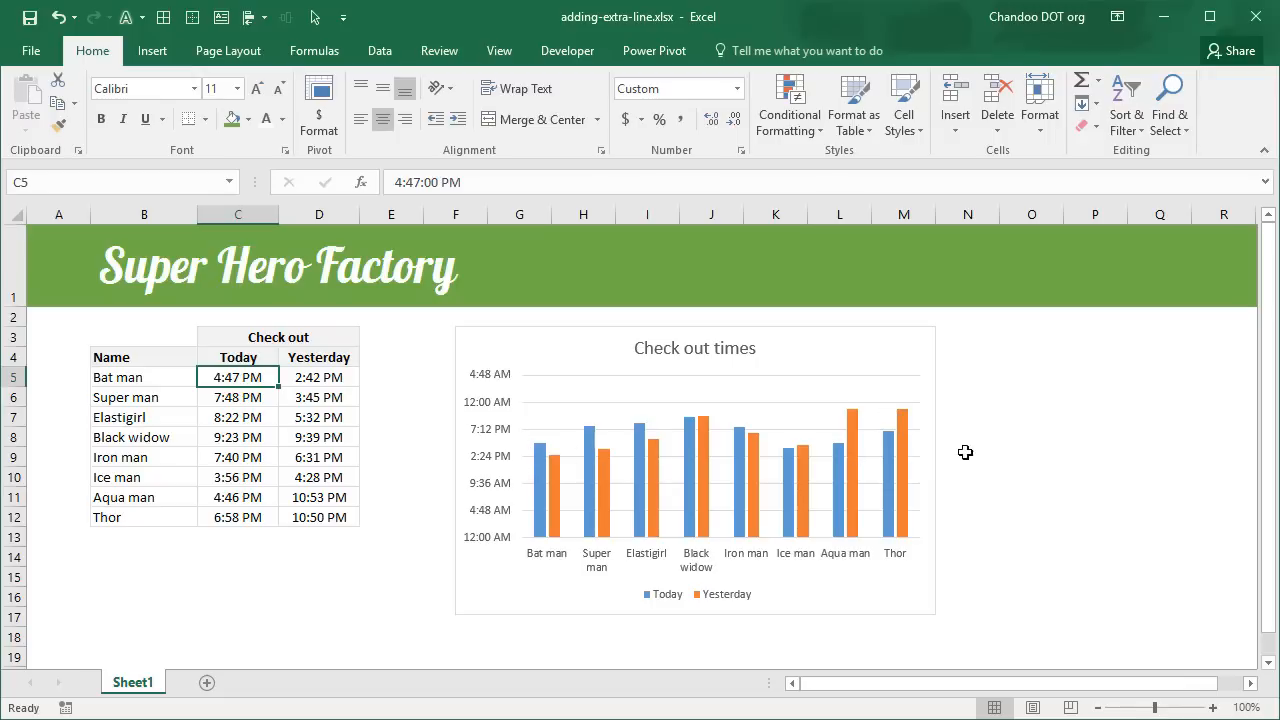
{"action": "mouse_move", "coordinate": [375, 616]}
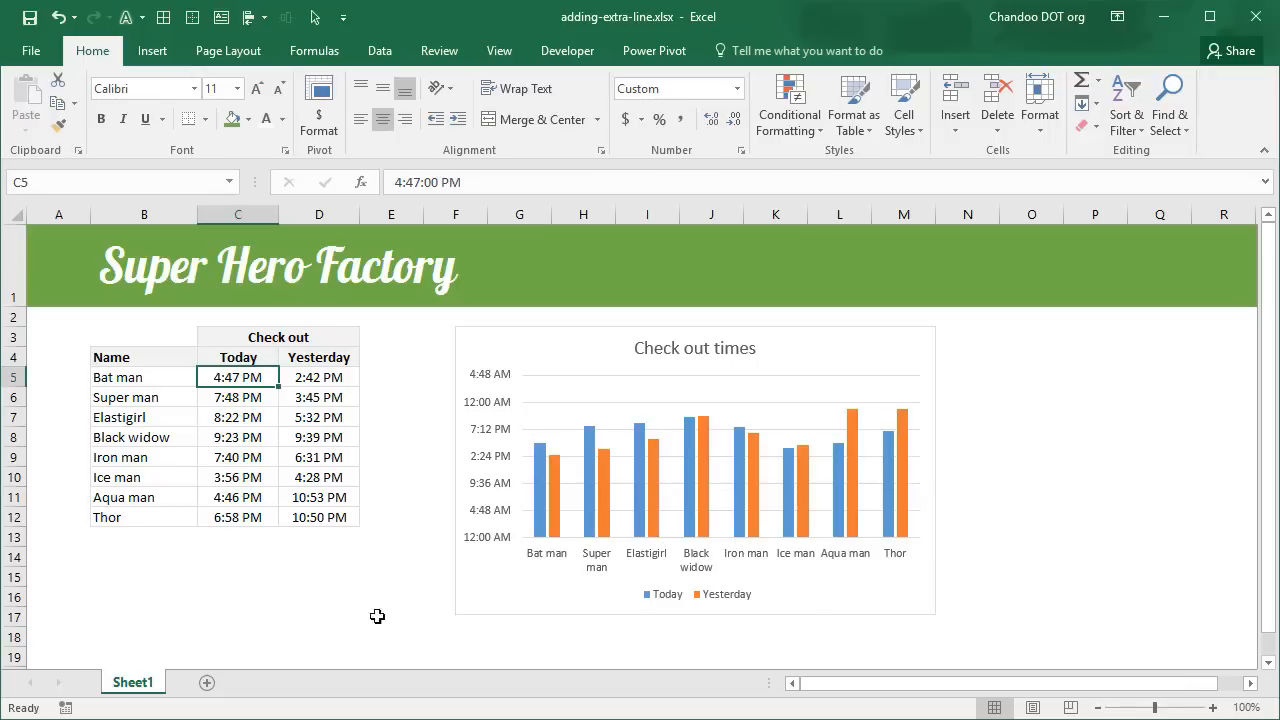
{"action": "mouse_move", "coordinate": [939, 449]}
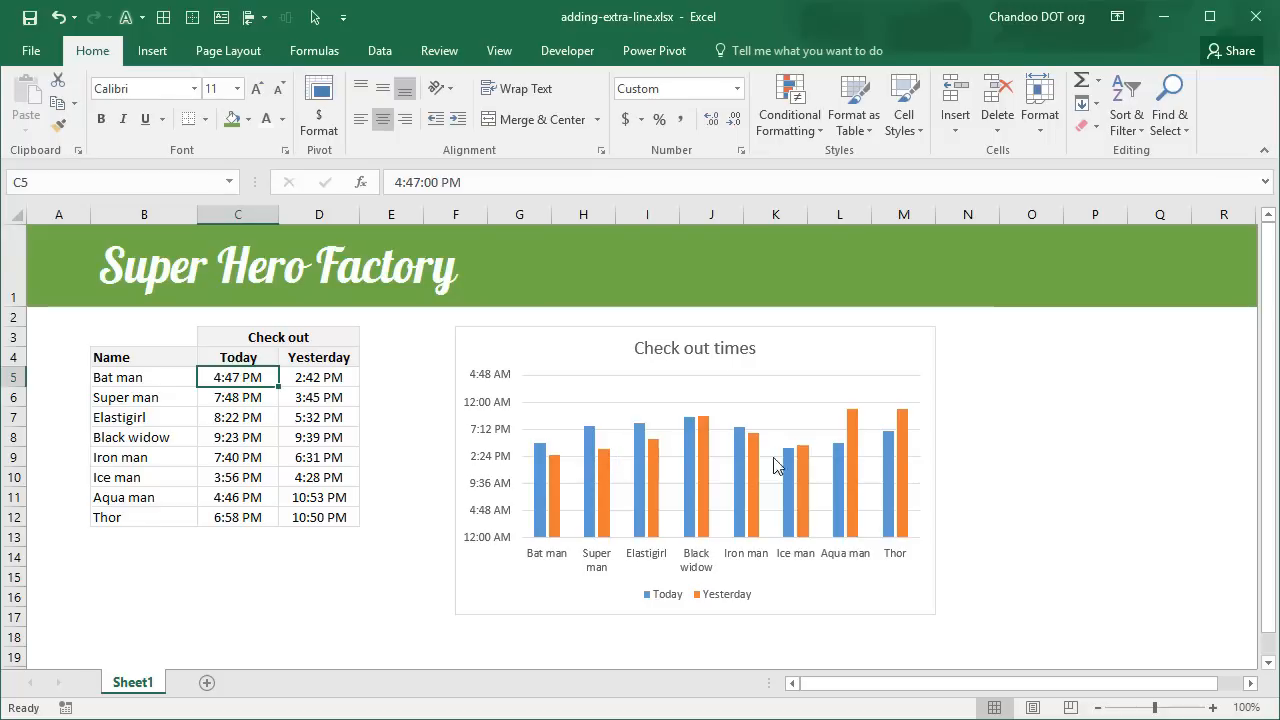
{"action": "mouse_move", "coordinate": [896, 457]}
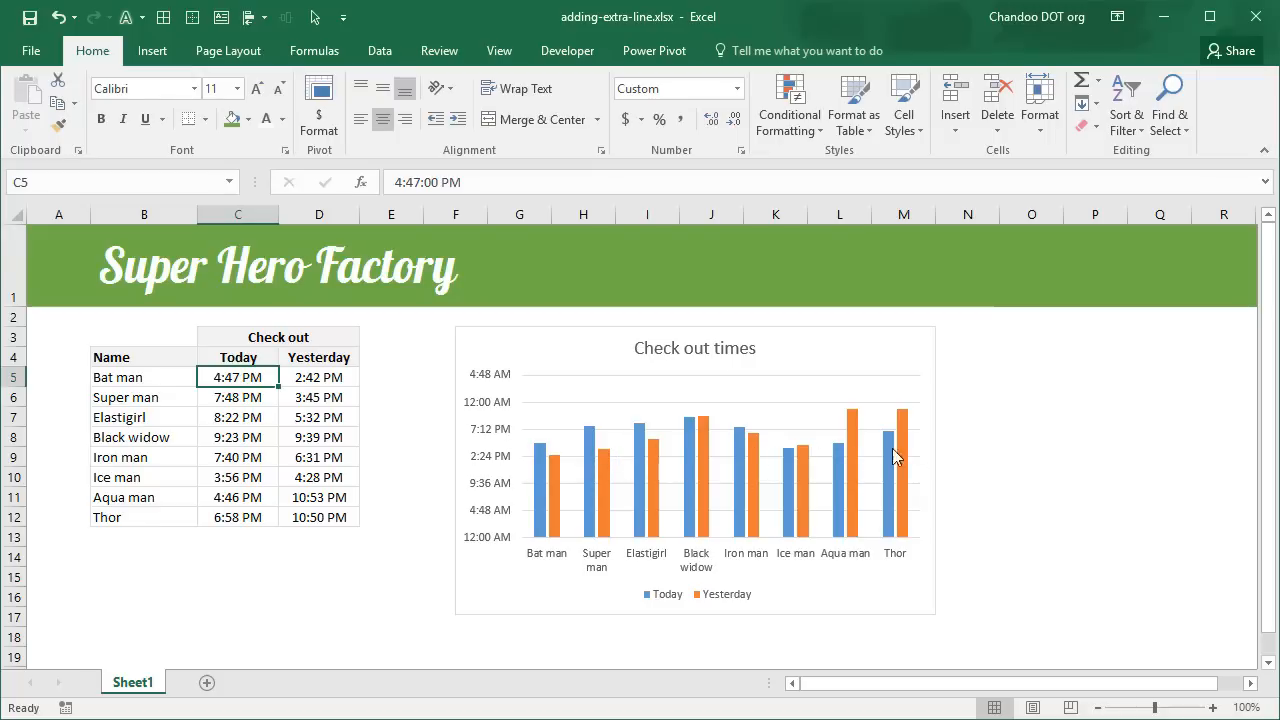
{"action": "mouse_move", "coordinate": [740, 382]}
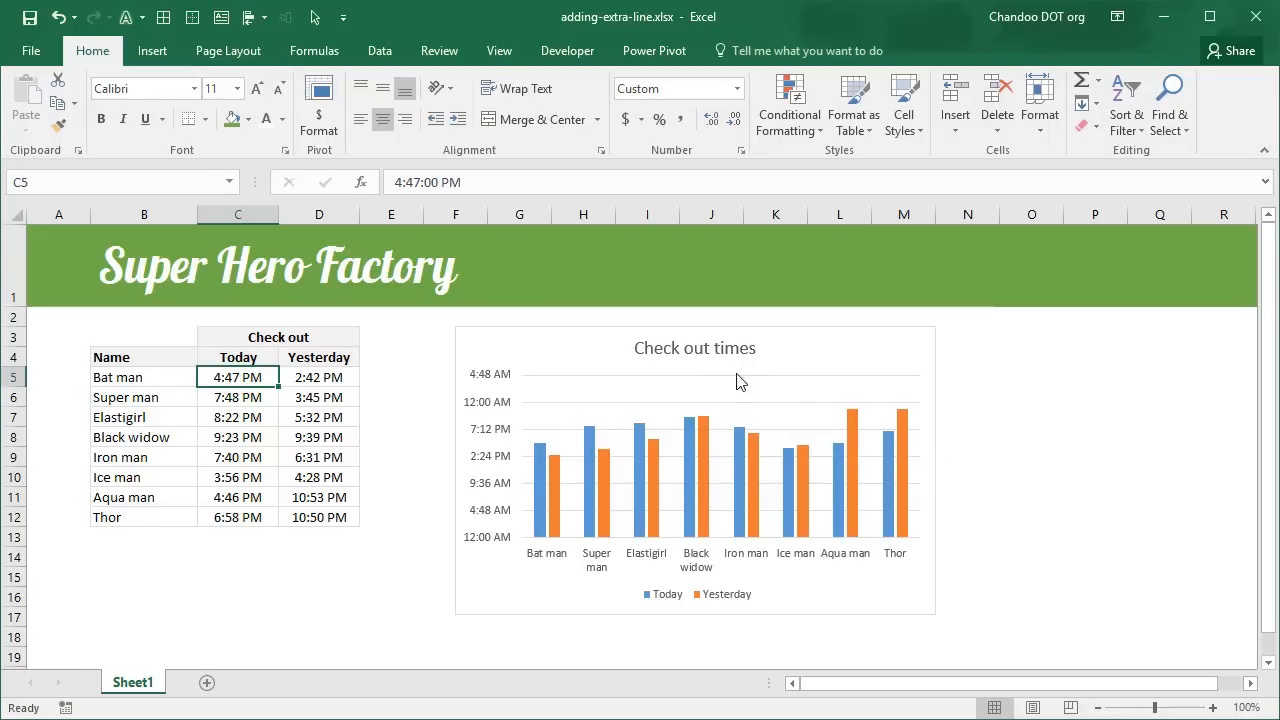
{"action": "mouse_move", "coordinate": [765, 412]}
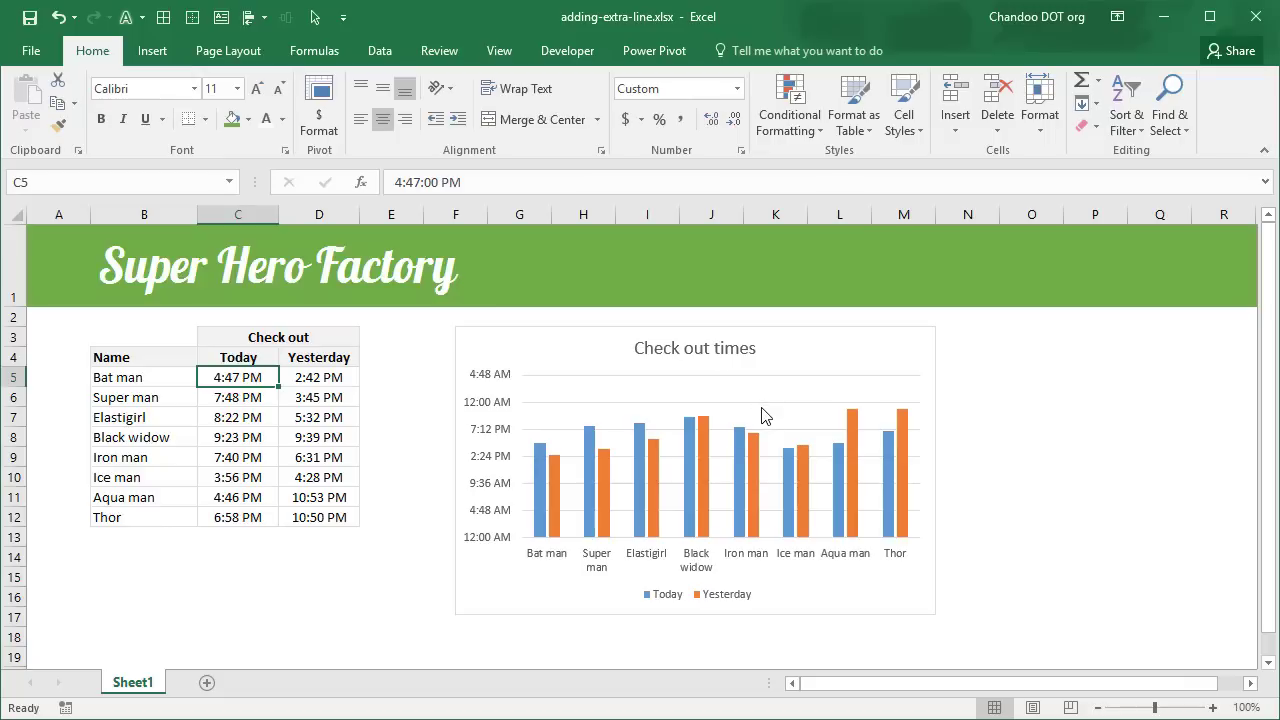
{"action": "mouse_move", "coordinate": [709, 601]}
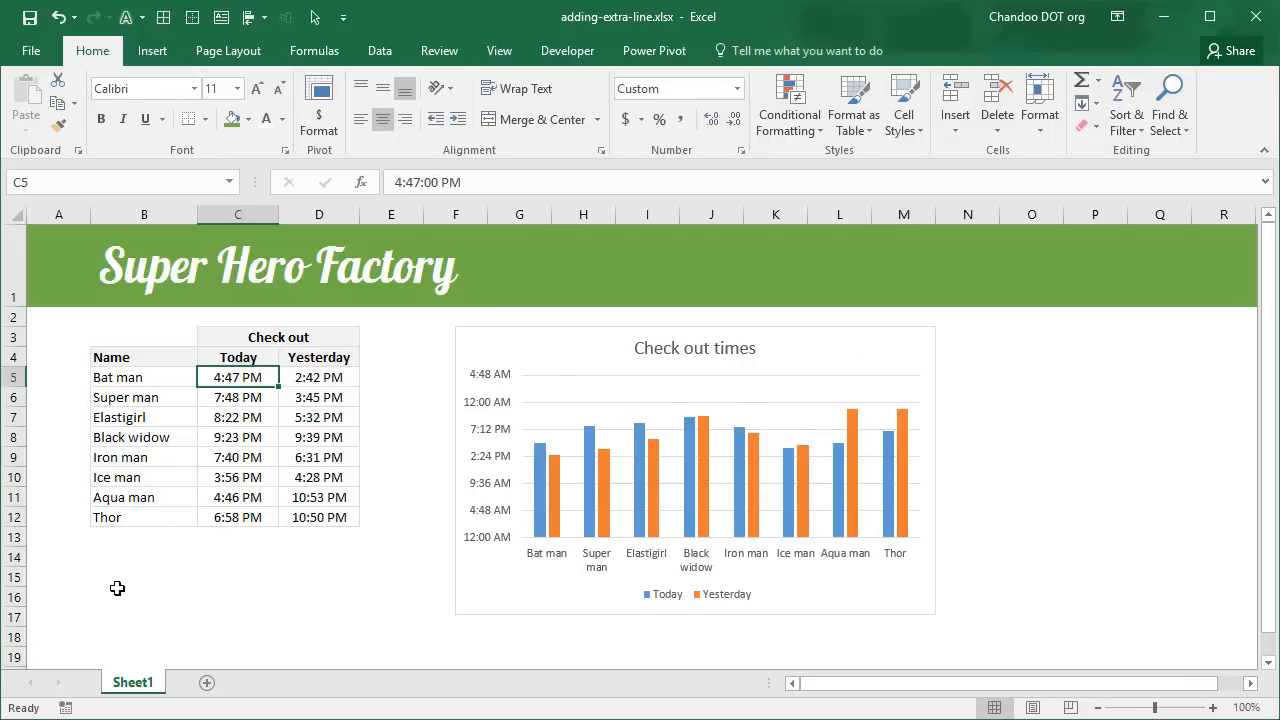
{"action": "mouse_move", "coordinate": [112, 580]}
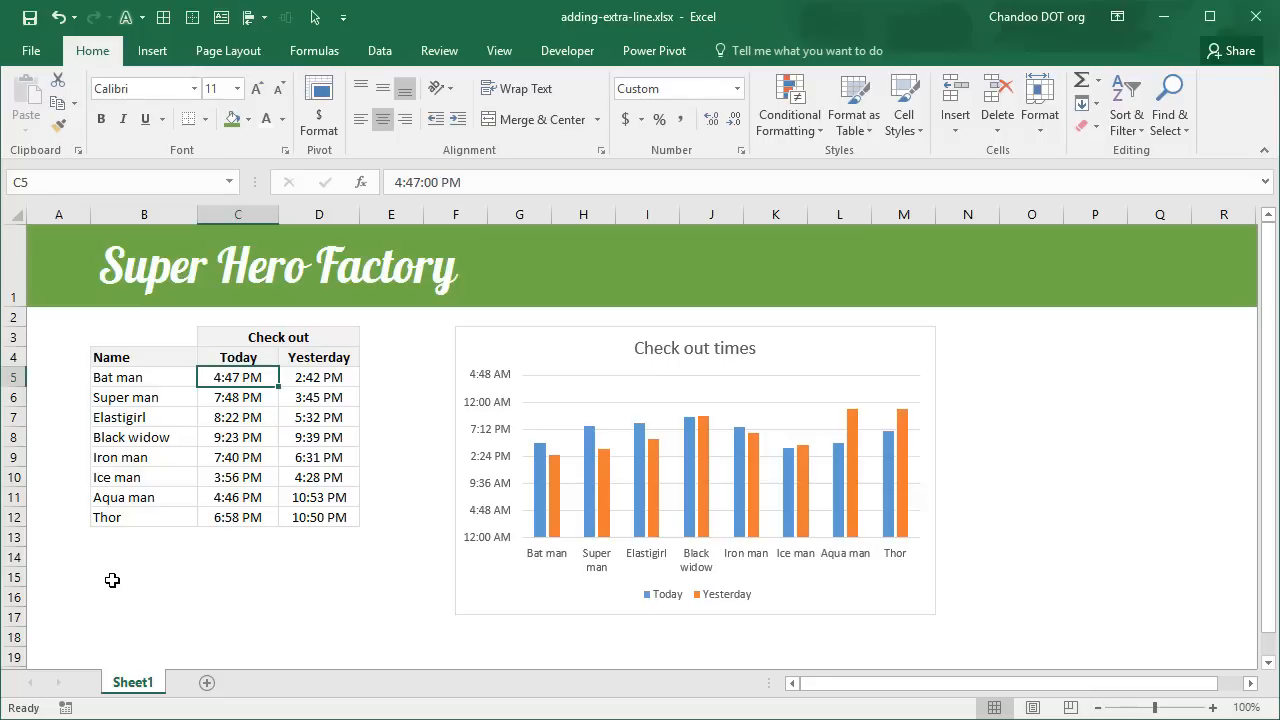
{"action": "mouse_move", "coordinate": [108, 586]}
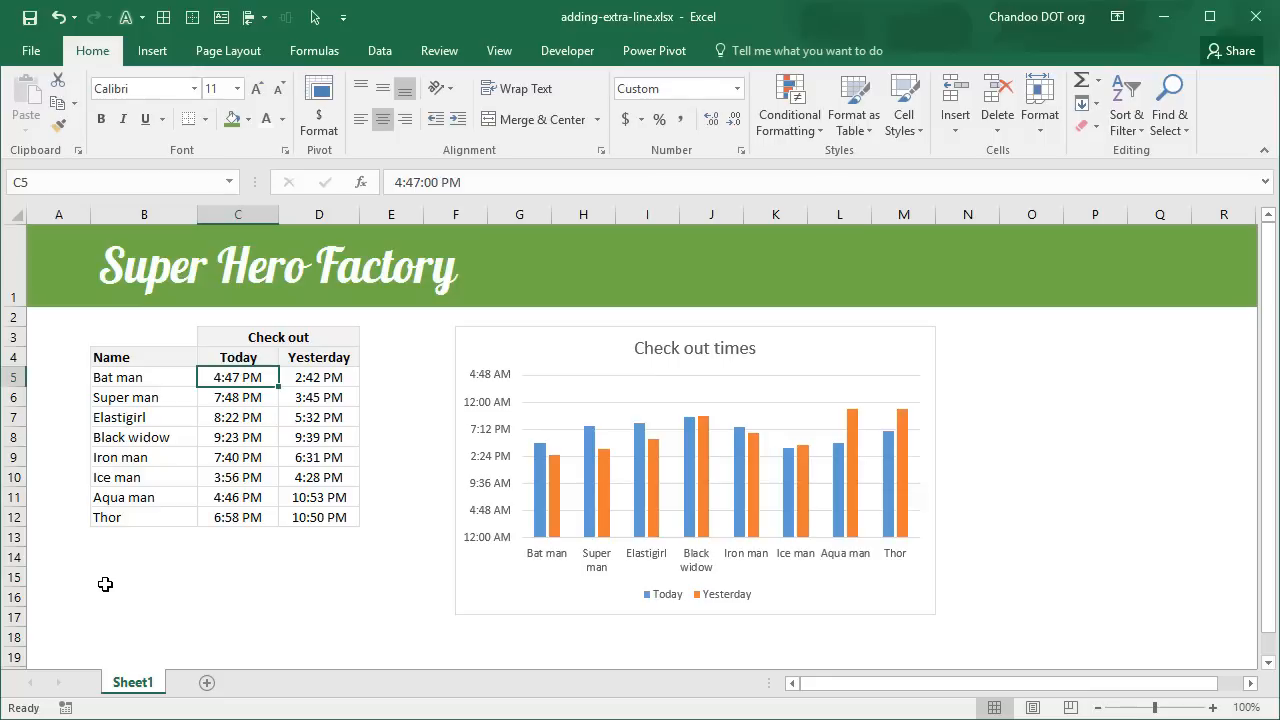
Step: Add a 'Line at' label below the table with 6:00 PM in C15
{"action": "left_click", "coordinate": [143, 576]}
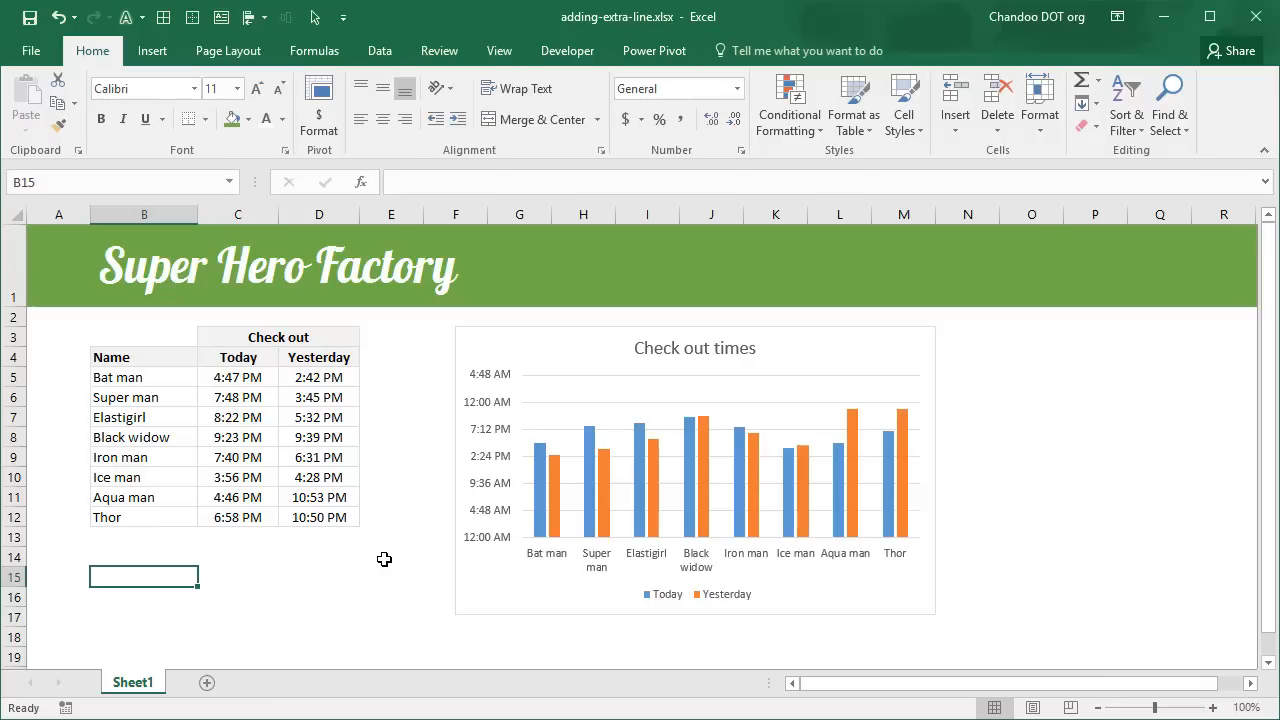
{"action": "type", "text": "Line at"}
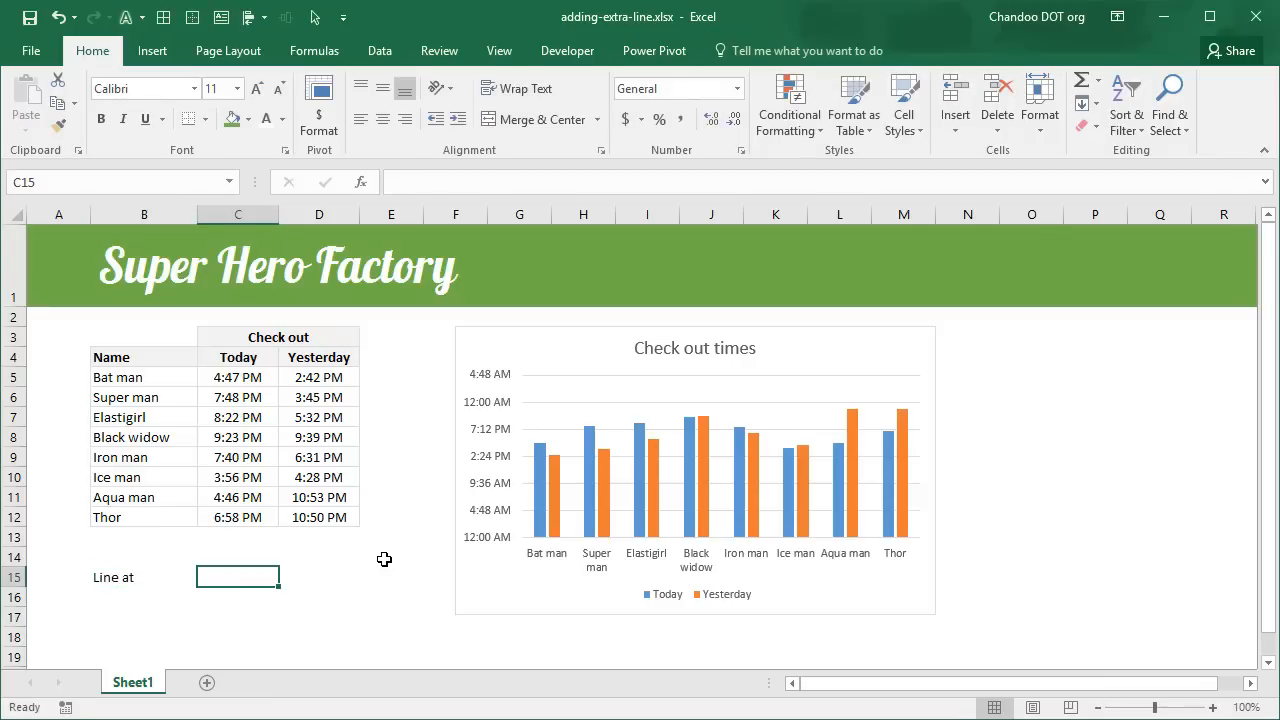
{"action": "mouse_move", "coordinate": [235, 377]}
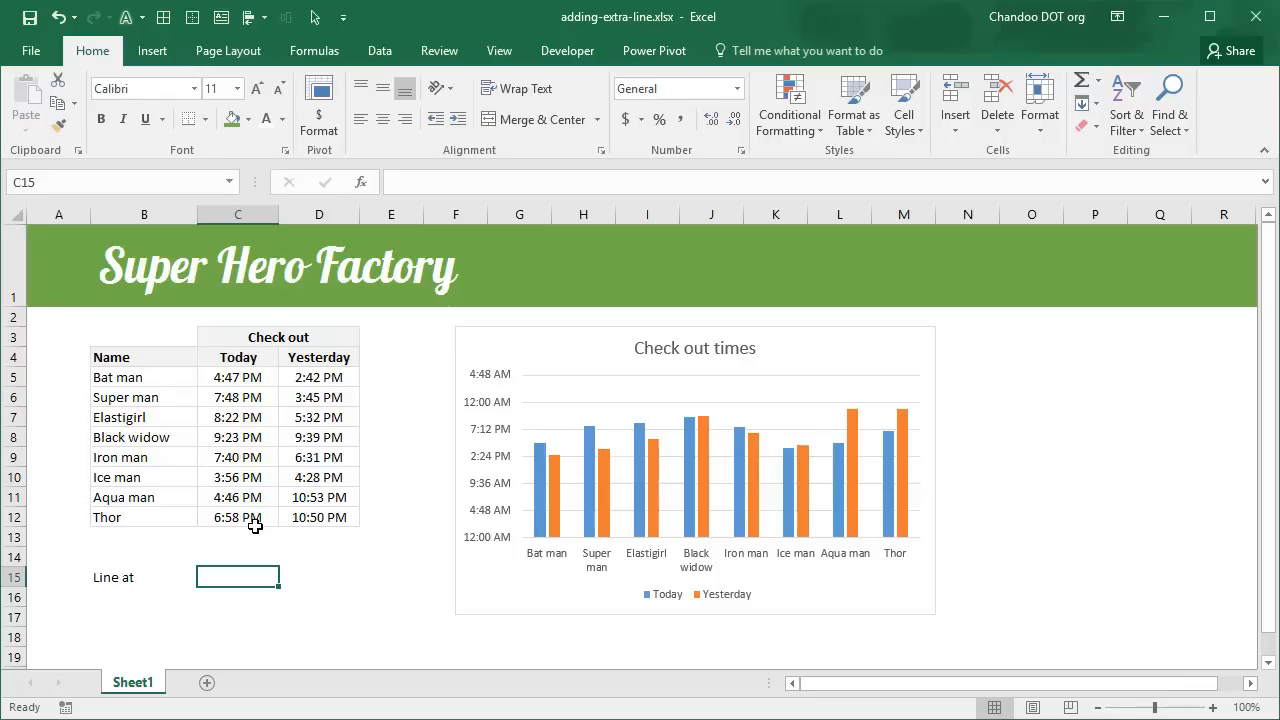
{"action": "mouse_move", "coordinate": [302, 545]}
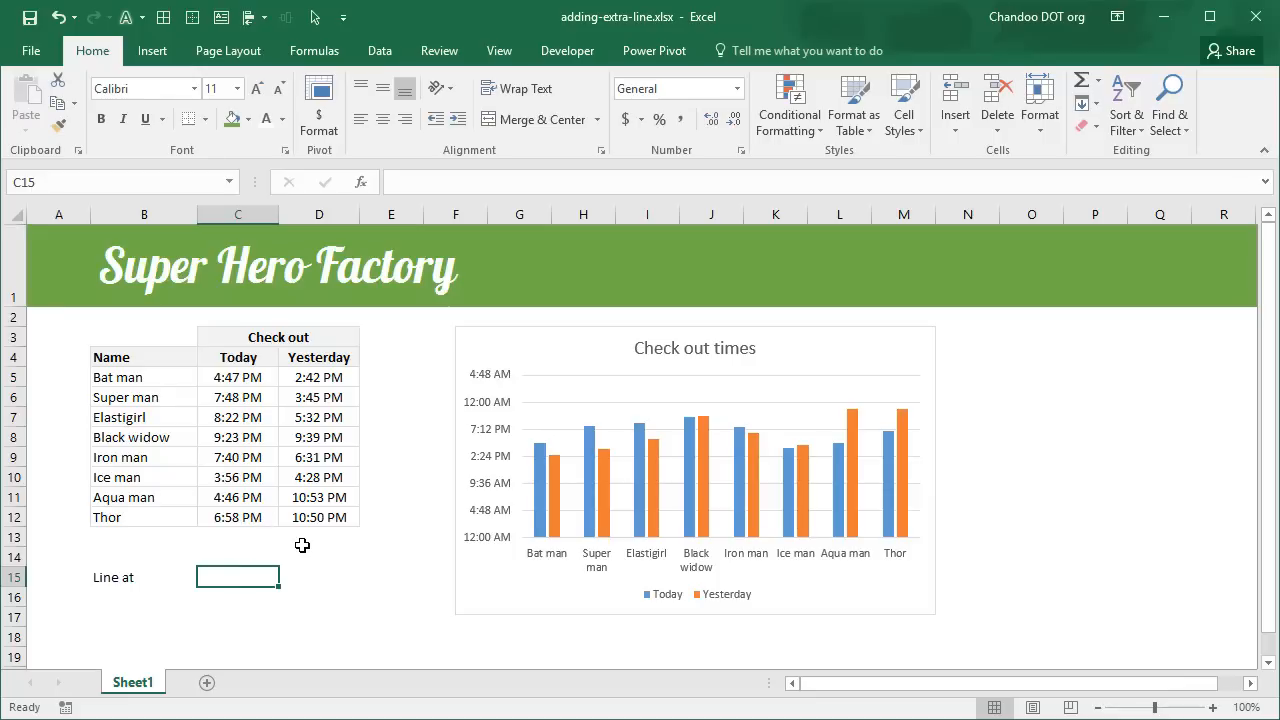
{"action": "type", "text": "6:00 PM"}
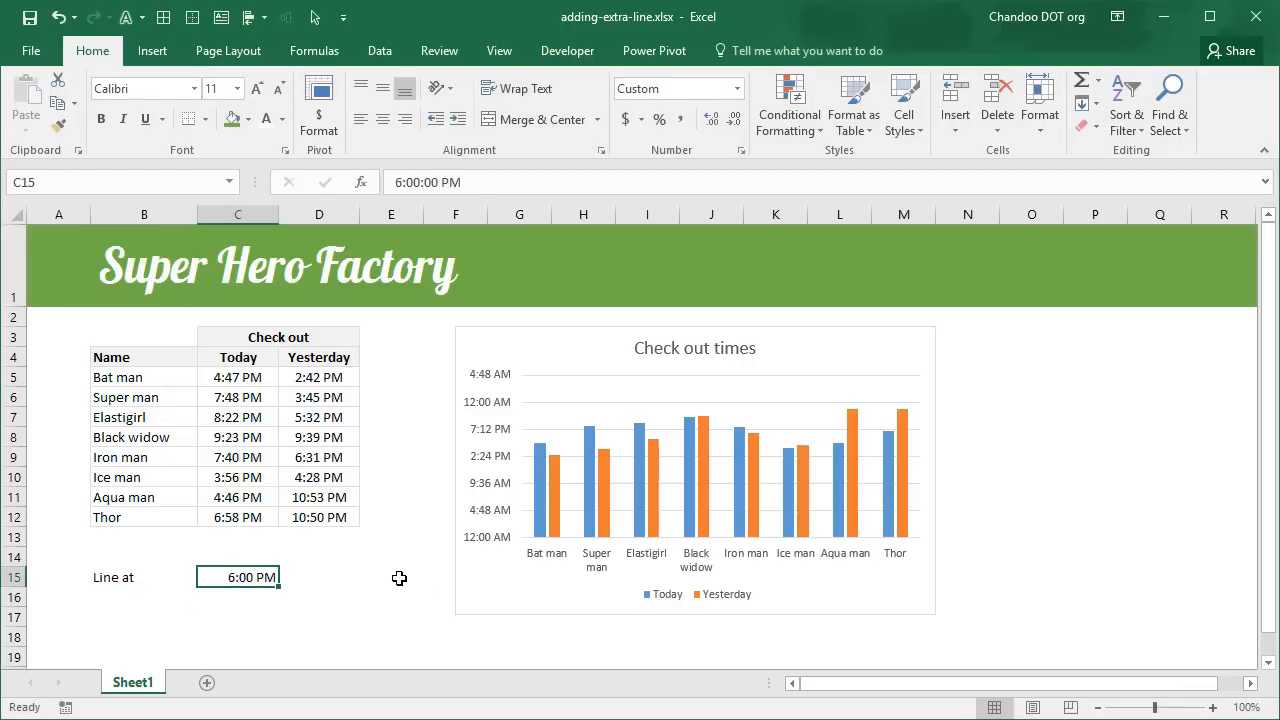
{"action": "mouse_move", "coordinate": [489, 273]}
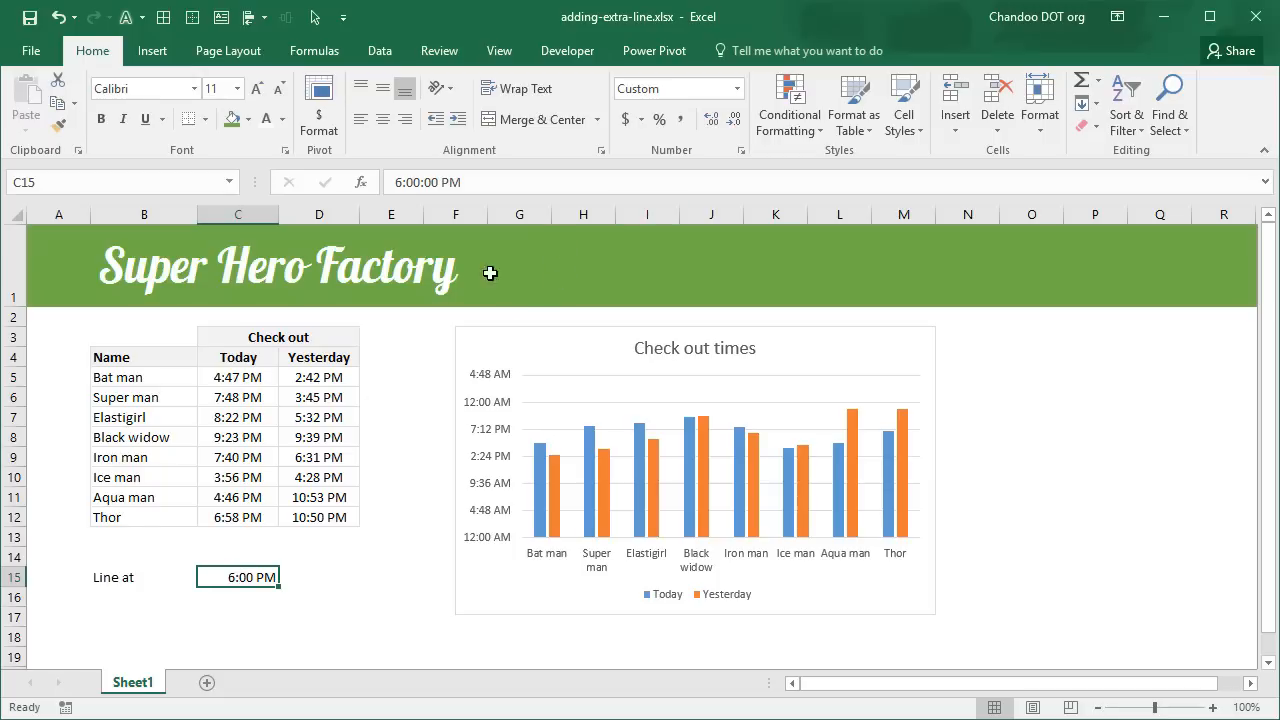
{"action": "mouse_move", "coordinate": [184, 602]}
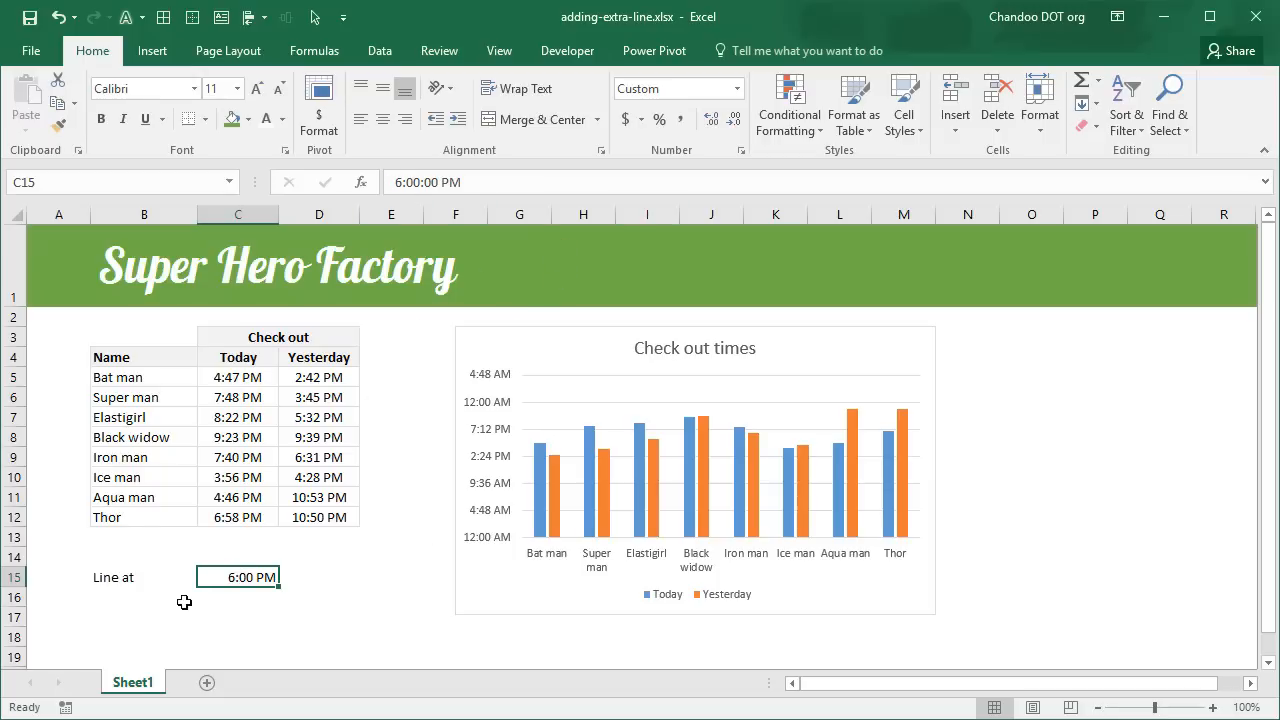
{"action": "mouse_move", "coordinate": [527, 450]}
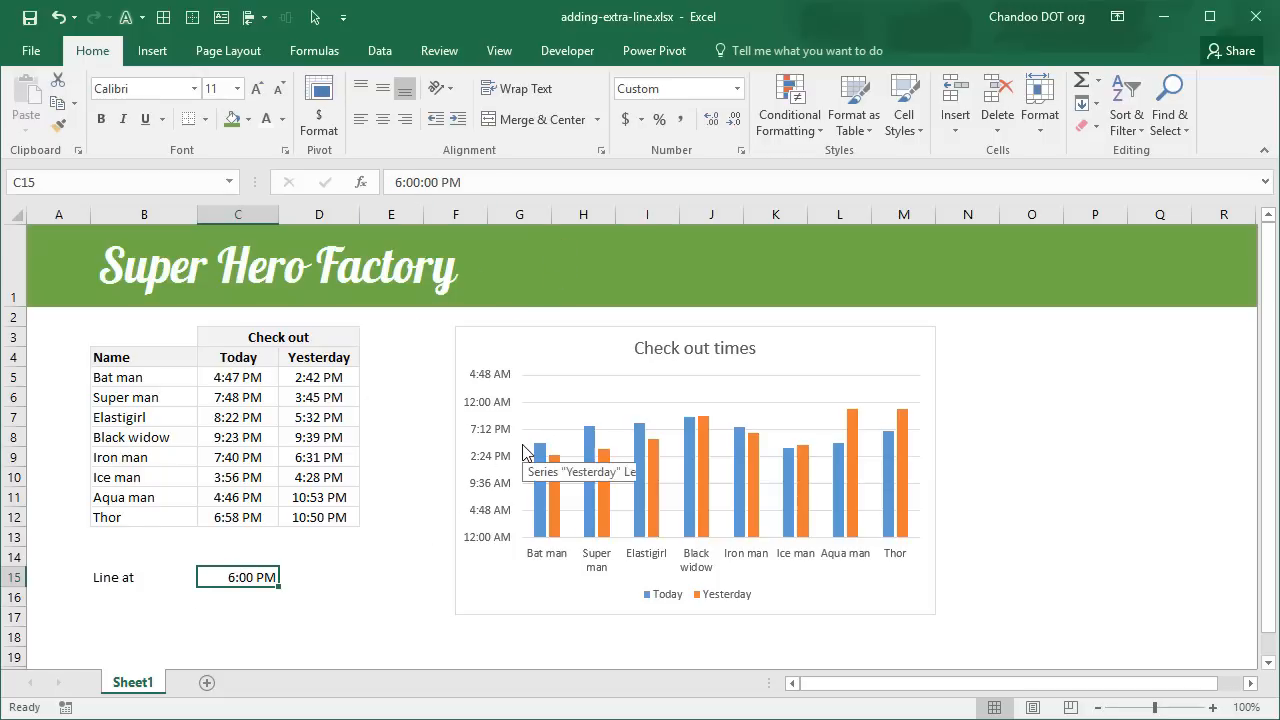
{"action": "mouse_move", "coordinate": [947, 430]}
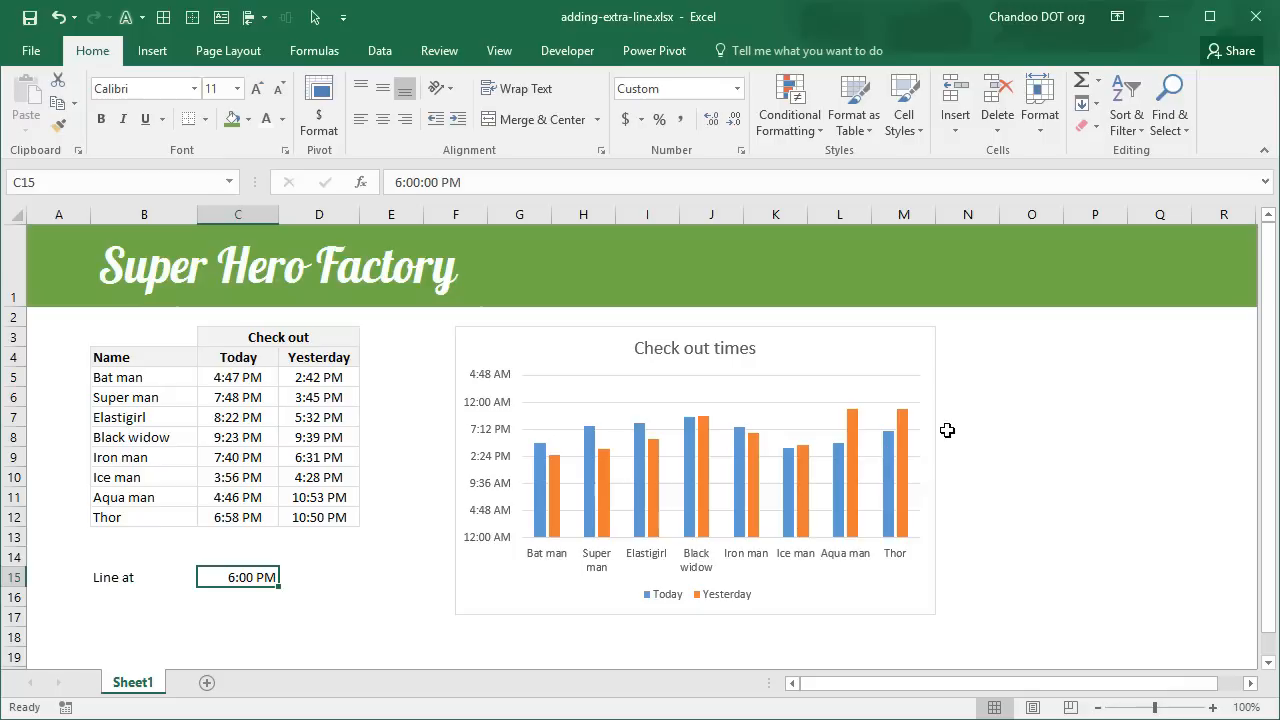
{"action": "mouse_move", "coordinate": [571, 410]}
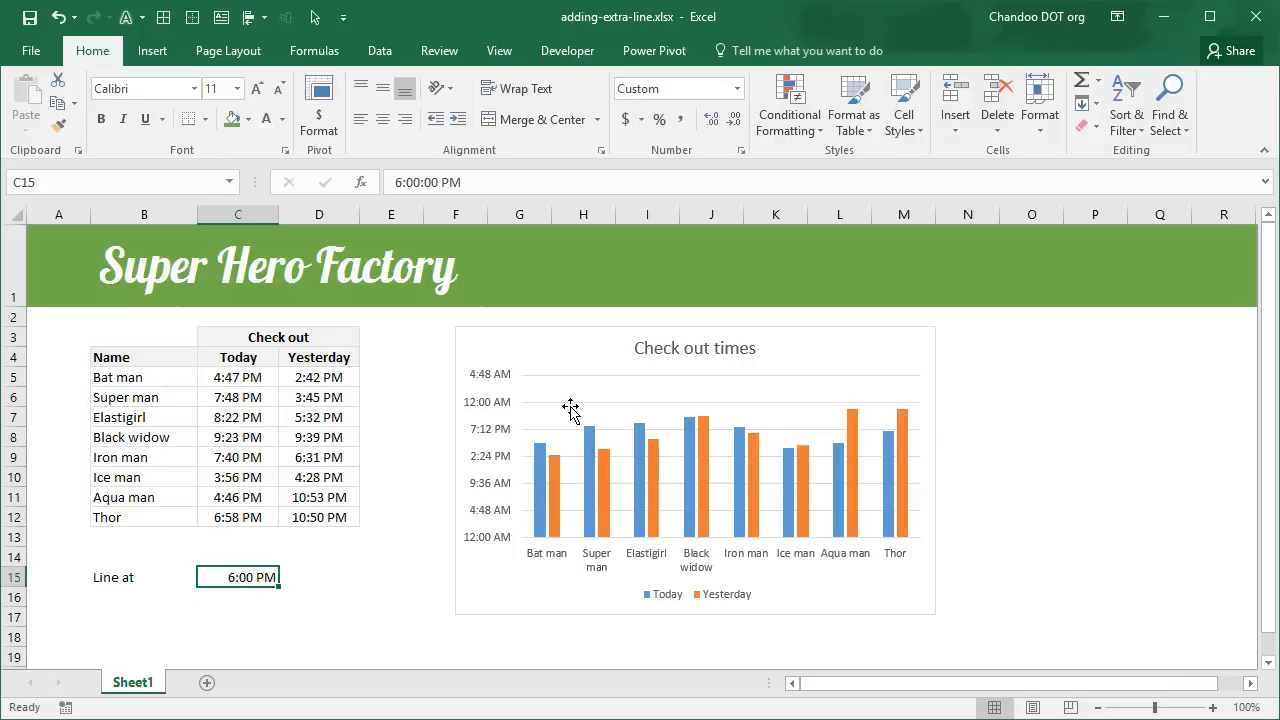
Step: Add a 'Line at' series to the chart, named from B15 with values from C15
{"action": "right_click", "coordinate": [553, 406]}
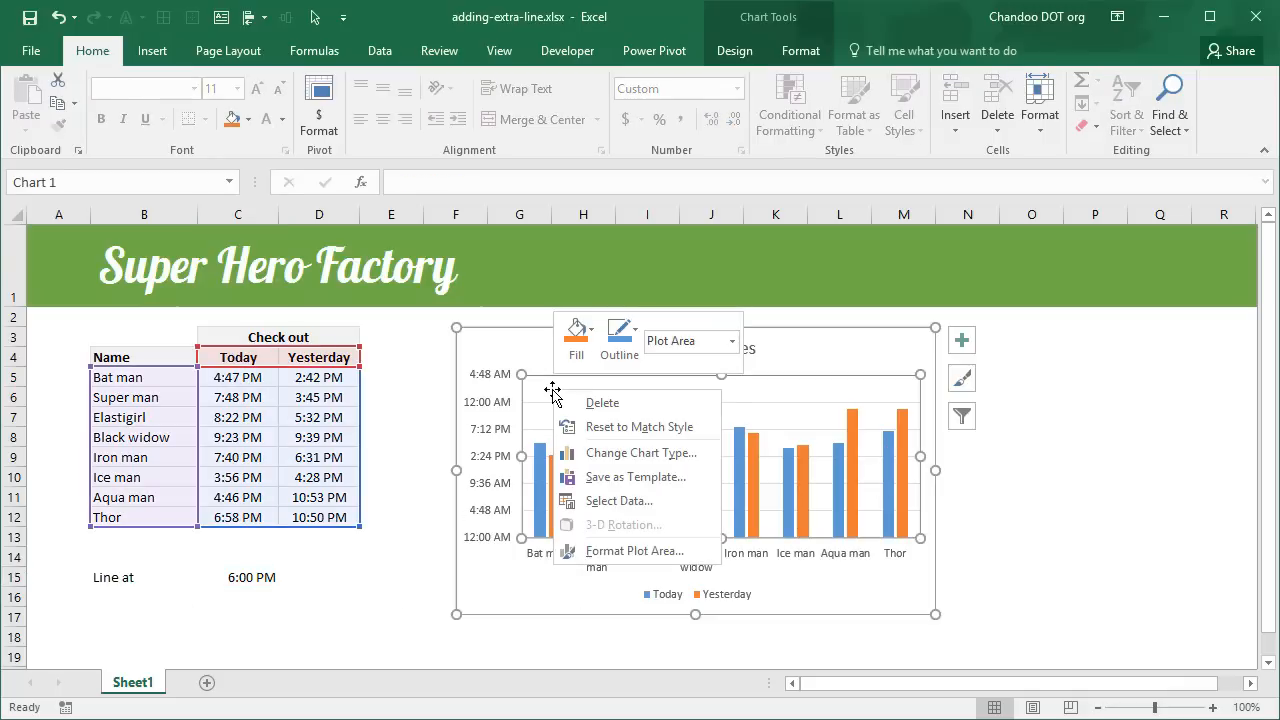
{"action": "mouse_move", "coordinate": [634, 501]}
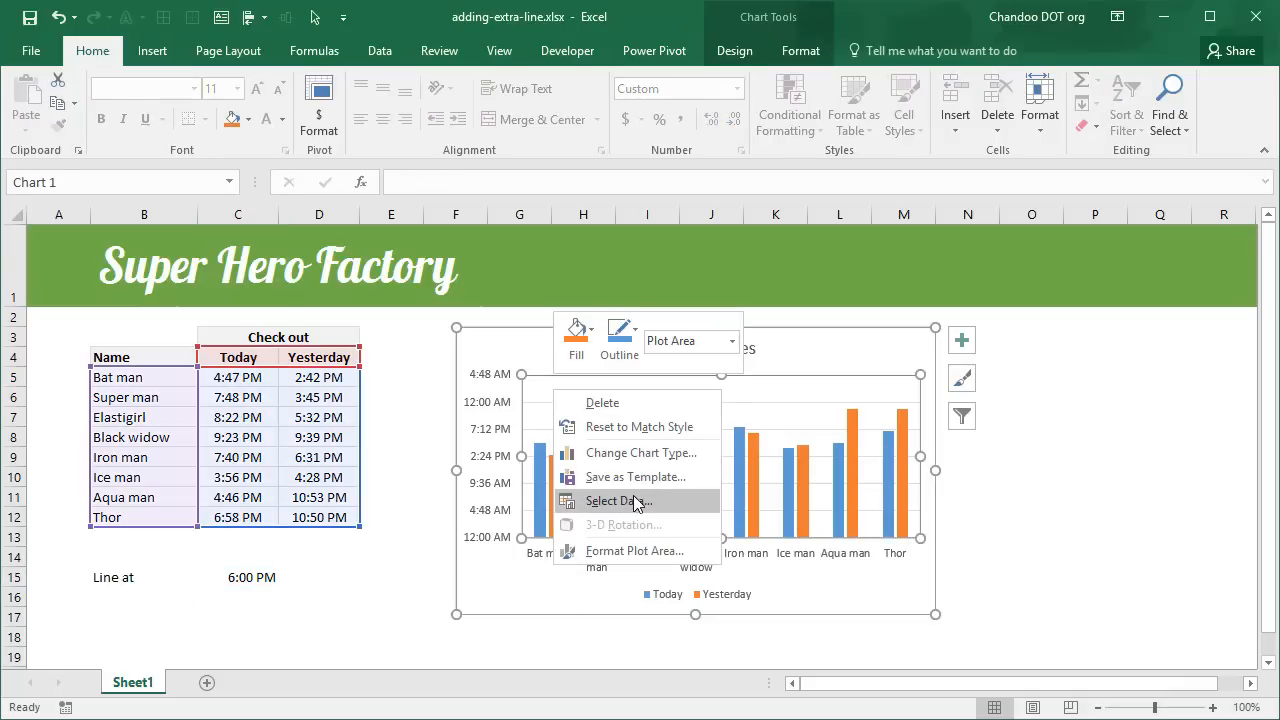
{"action": "left_click", "coordinate": [610, 501]}
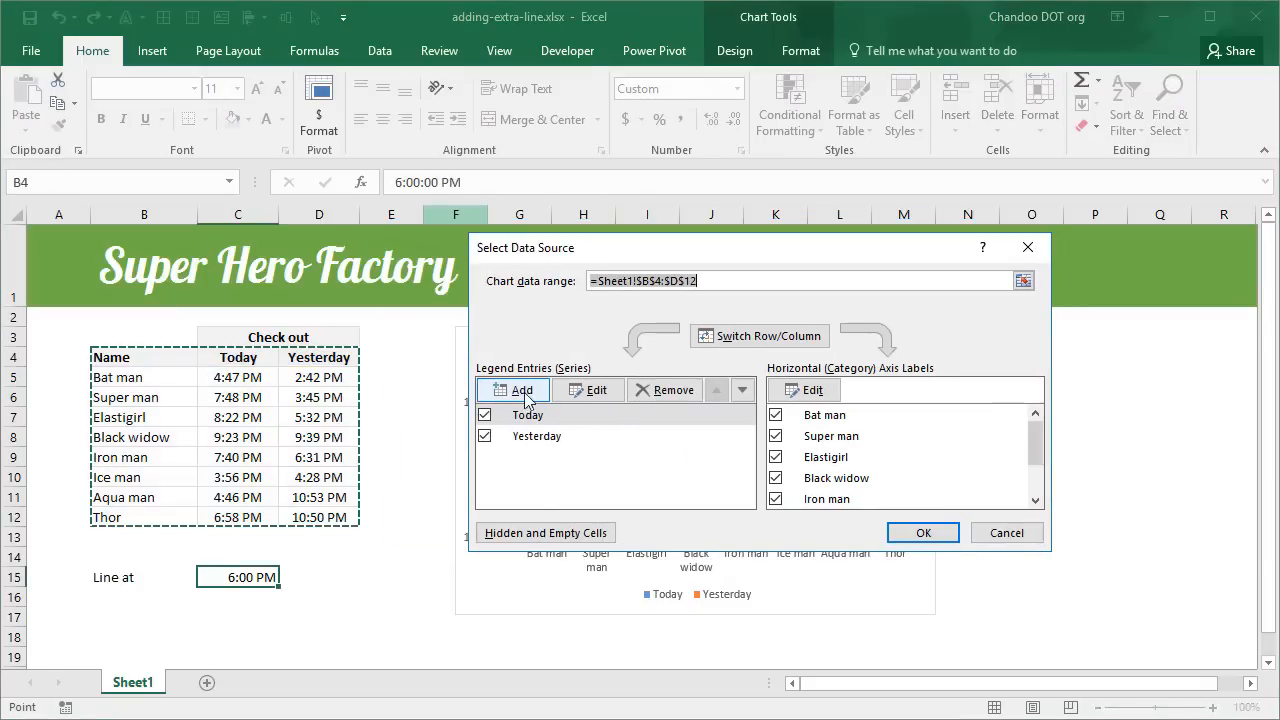
{"action": "left_click", "coordinate": [513, 390]}
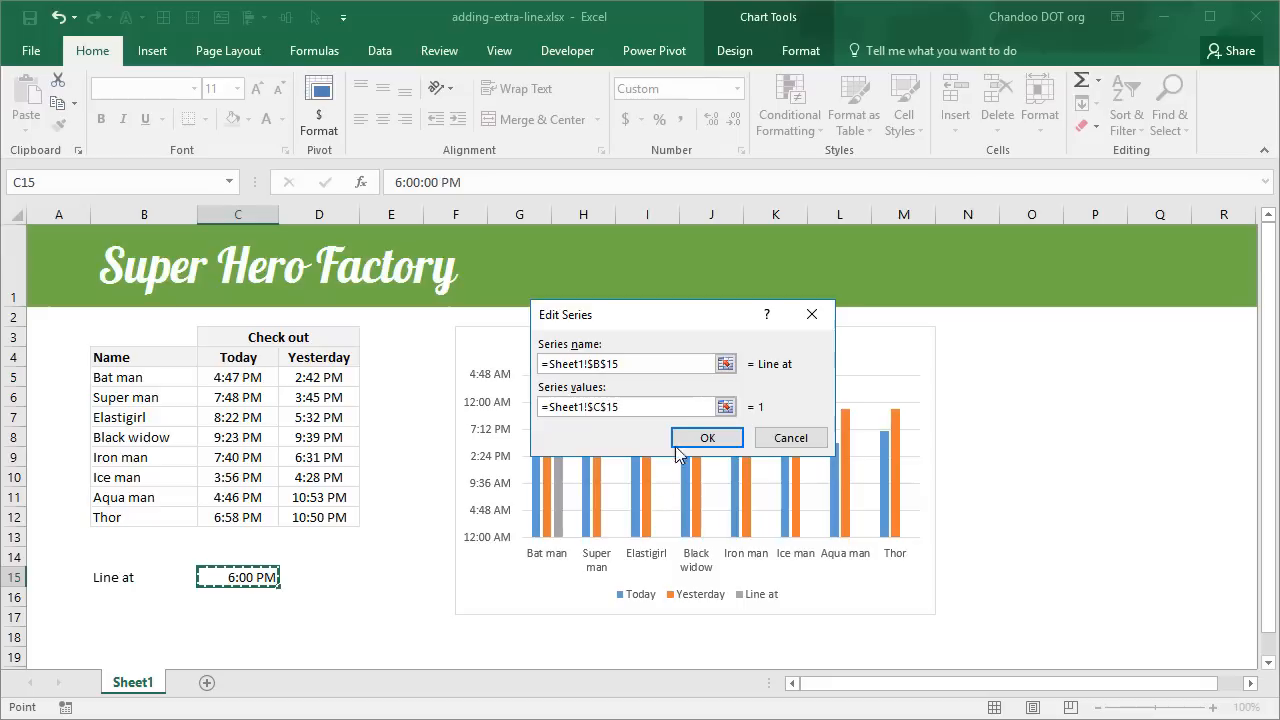
{"action": "left_click", "coordinate": [706, 437]}
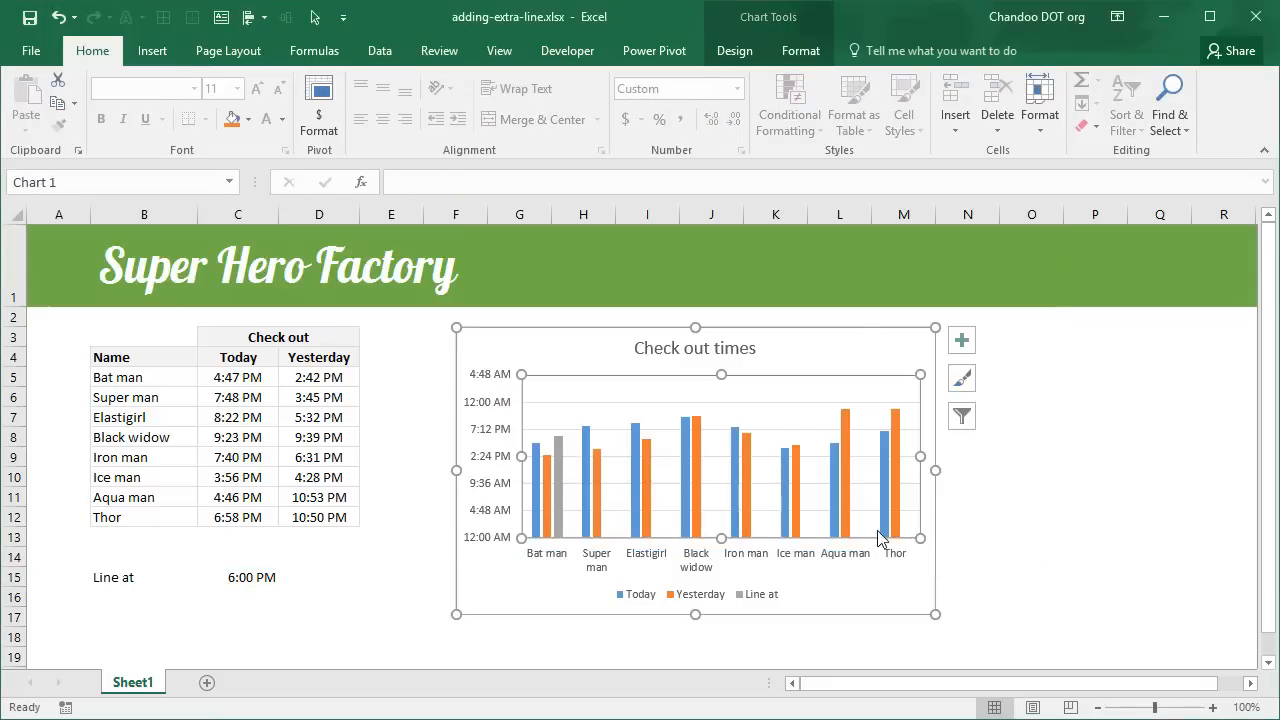
{"action": "mouse_move", "coordinate": [558, 557]}
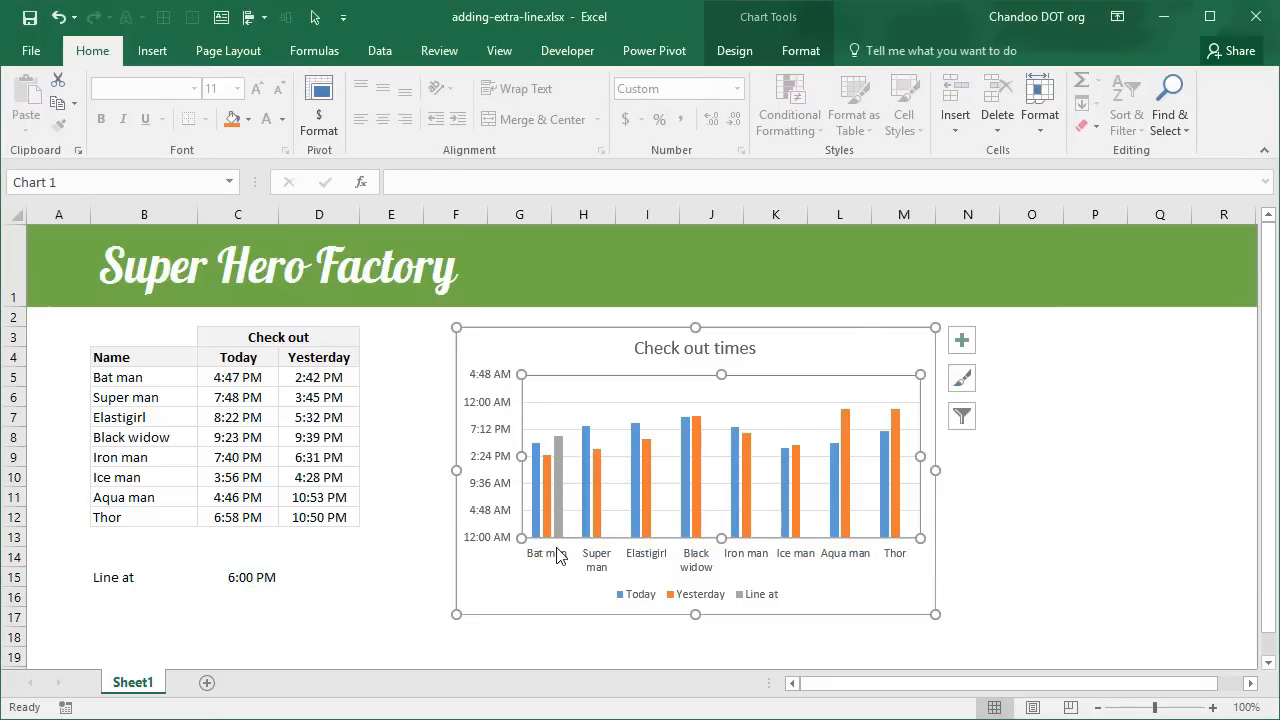
{"action": "mouse_move", "coordinate": [556, 570]}
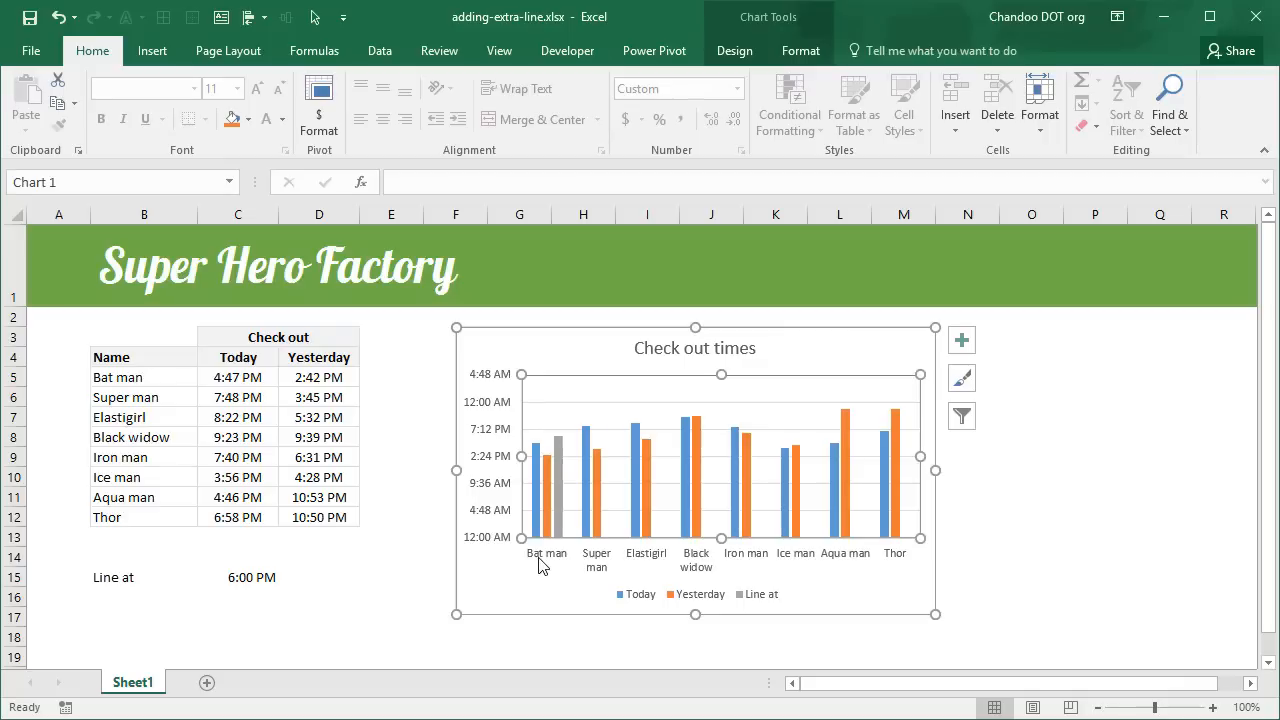
{"action": "mouse_move", "coordinate": [568, 485]}
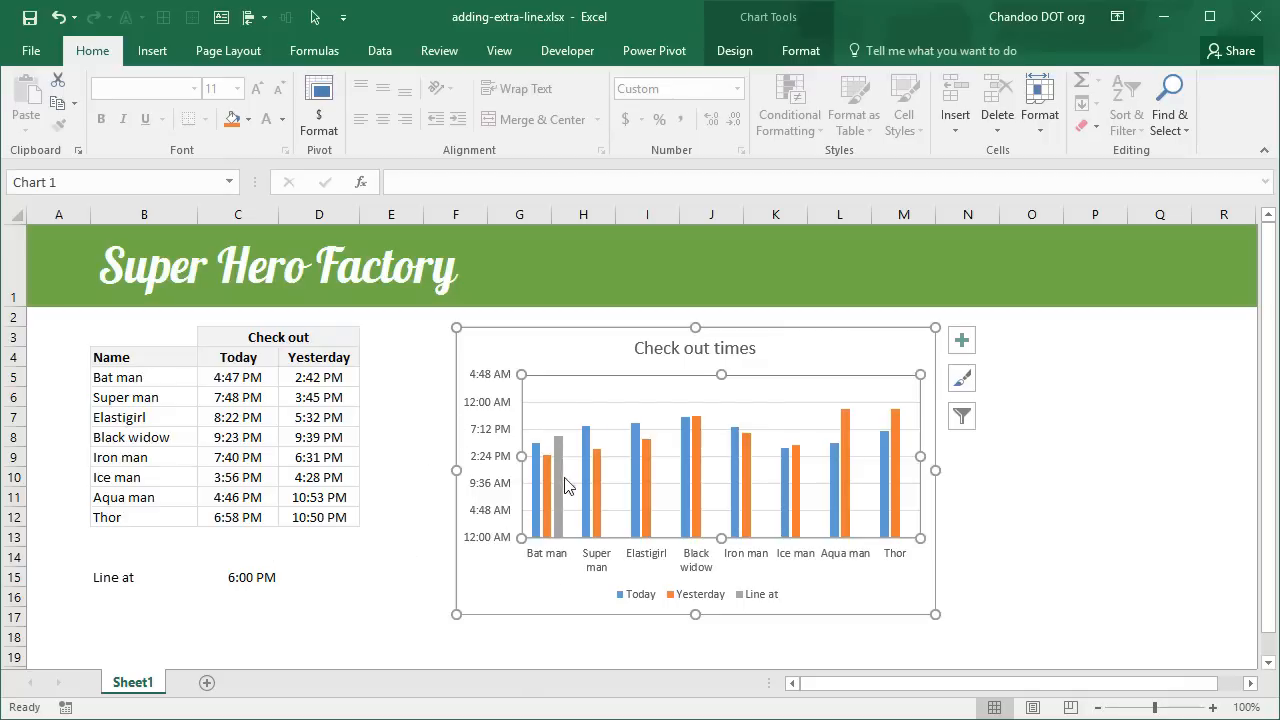
{"action": "mouse_move", "coordinate": [558, 540]}
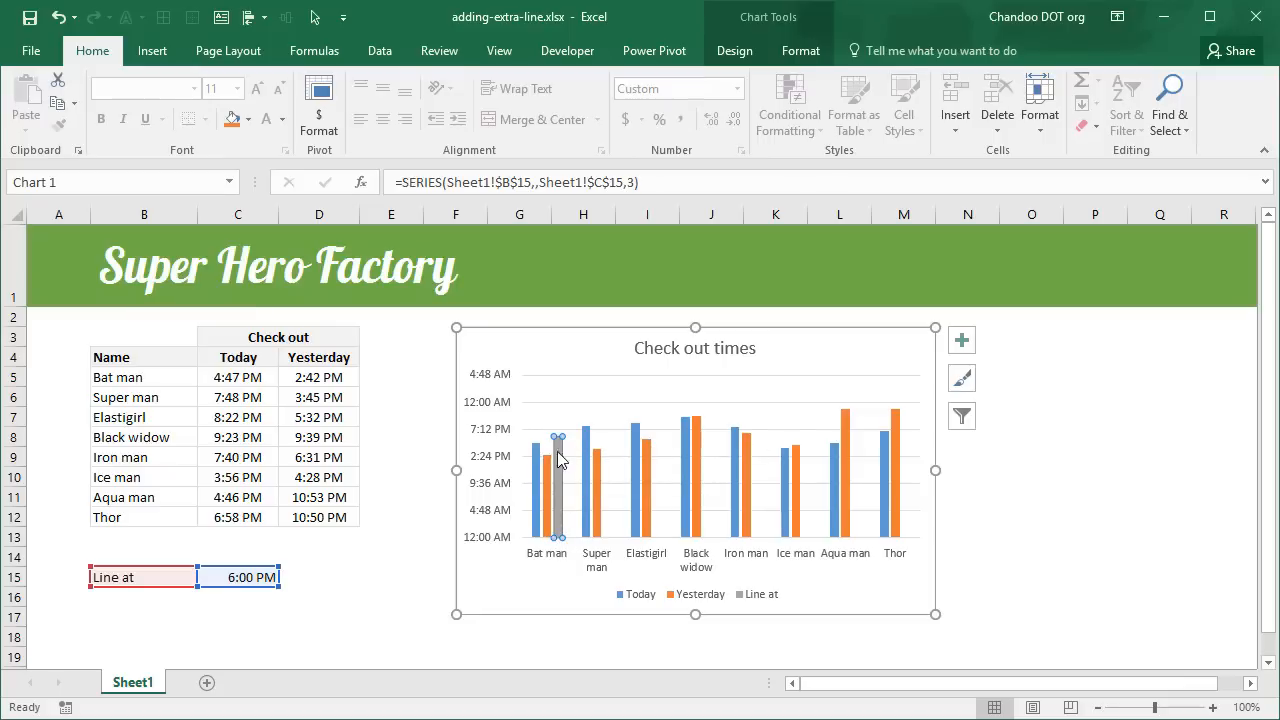
{"action": "mouse_move", "coordinate": [309, 497]}
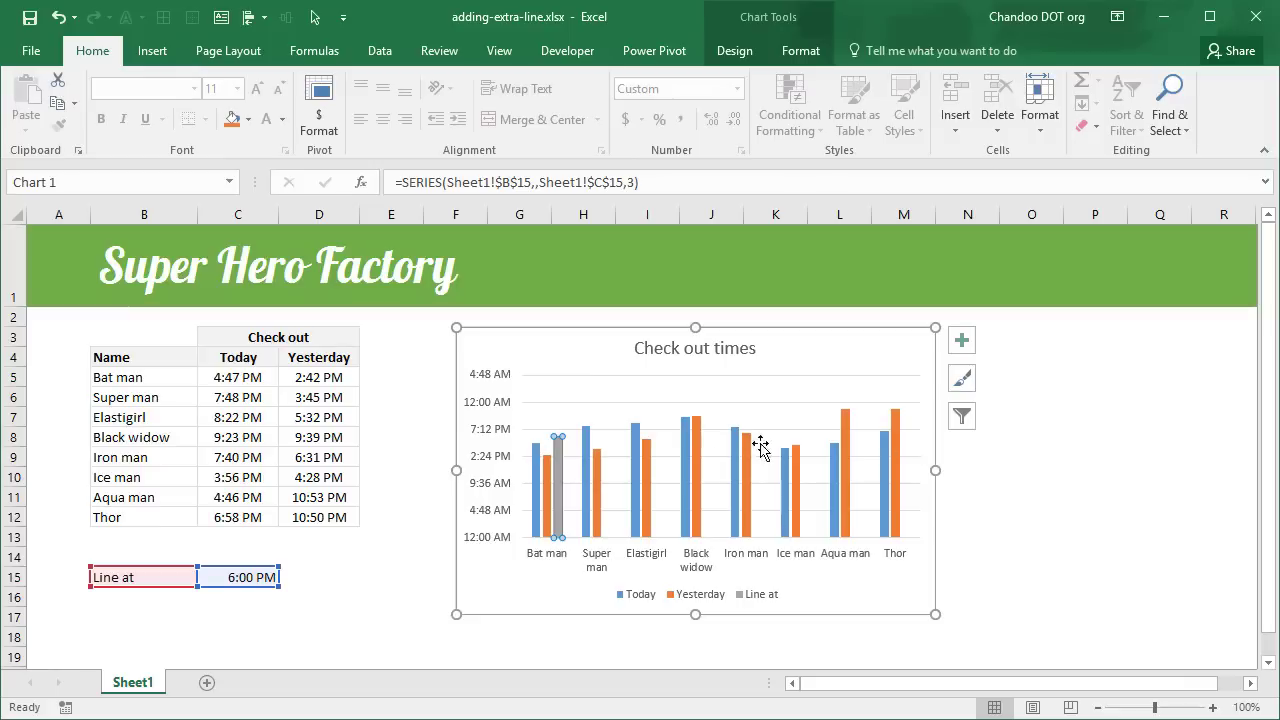
{"action": "mouse_move", "coordinate": [560, 555]}
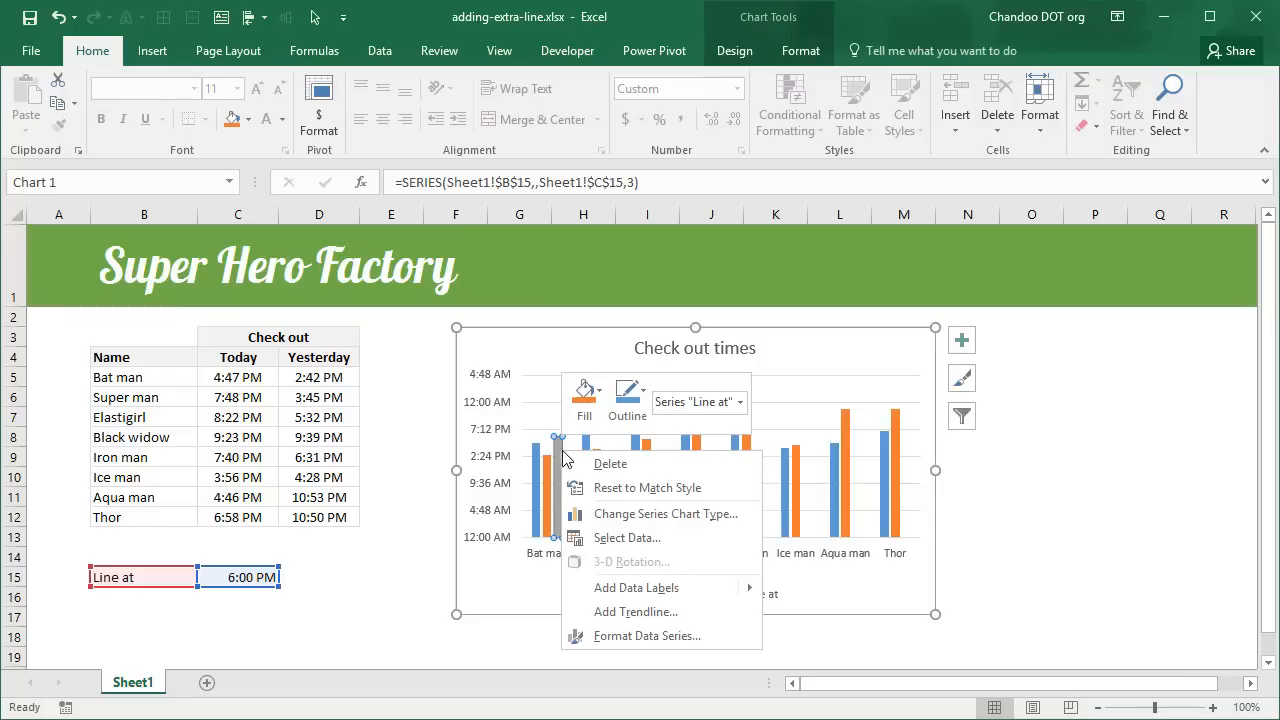
{"action": "mouse_move", "coordinate": [665, 514]}
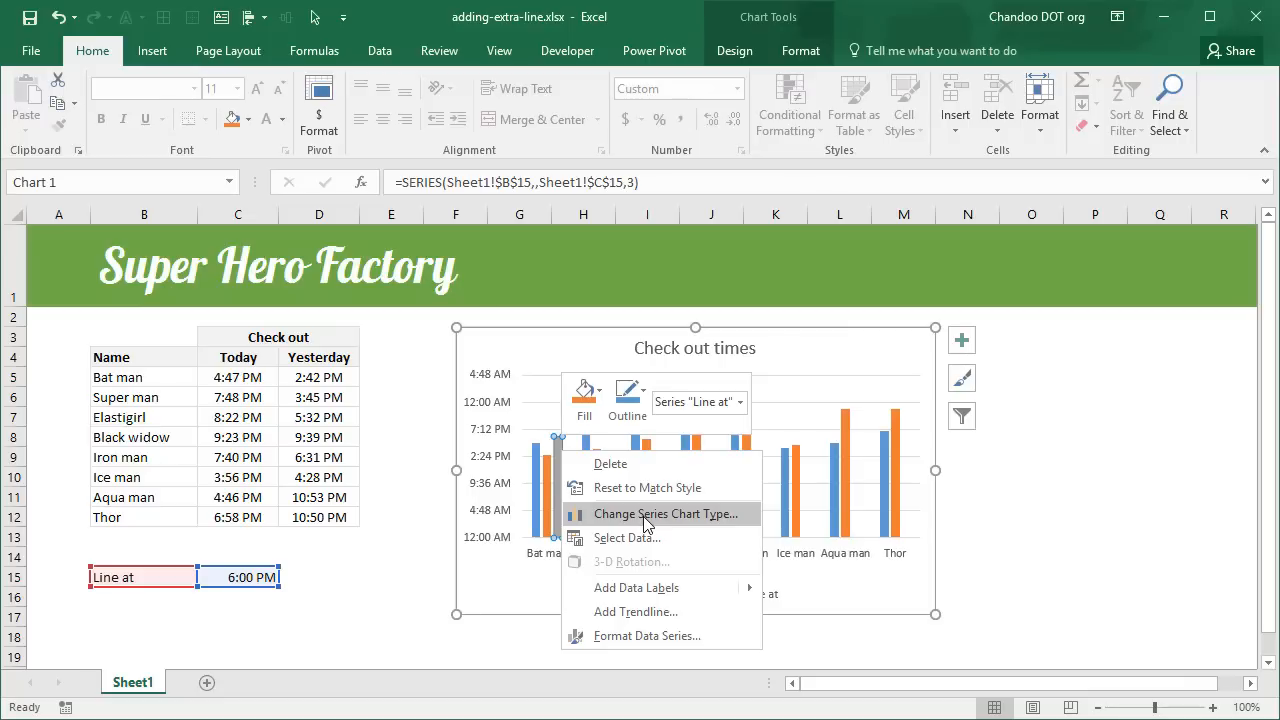
{"action": "mouse_move", "coordinate": [612, 538]}
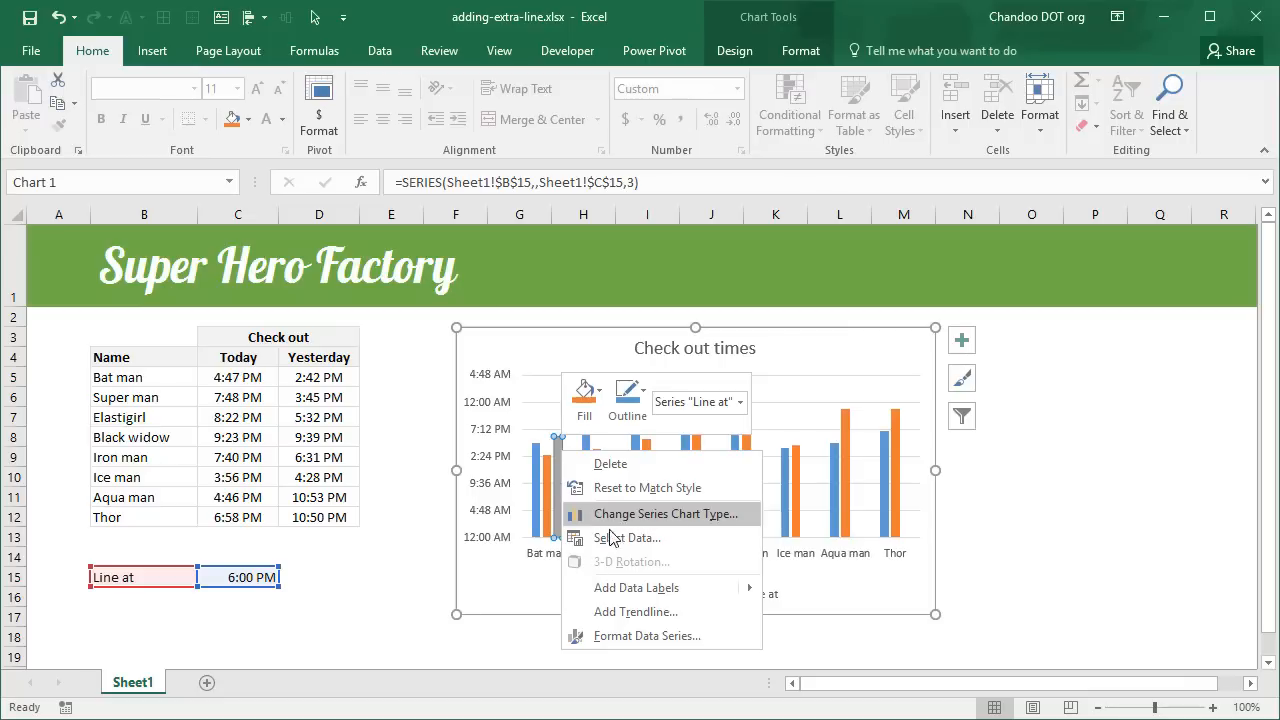
{"action": "mouse_move", "coordinate": [610, 464]}
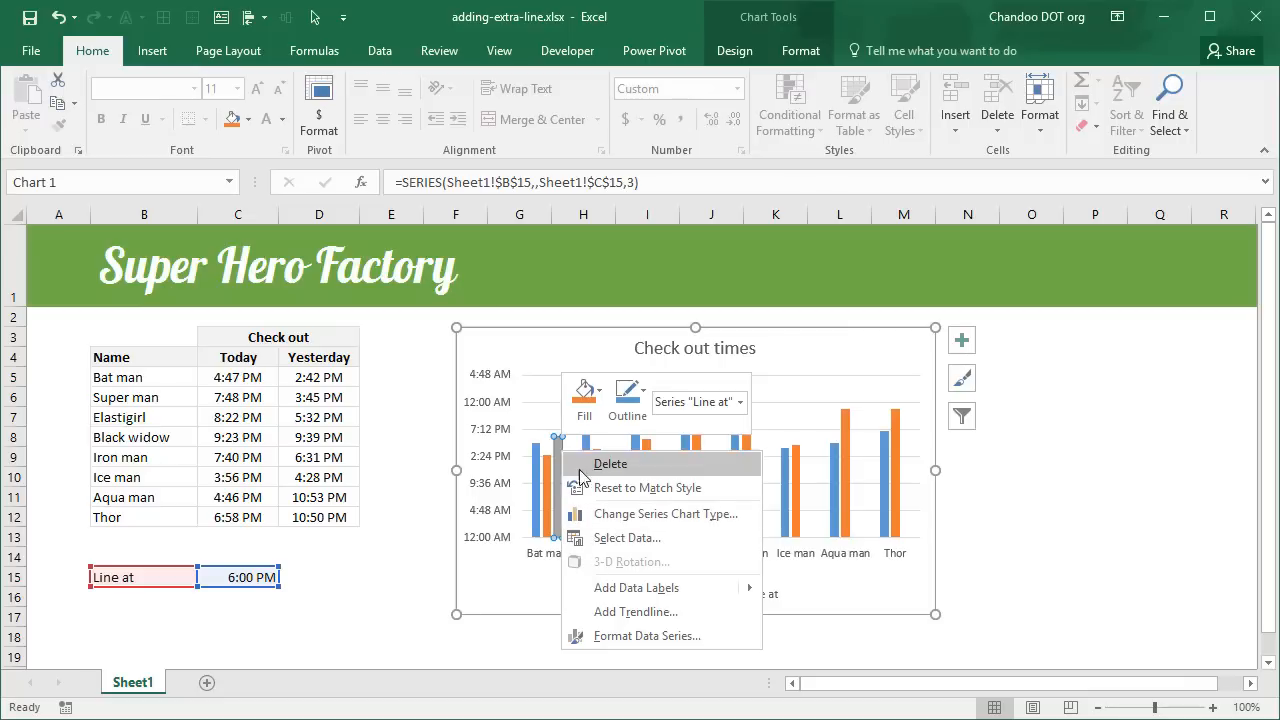
Step: Change the Line at series chart type to Scatter, keeping Today and Yesterday as columns
{"action": "left_click", "coordinate": [665, 514]}
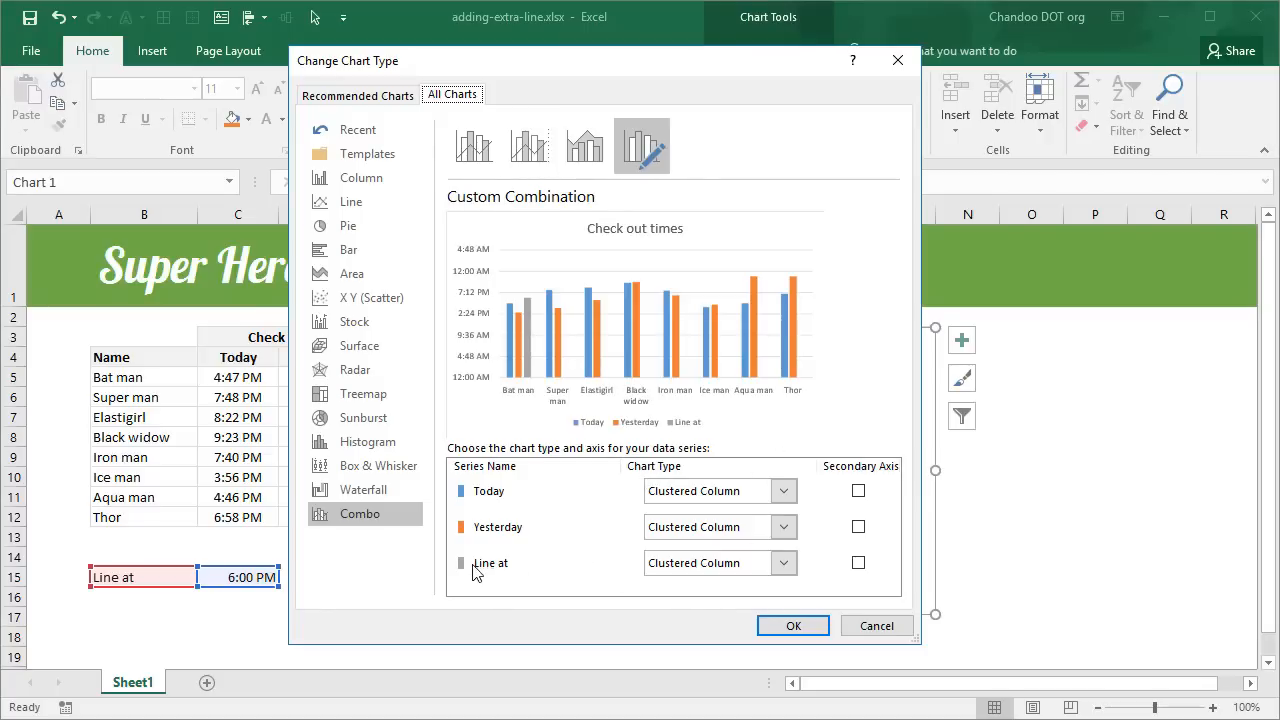
{"action": "mouse_move", "coordinate": [533, 350]}
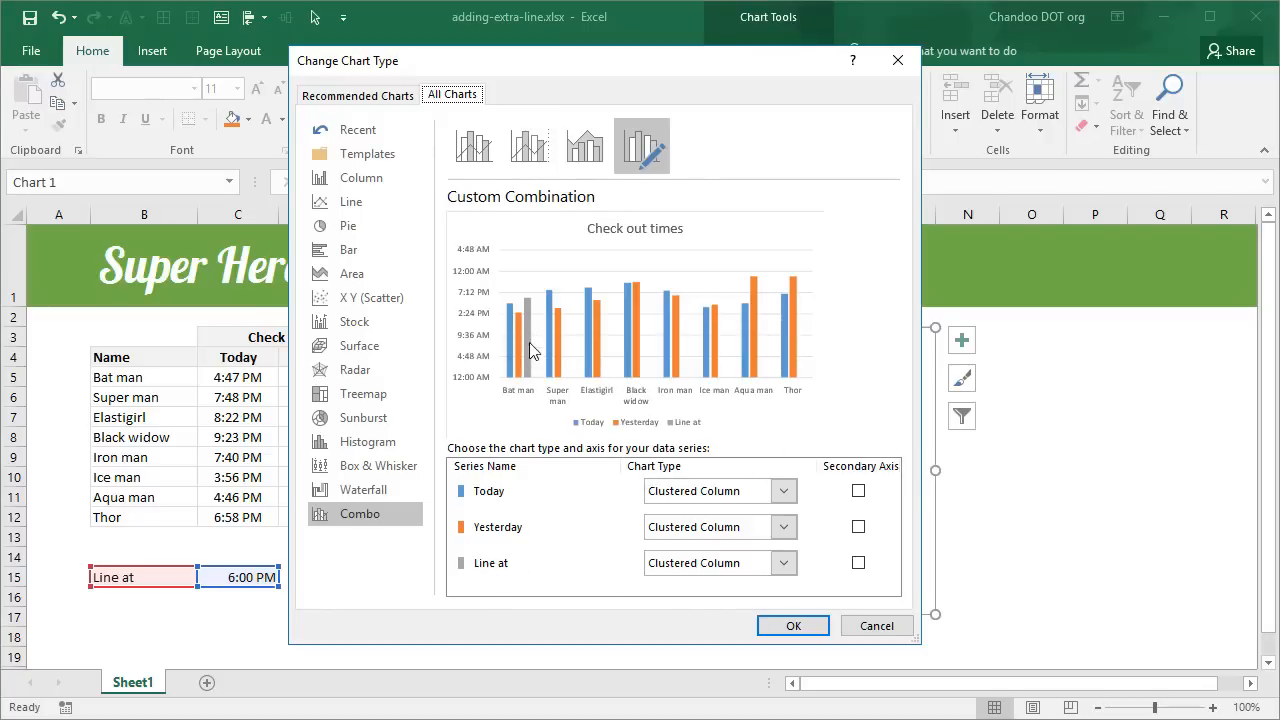
{"action": "mouse_move", "coordinate": [557, 327]}
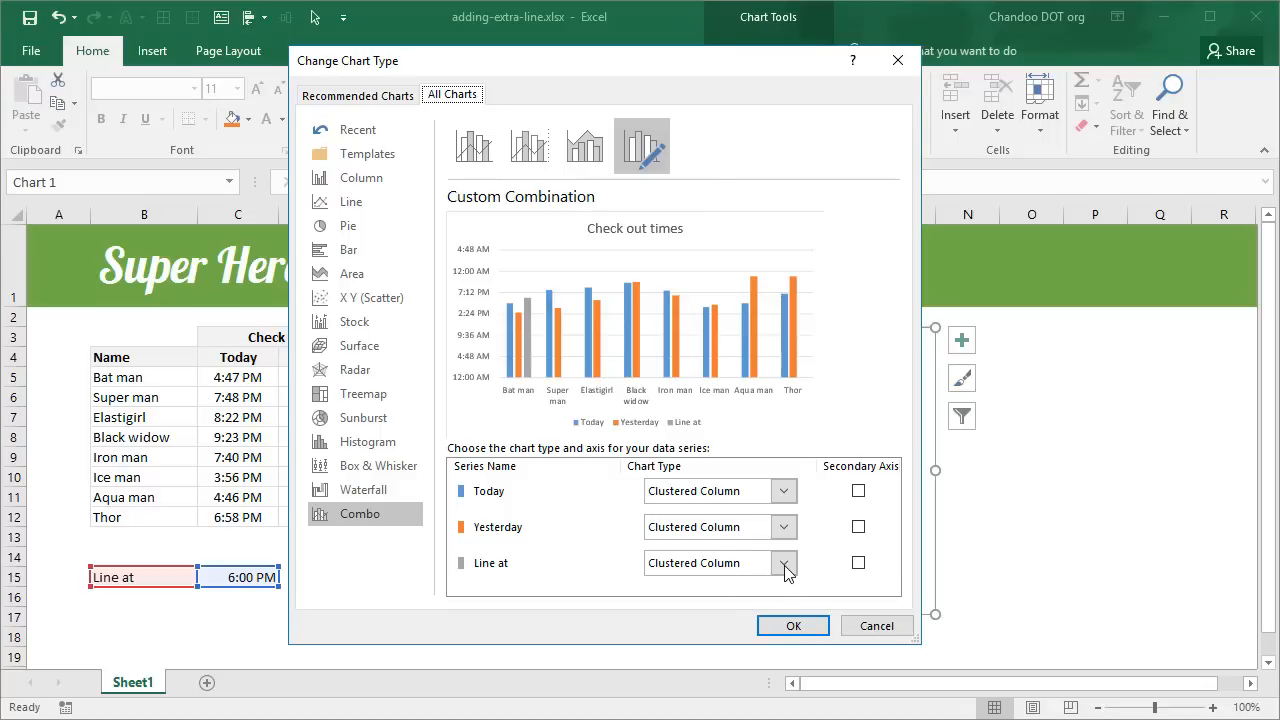
{"action": "left_click", "coordinate": [784, 563]}
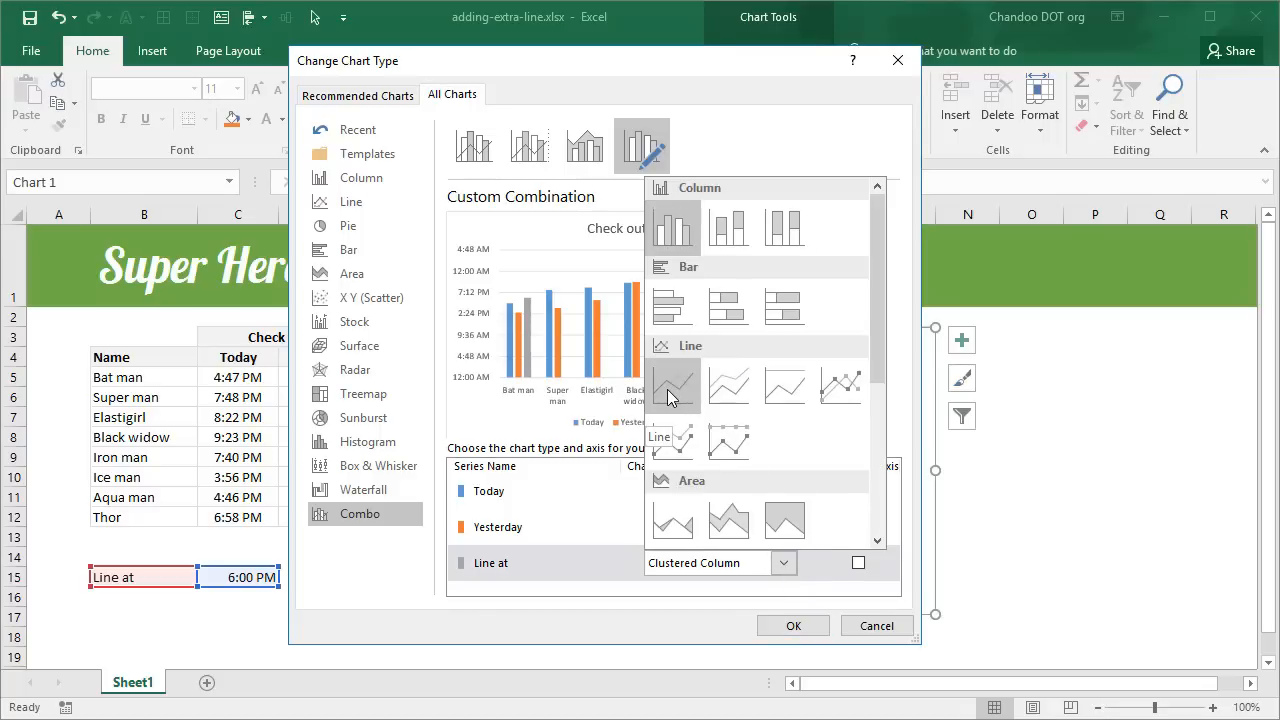
{"action": "mouse_move", "coordinate": [522, 315]}
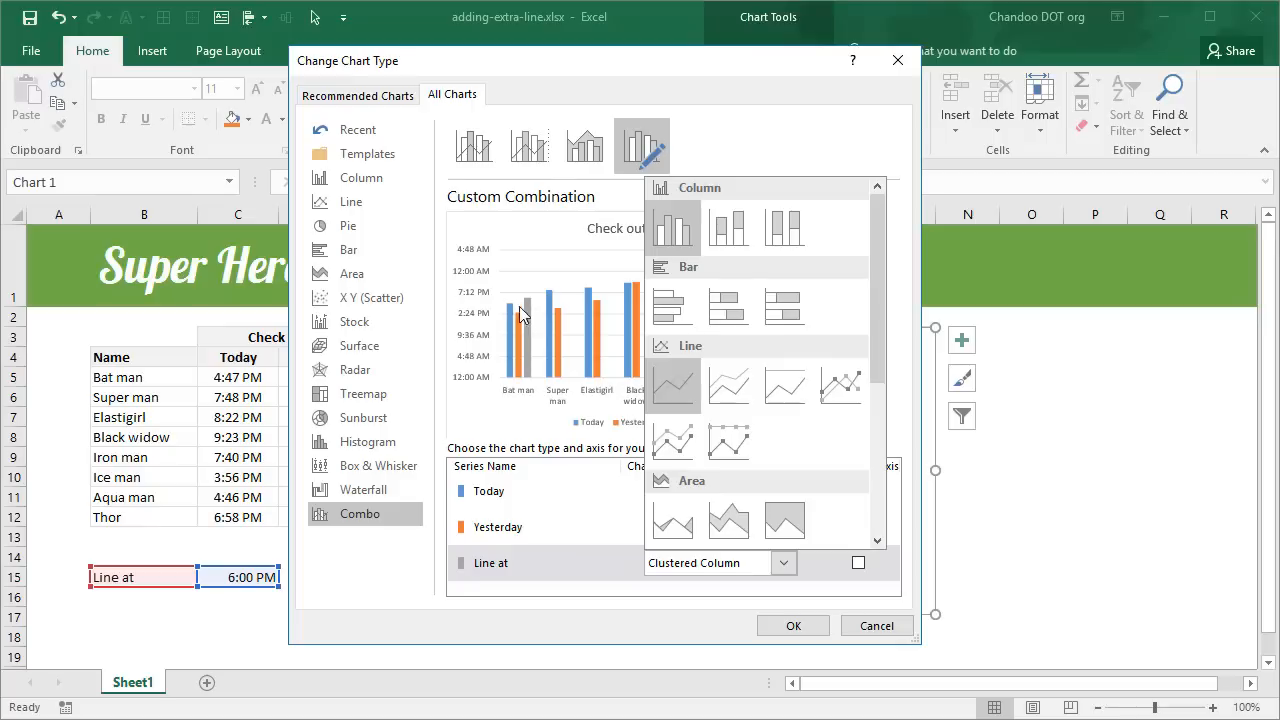
{"action": "mouse_move", "coordinate": [675, 386]}
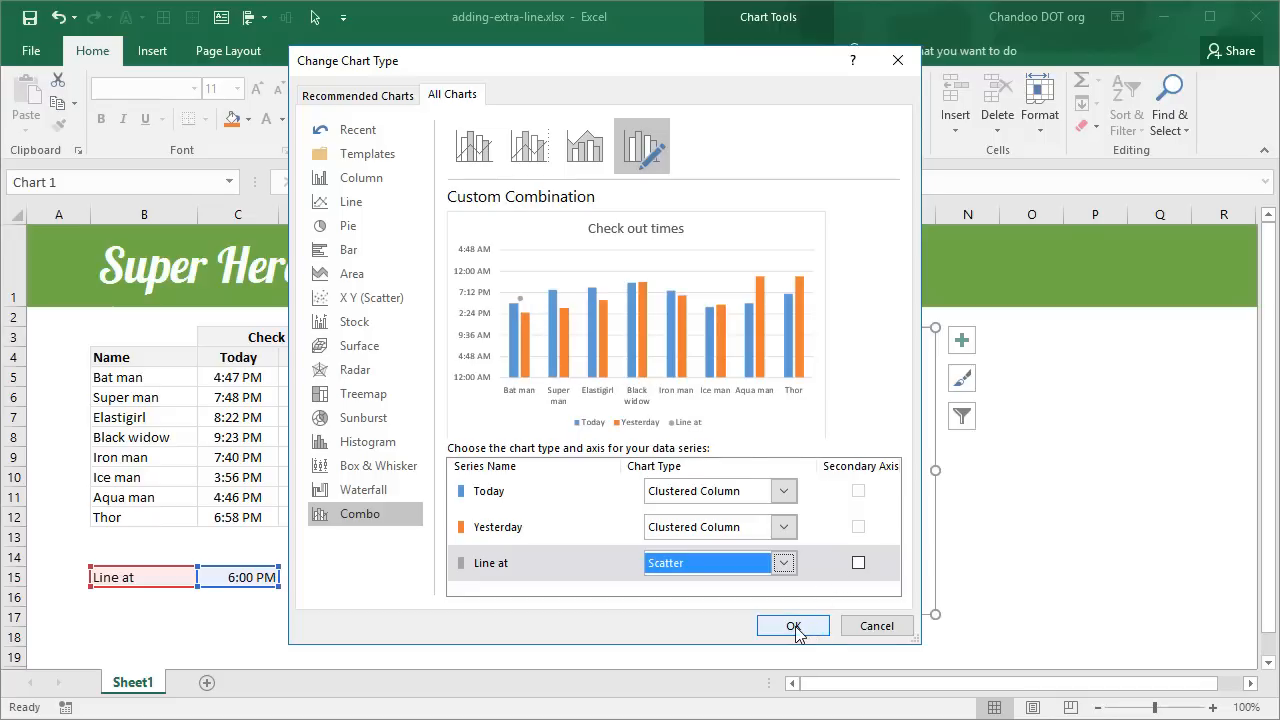
{"action": "left_click", "coordinate": [793, 625]}
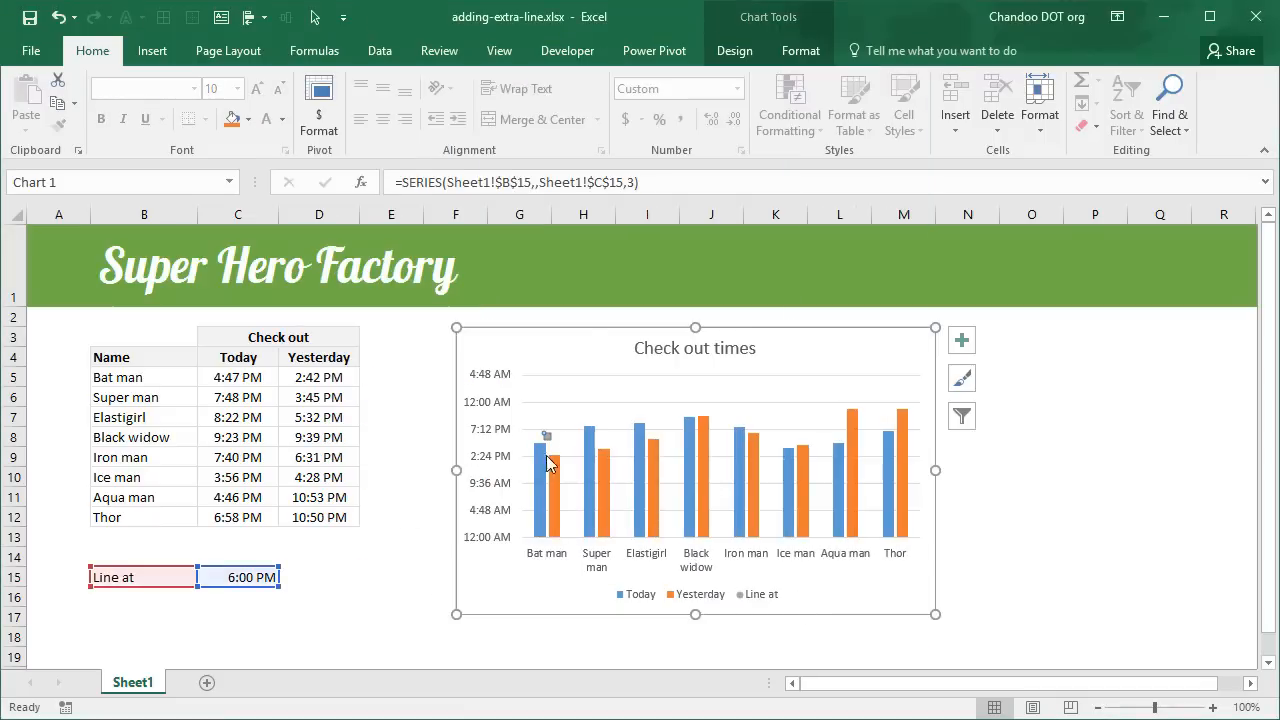
Step: Edit the Line at series so its X value is 3, placing it over Elastigirl
{"action": "right_click", "coordinate": [550, 462]}
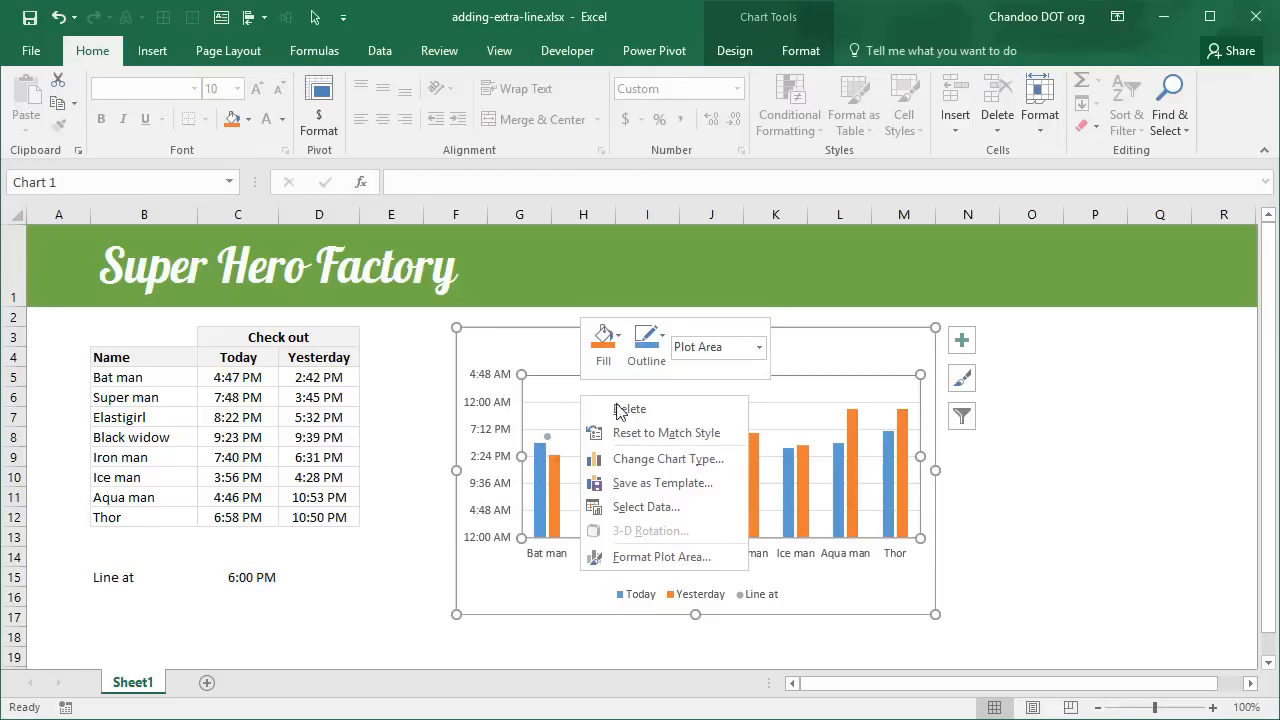
{"action": "left_click", "coordinate": [647, 507]}
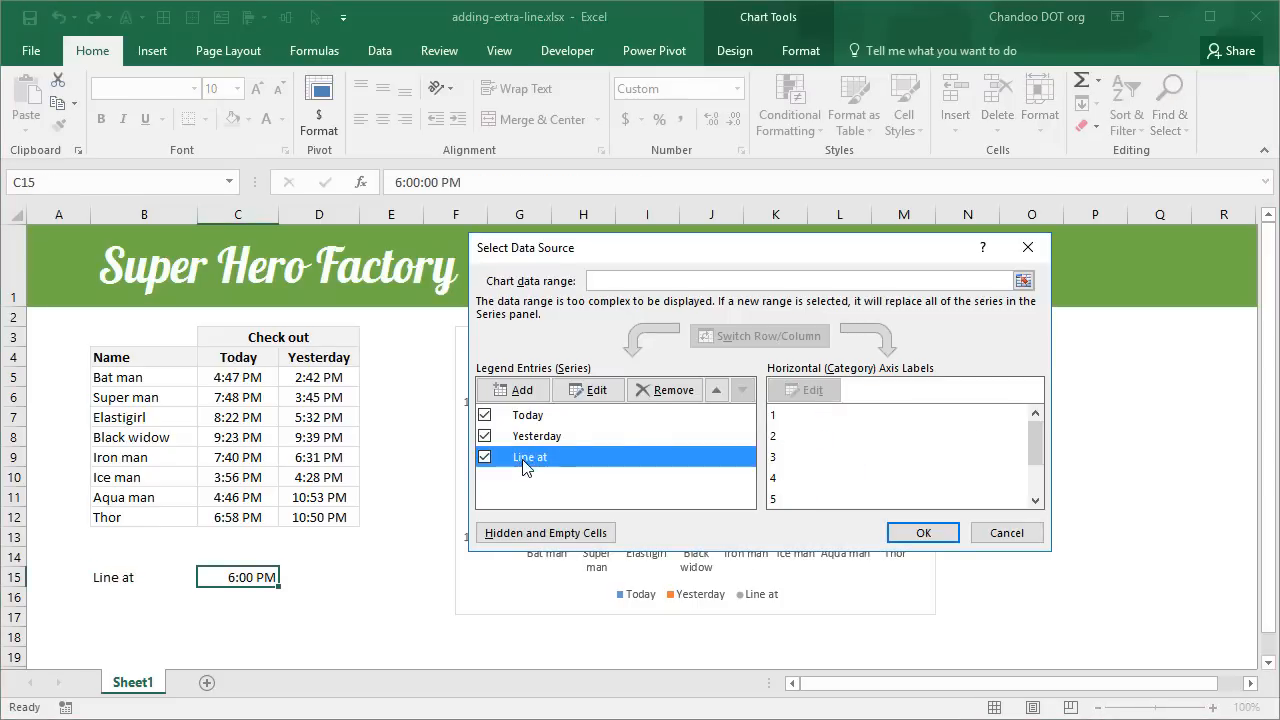
{"action": "left_click", "coordinate": [587, 389]}
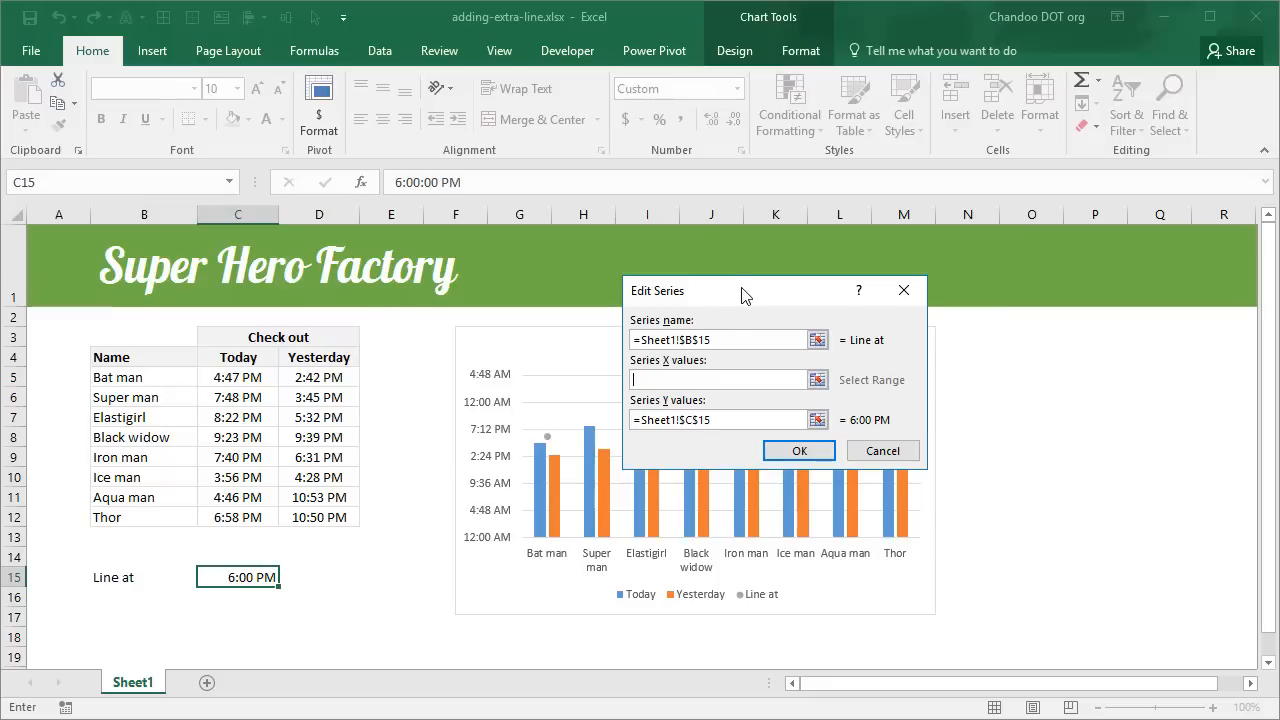
{"action": "type", "text": "3"}
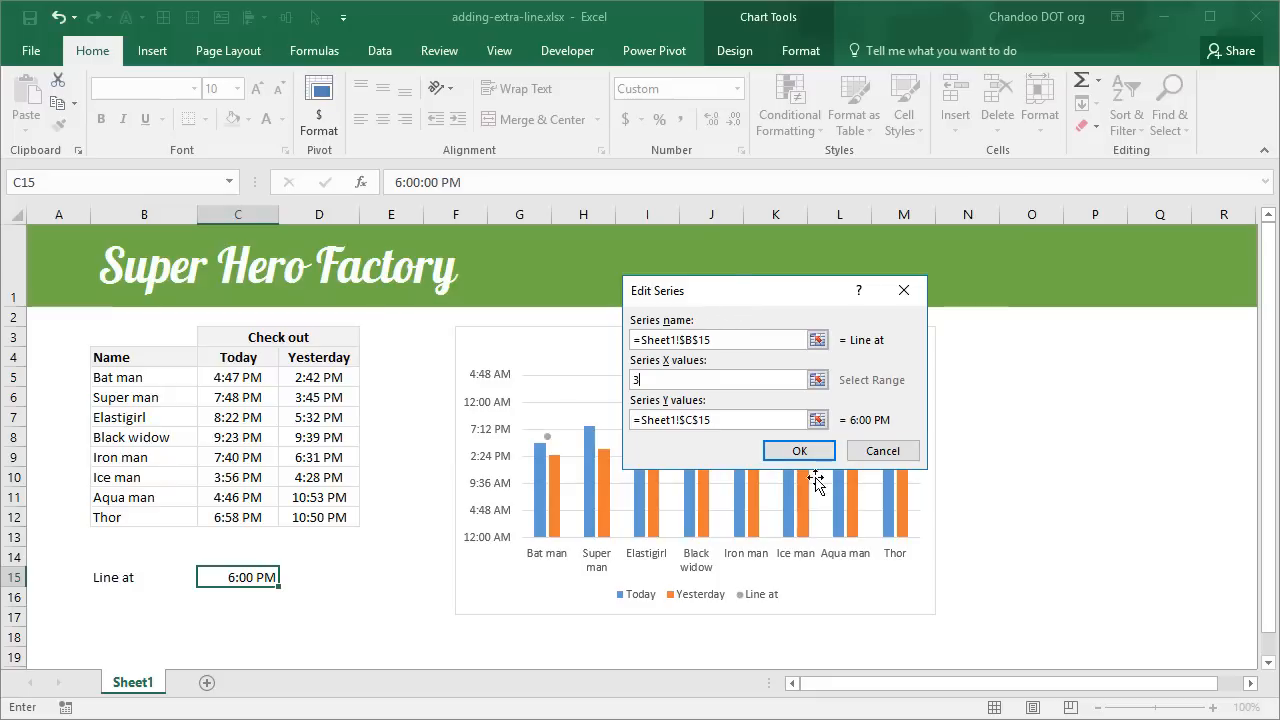
{"action": "left_click", "coordinate": [798, 450]}
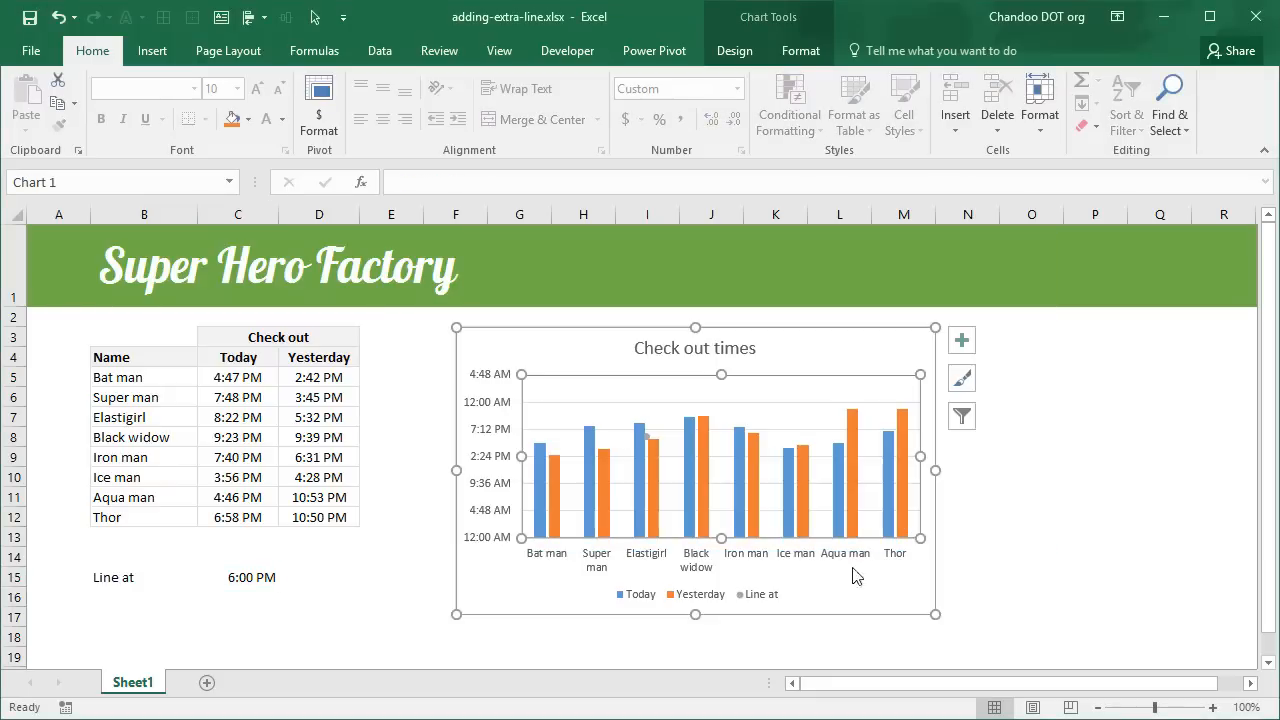
{"action": "mouse_move", "coordinate": [636, 582]}
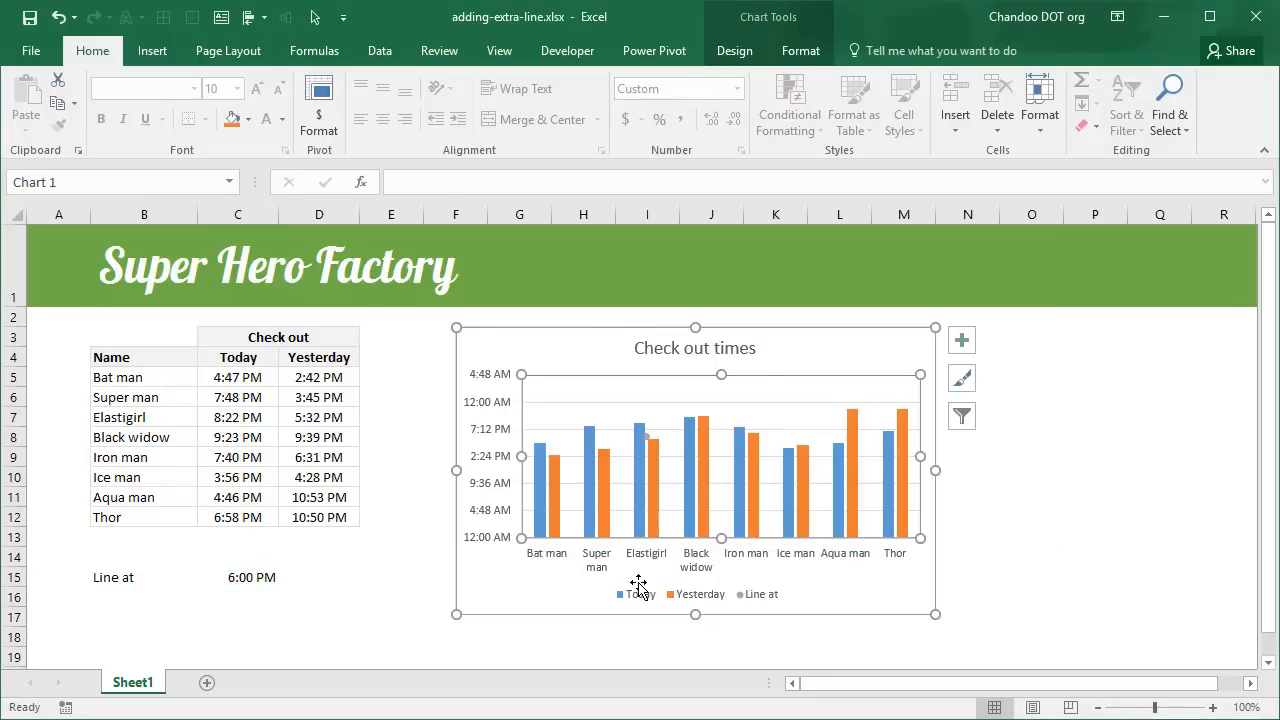
{"action": "mouse_move", "coordinate": [647, 445]}
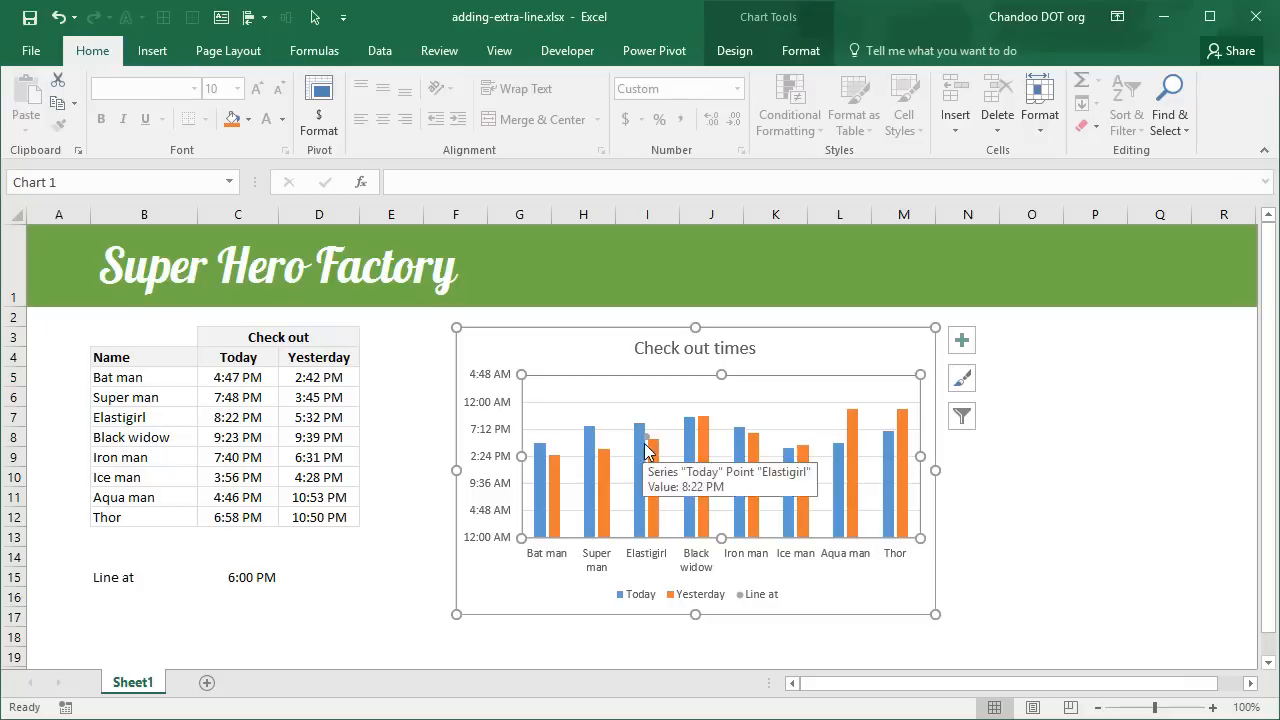
{"action": "mouse_move", "coordinate": [648, 451]}
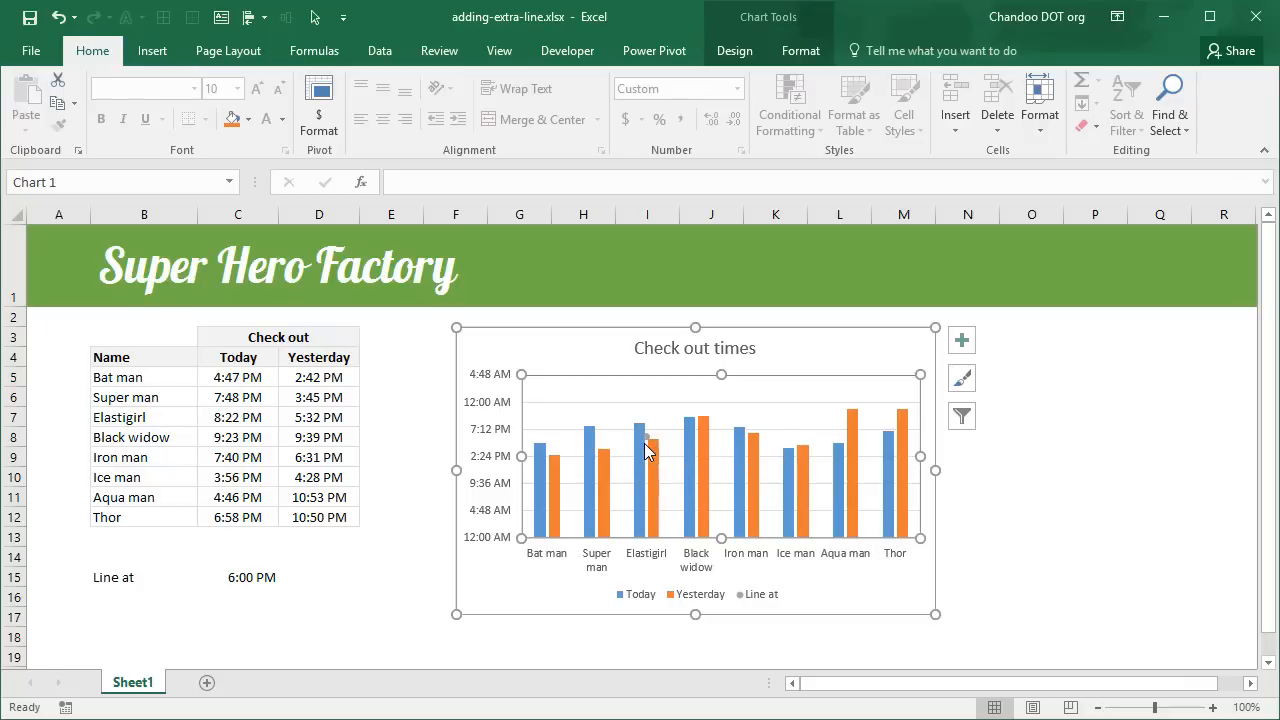
{"action": "mouse_move", "coordinate": [648, 442]}
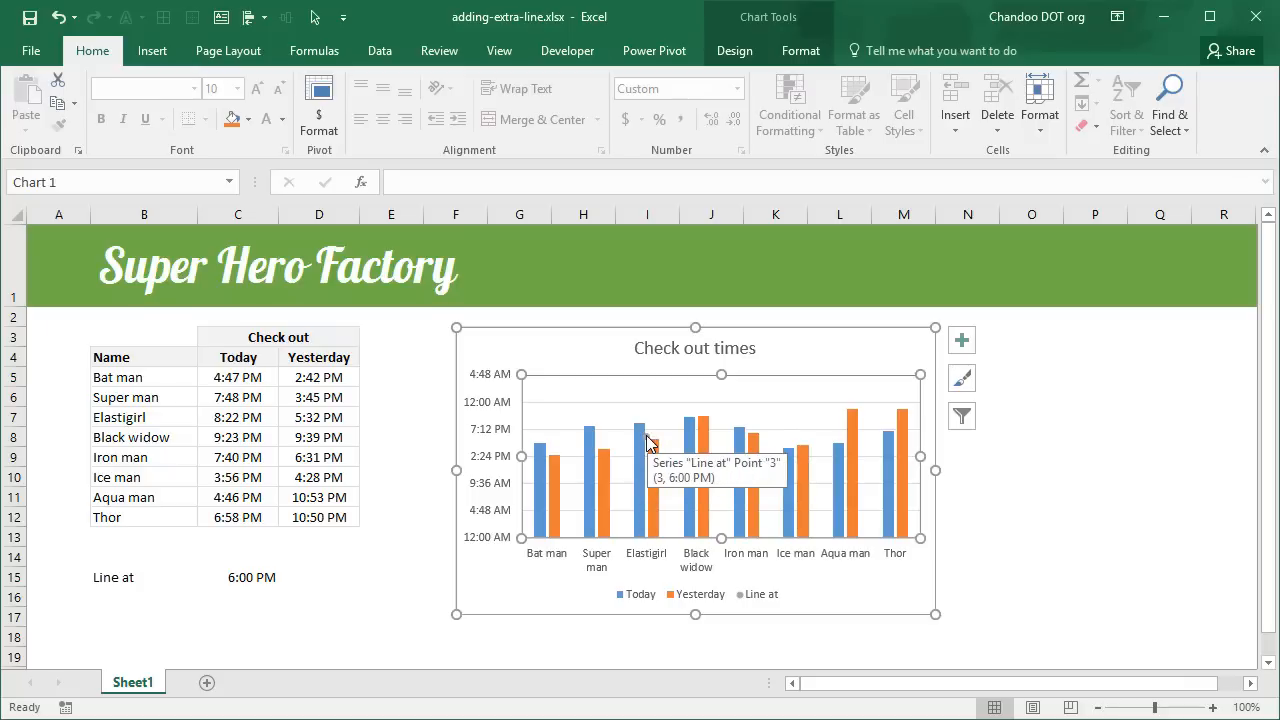
{"action": "mouse_move", "coordinate": [785, 450]}
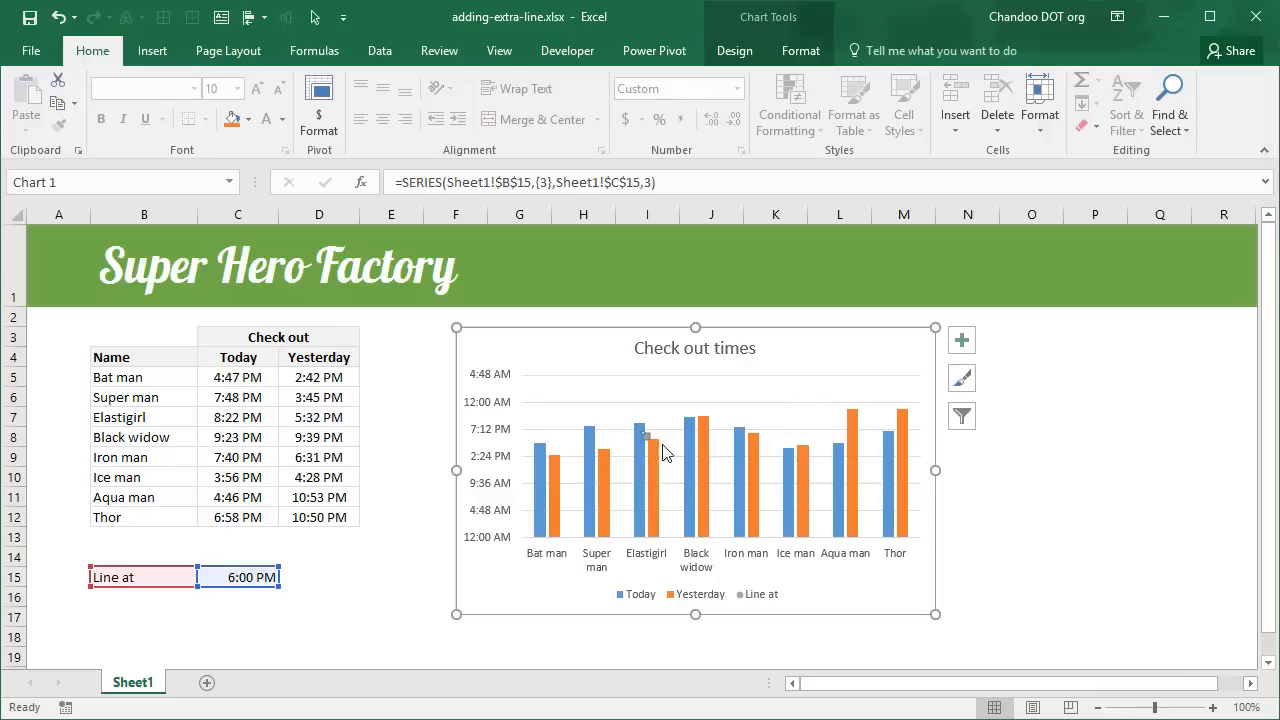
{"action": "mouse_move", "coordinate": [750, 473]}
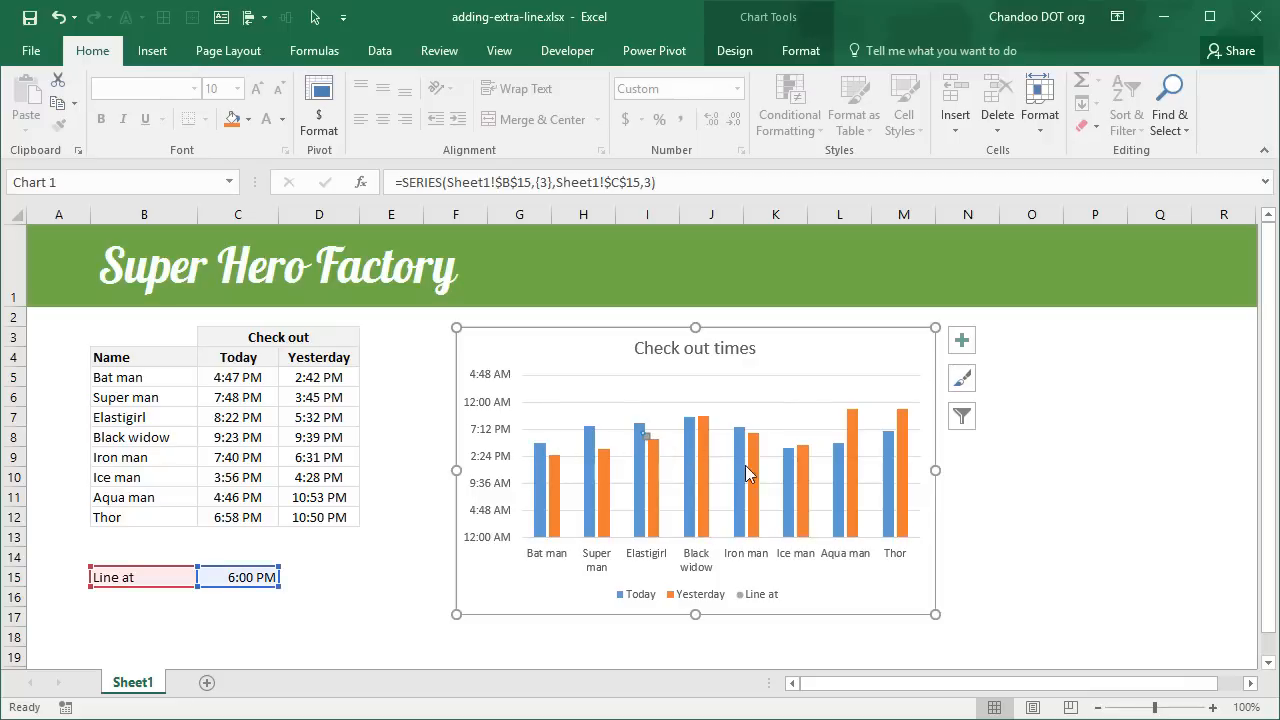
{"action": "mouse_move", "coordinate": [680, 453]}
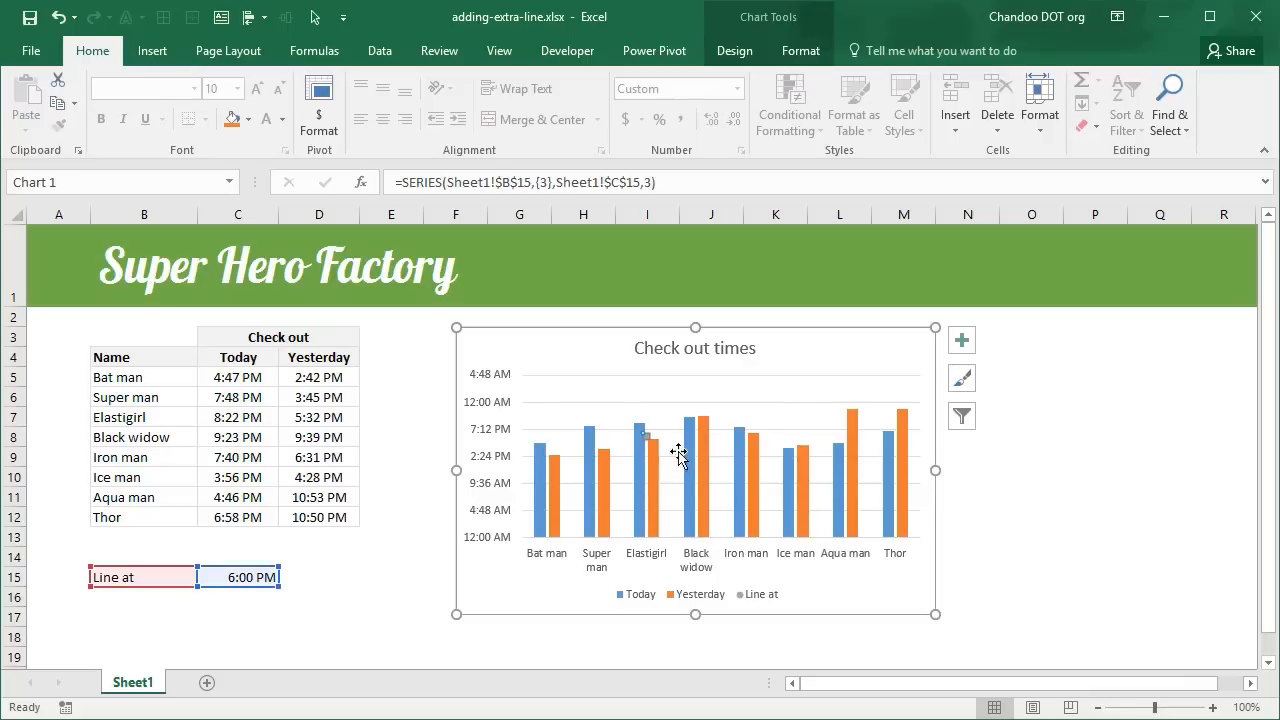
{"action": "mouse_move", "coordinate": [603, 440]}
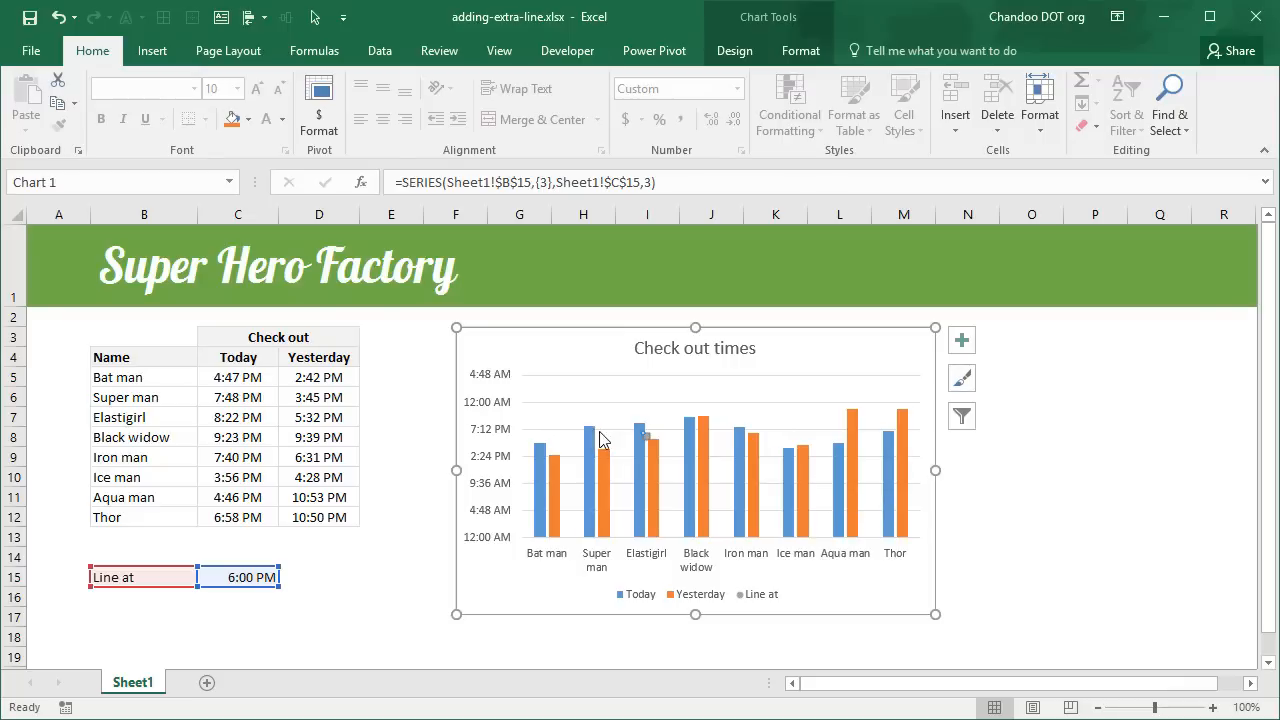
{"action": "mouse_move", "coordinate": [650, 447]}
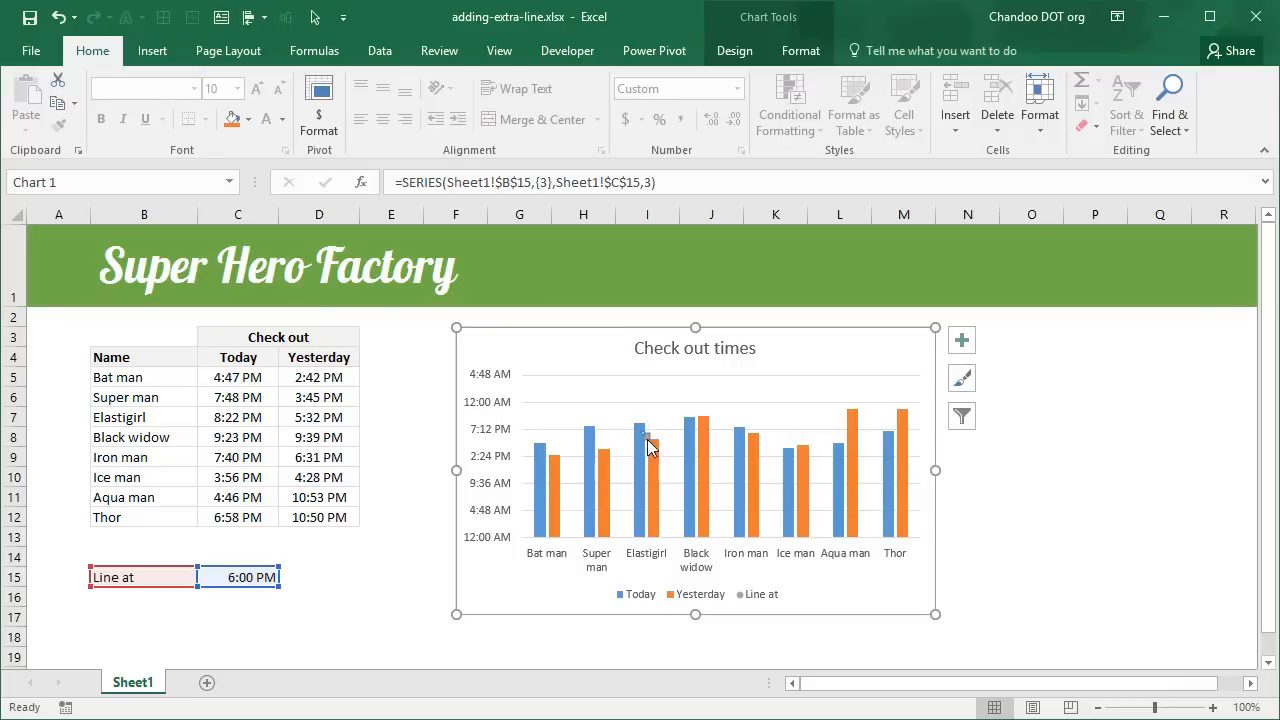
{"action": "mouse_move", "coordinate": [648, 442]}
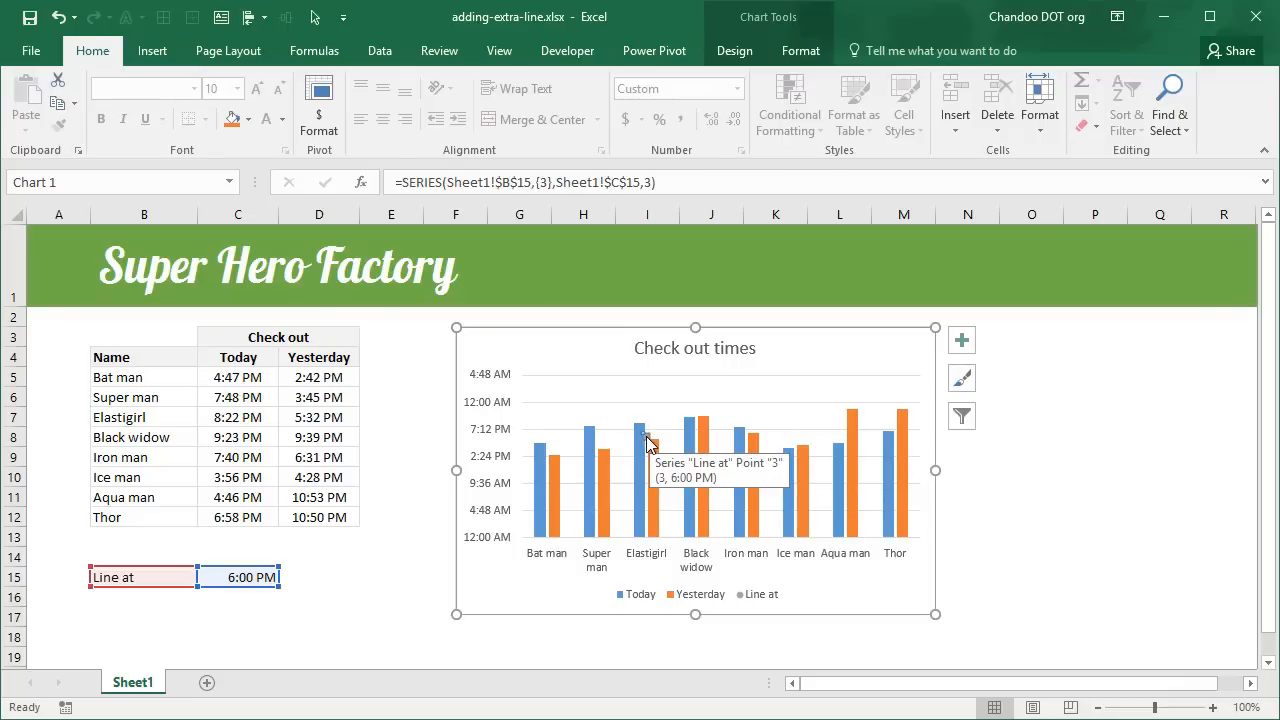
Step: Show the Chart Elements list for the Line at point
{"action": "left_click", "coordinate": [961, 340]}
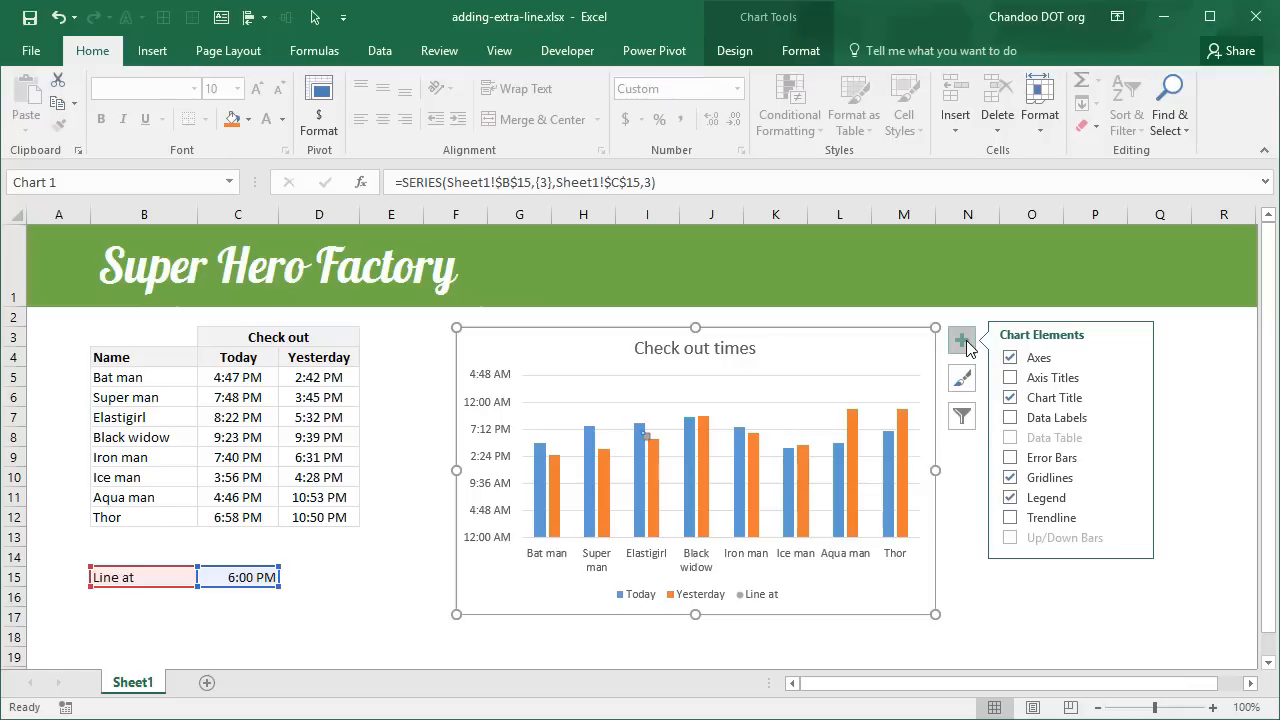
{"action": "mouse_move", "coordinate": [1052, 457]}
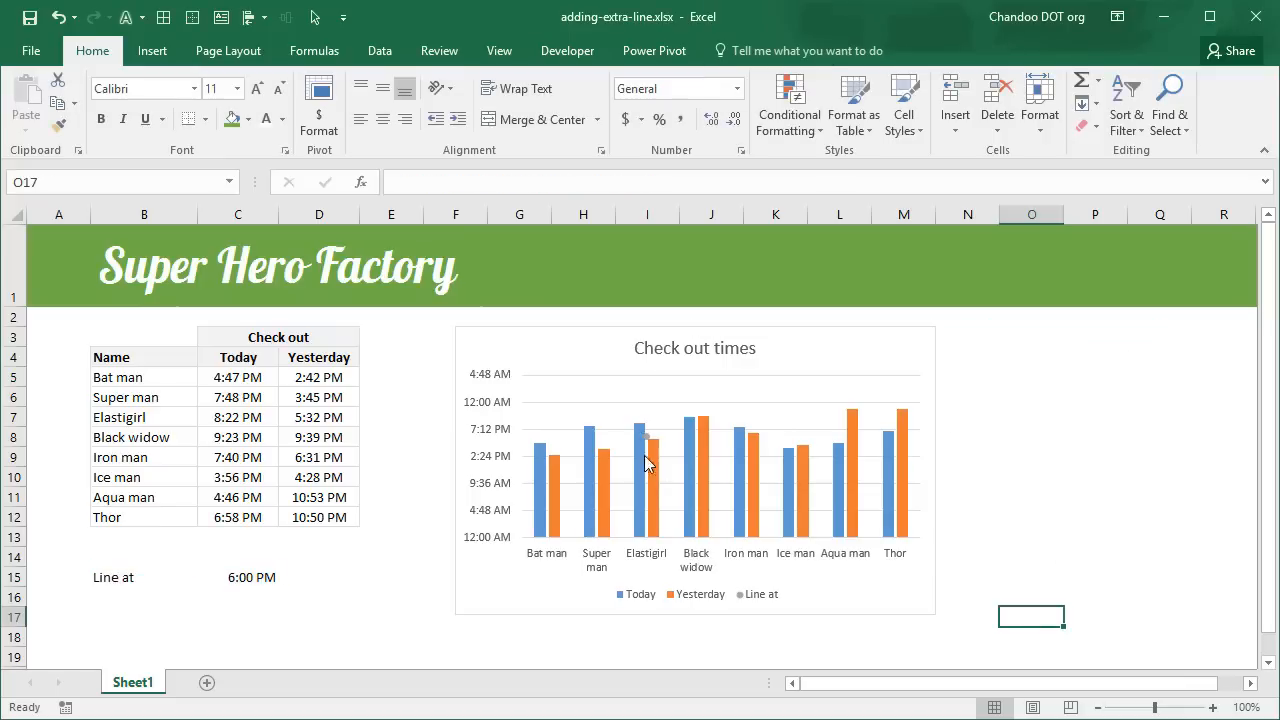
{"action": "mouse_move", "coordinate": [654, 448]}
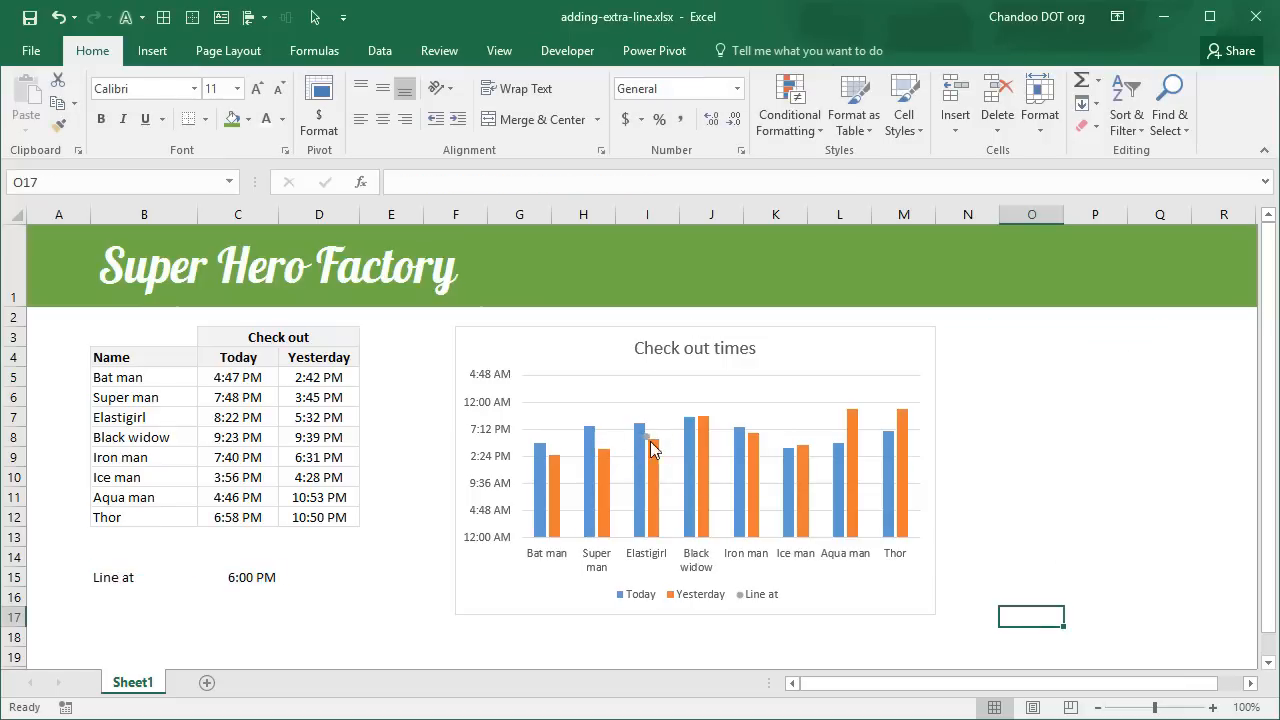
Step: Select the Line at point and switch formatting to its vertical error bars
{"action": "left_click", "coordinate": [654, 448]}
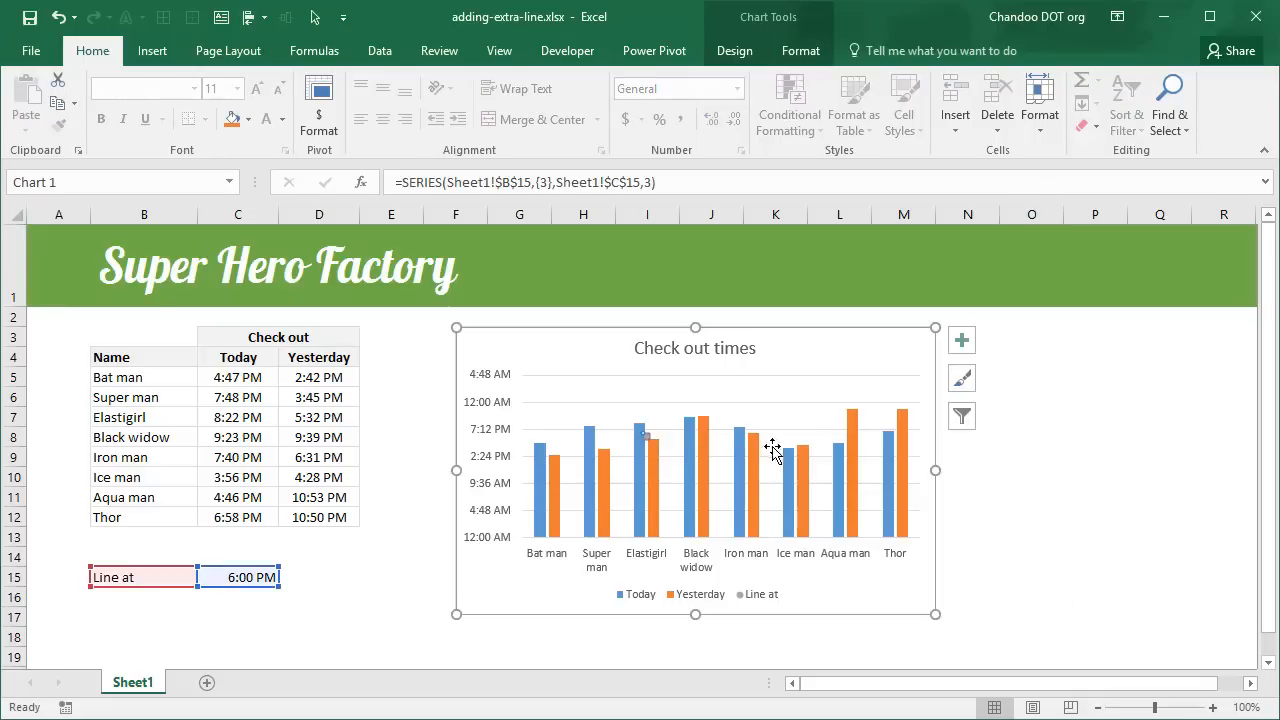
{"action": "mouse_move", "coordinate": [644, 443]}
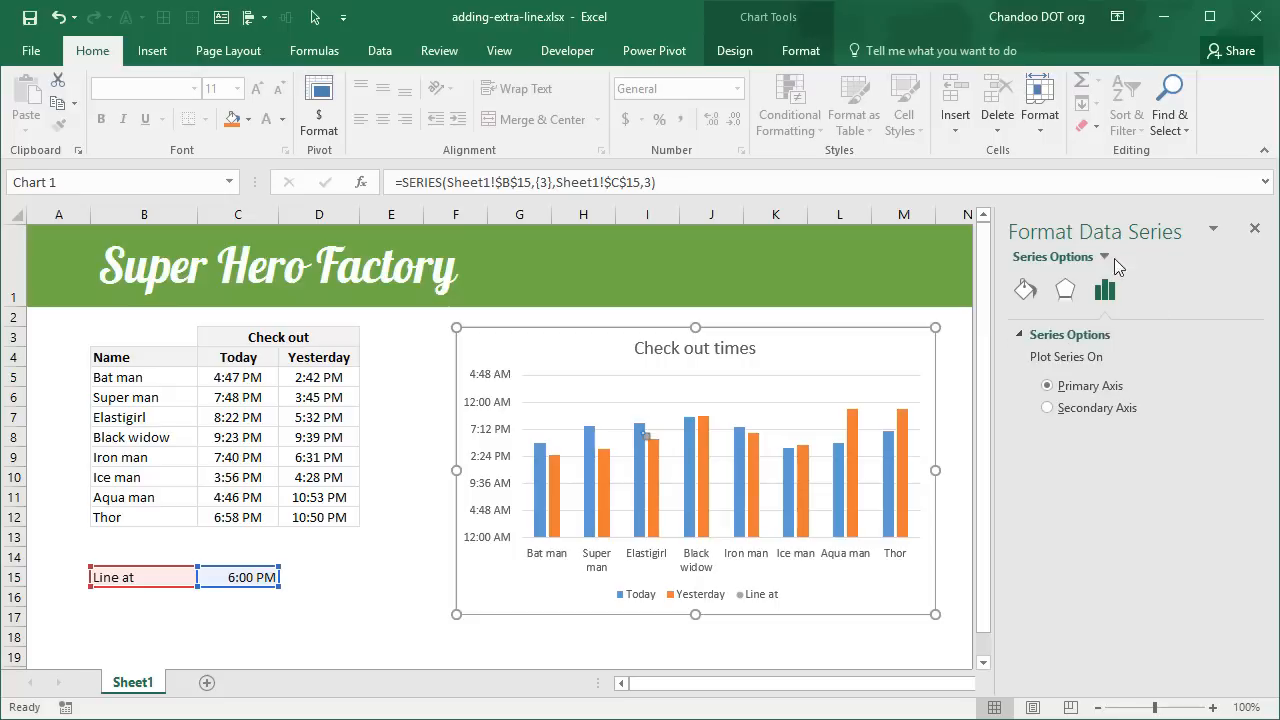
{"action": "mouse_move", "coordinate": [1167, 290]}
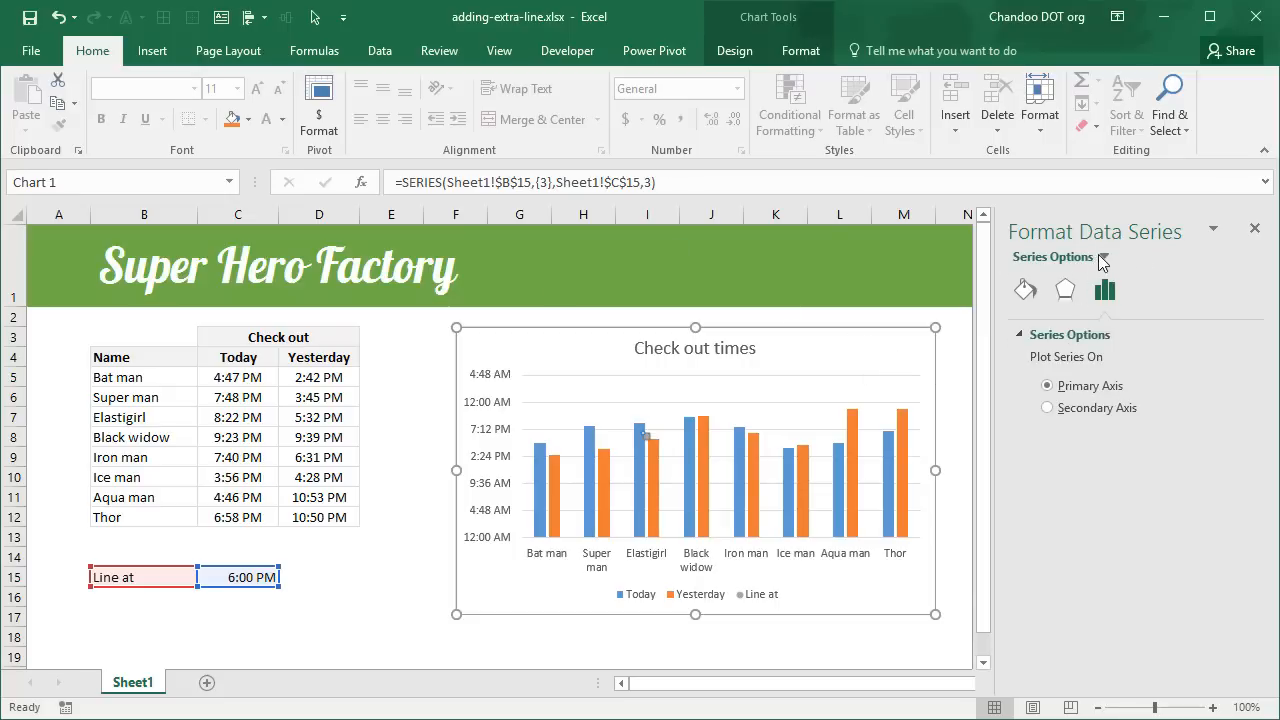
{"action": "left_click", "coordinate": [1103, 257]}
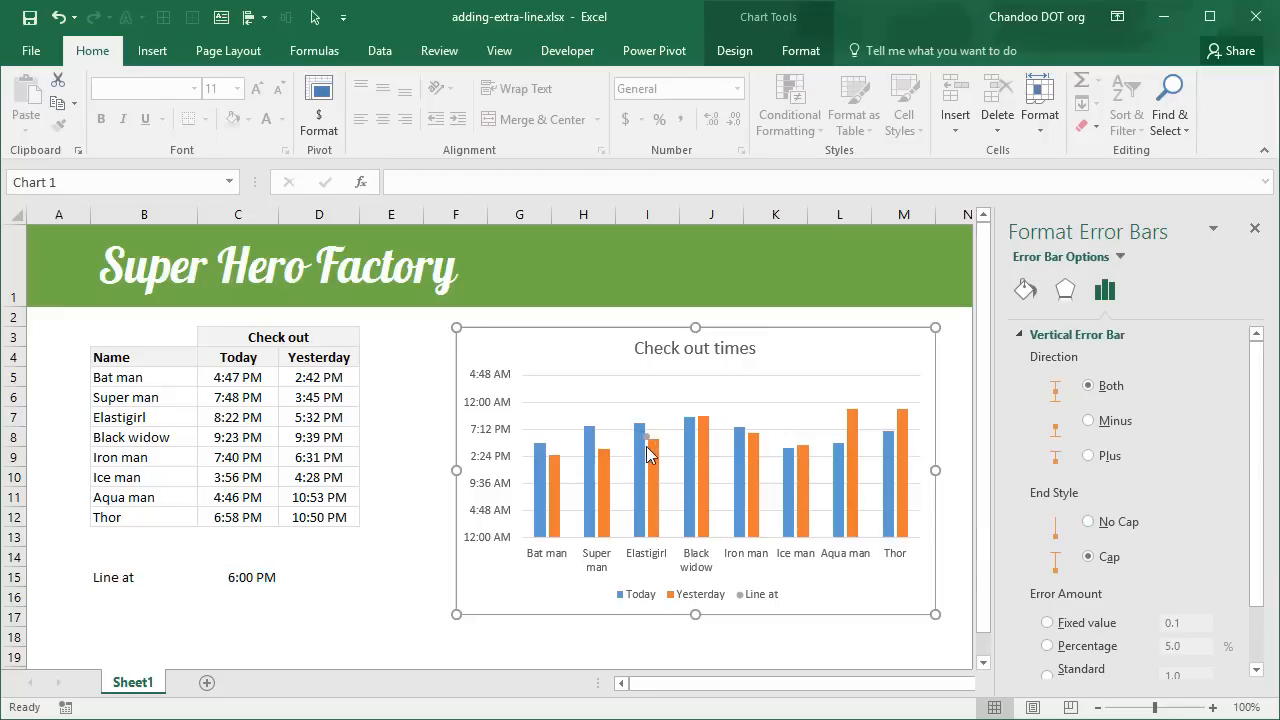
{"action": "mouse_move", "coordinate": [1010, 415]}
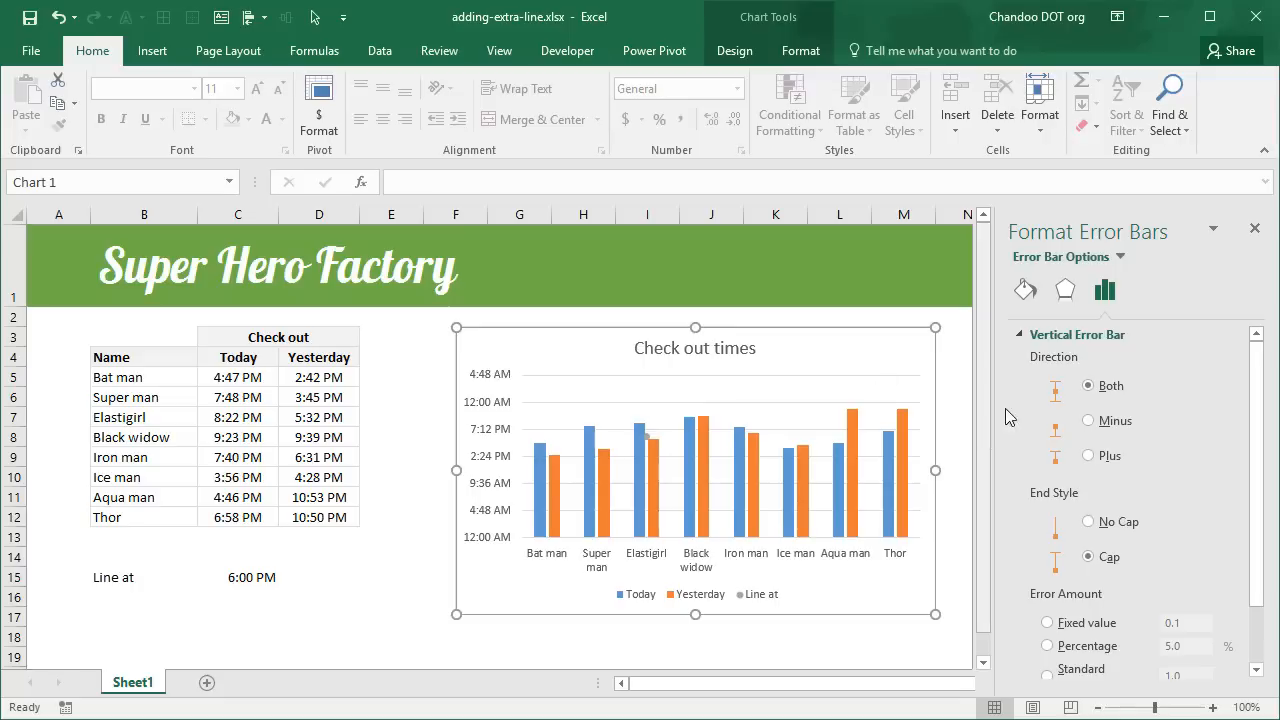
{"action": "mouse_move", "coordinate": [1015, 415]}
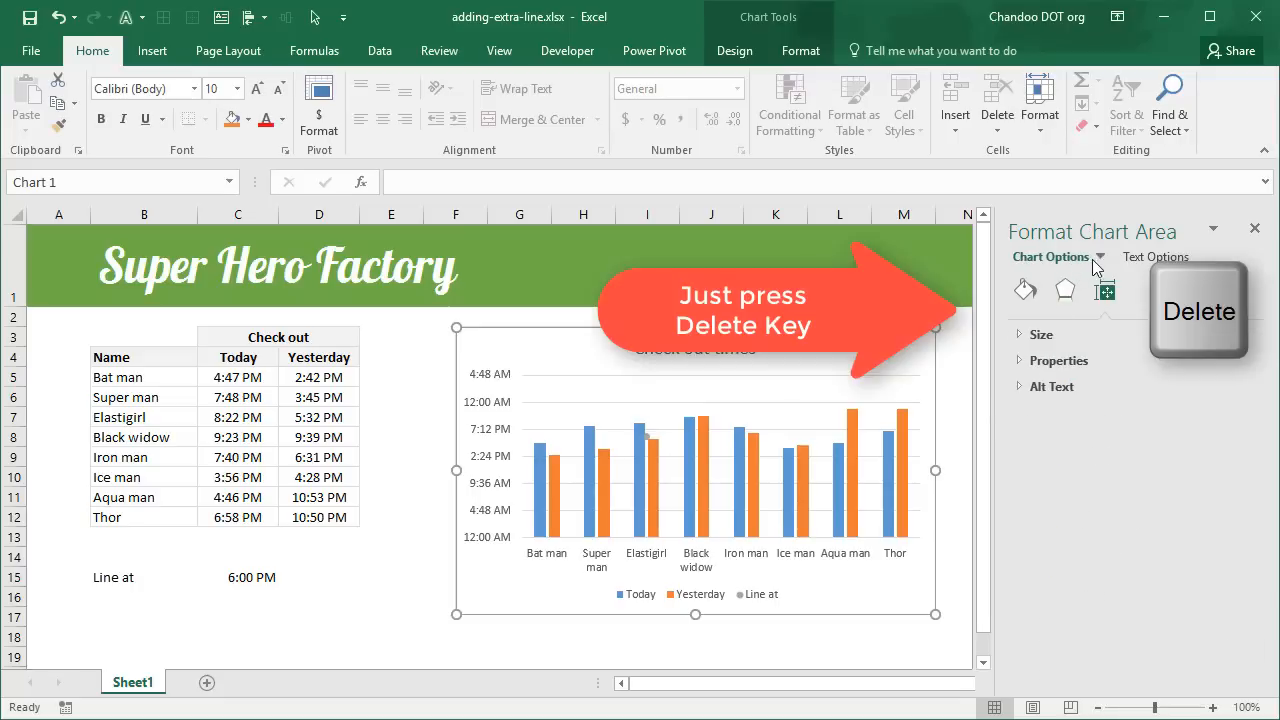
Step: Delete the vertical error bars and switch to formatting the horizontal error bars
{"action": "key", "text": "Delete"}
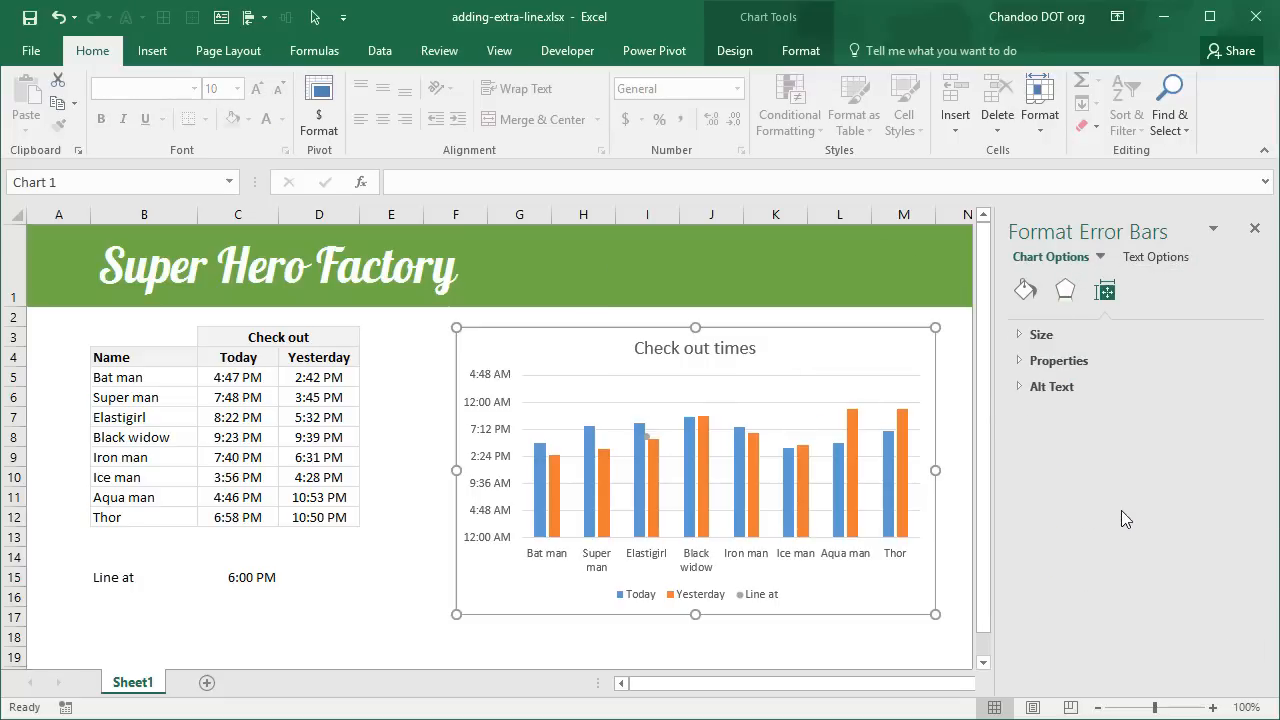
{"action": "left_click", "coordinate": [1104, 290]}
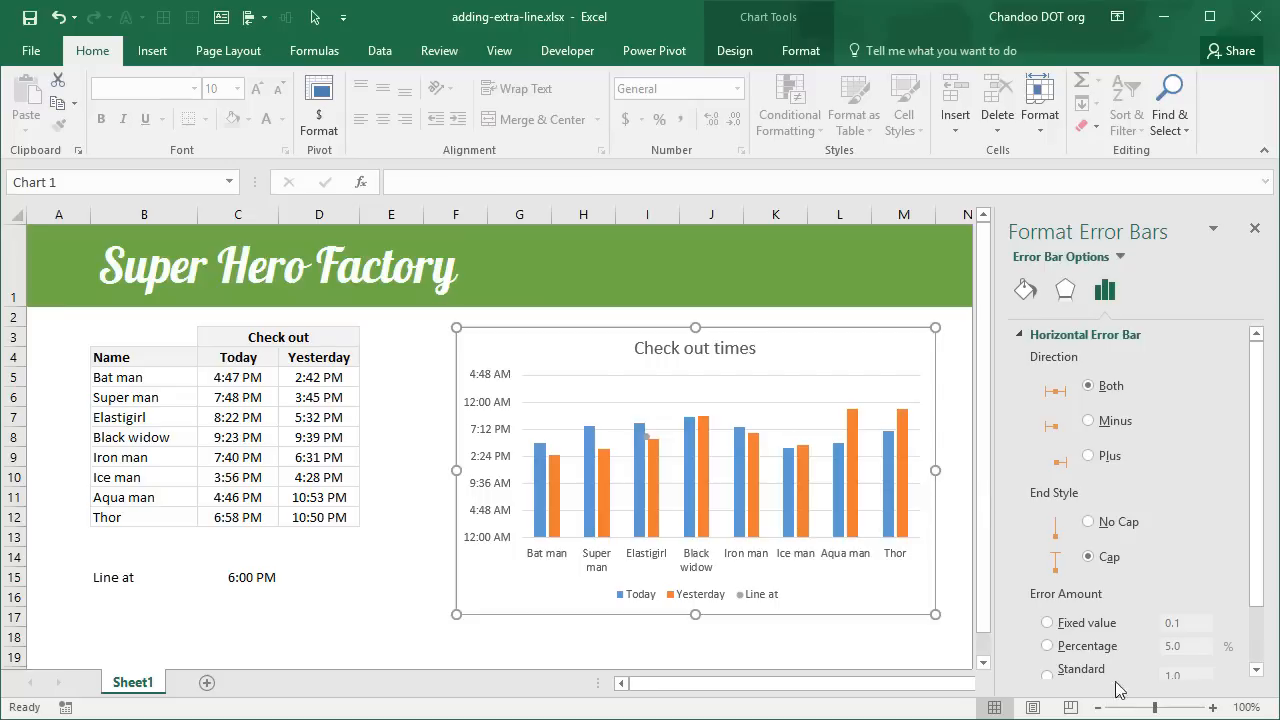
{"action": "mouse_move", "coordinate": [1207, 580]}
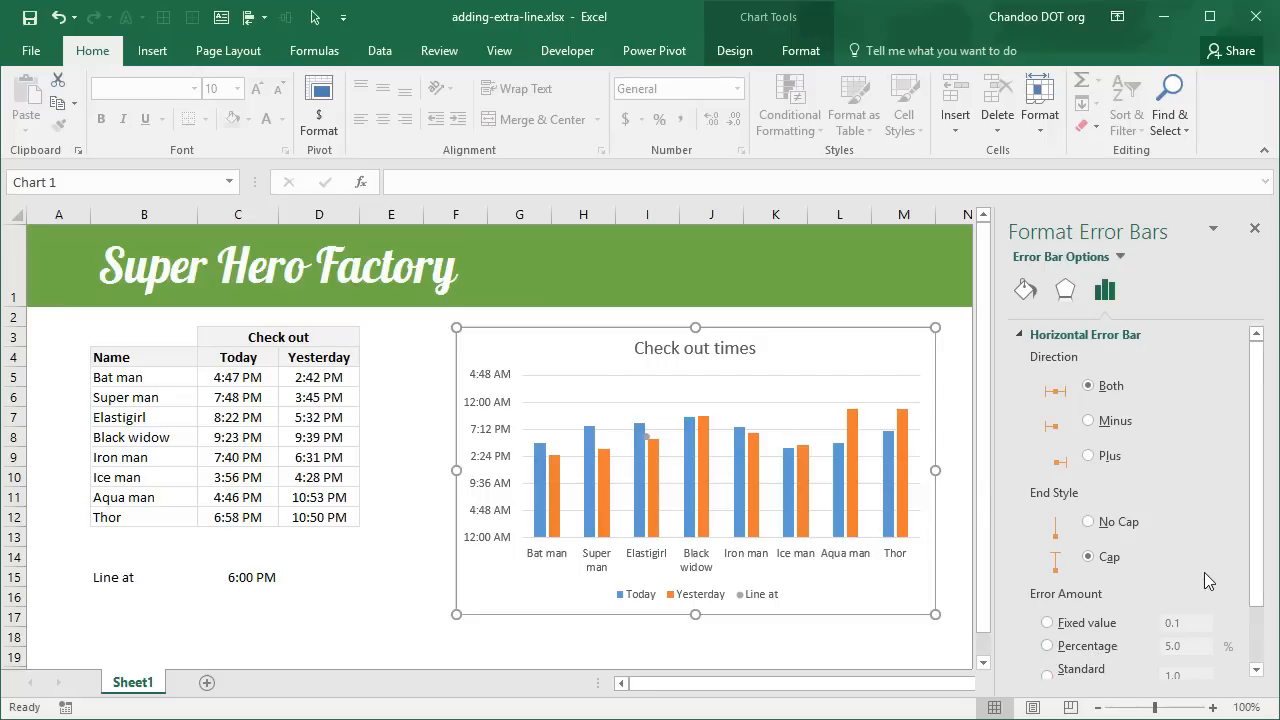
Step: Set the horizontal error bar amount to 100 percent
{"action": "scroll", "scroll_direction": "down", "scroll_amount": 3}
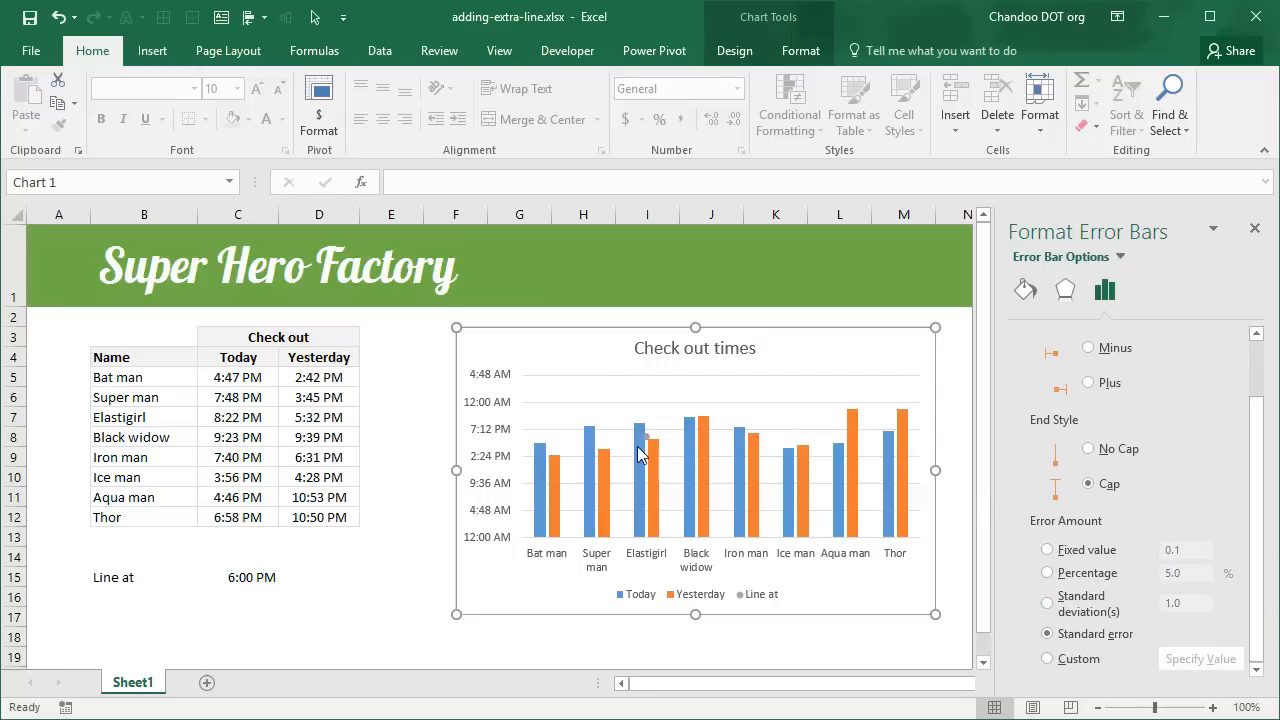
{"action": "mouse_move", "coordinate": [670, 442]}
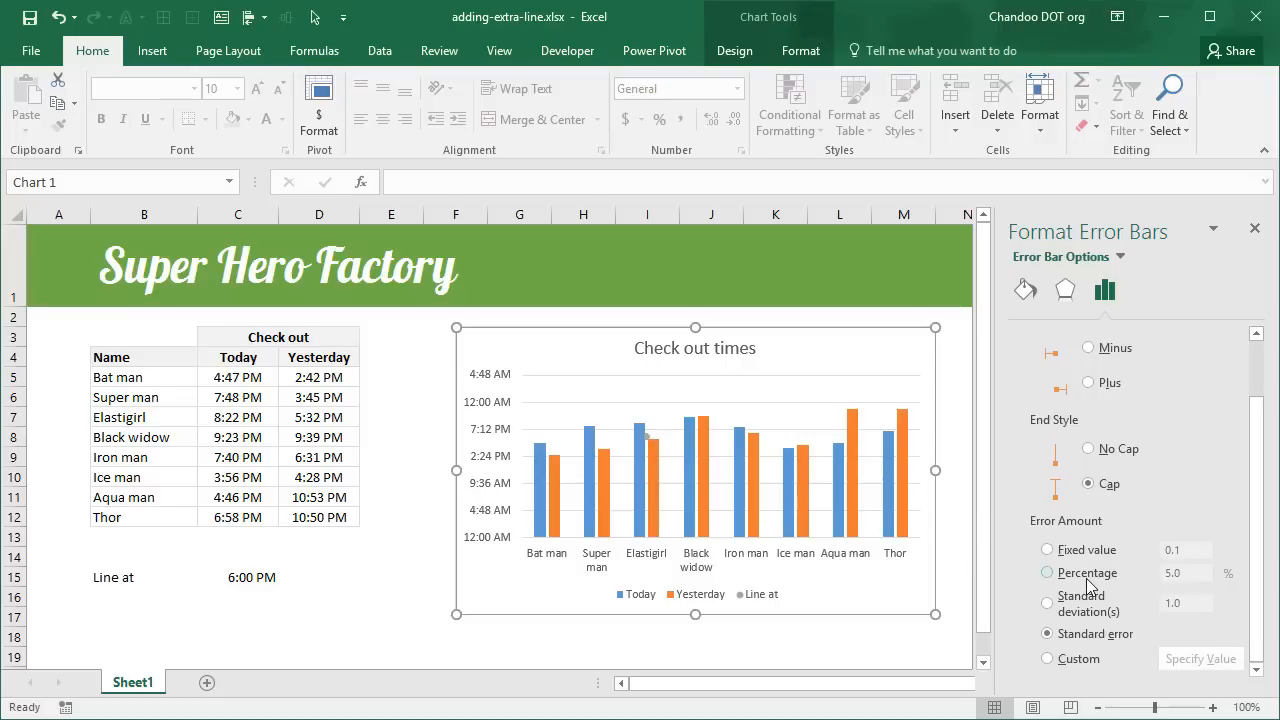
{"action": "left_click", "coordinate": [1047, 573]}
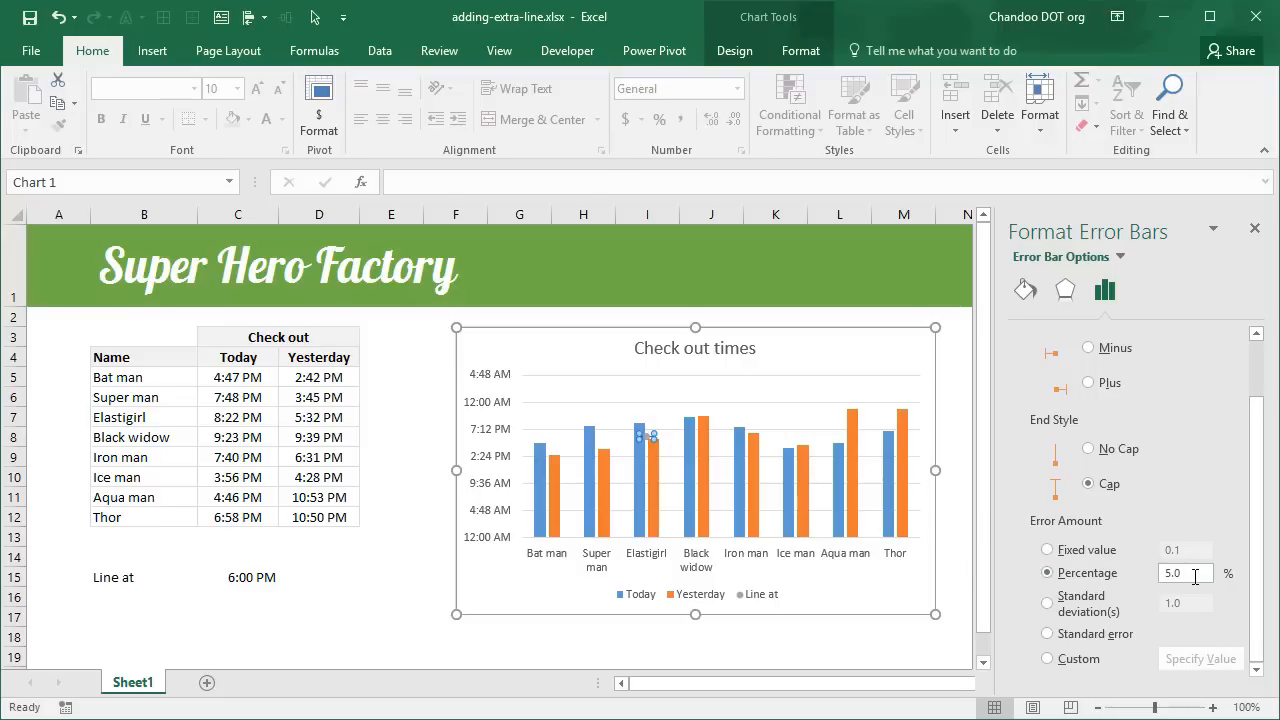
{"action": "type", "text": "100"}
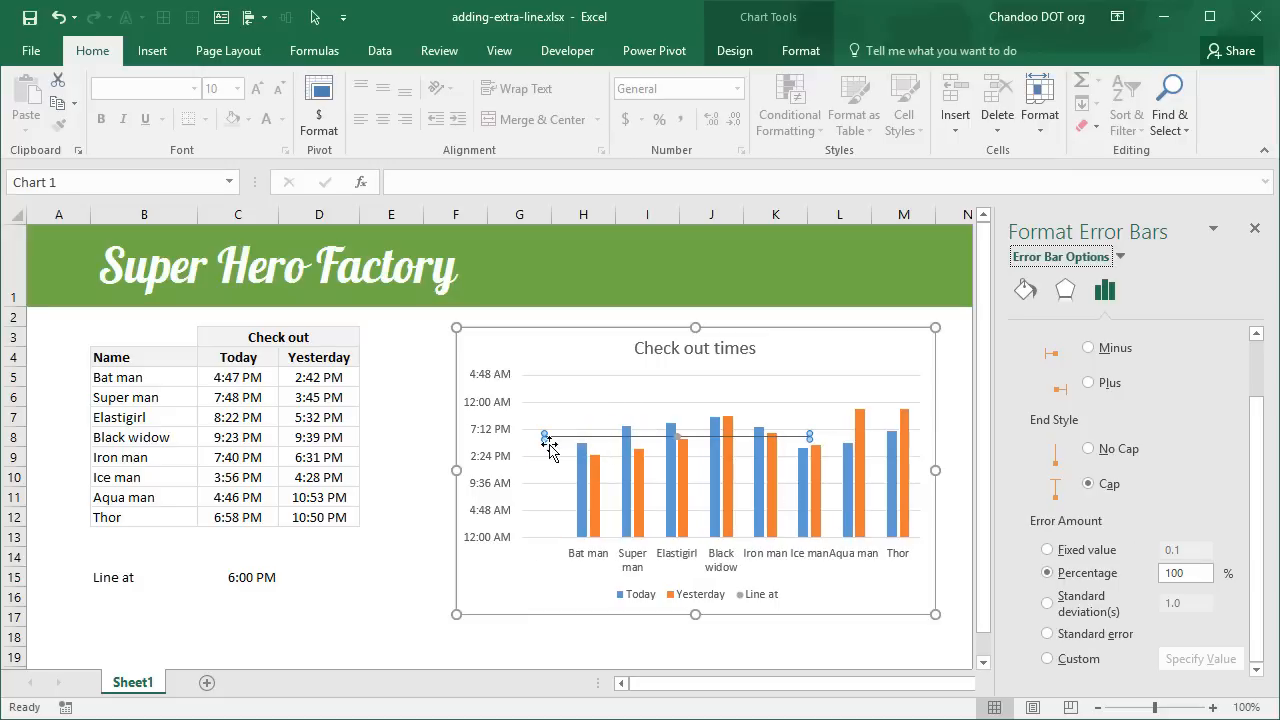
{"action": "mouse_move", "coordinate": [640, 455]}
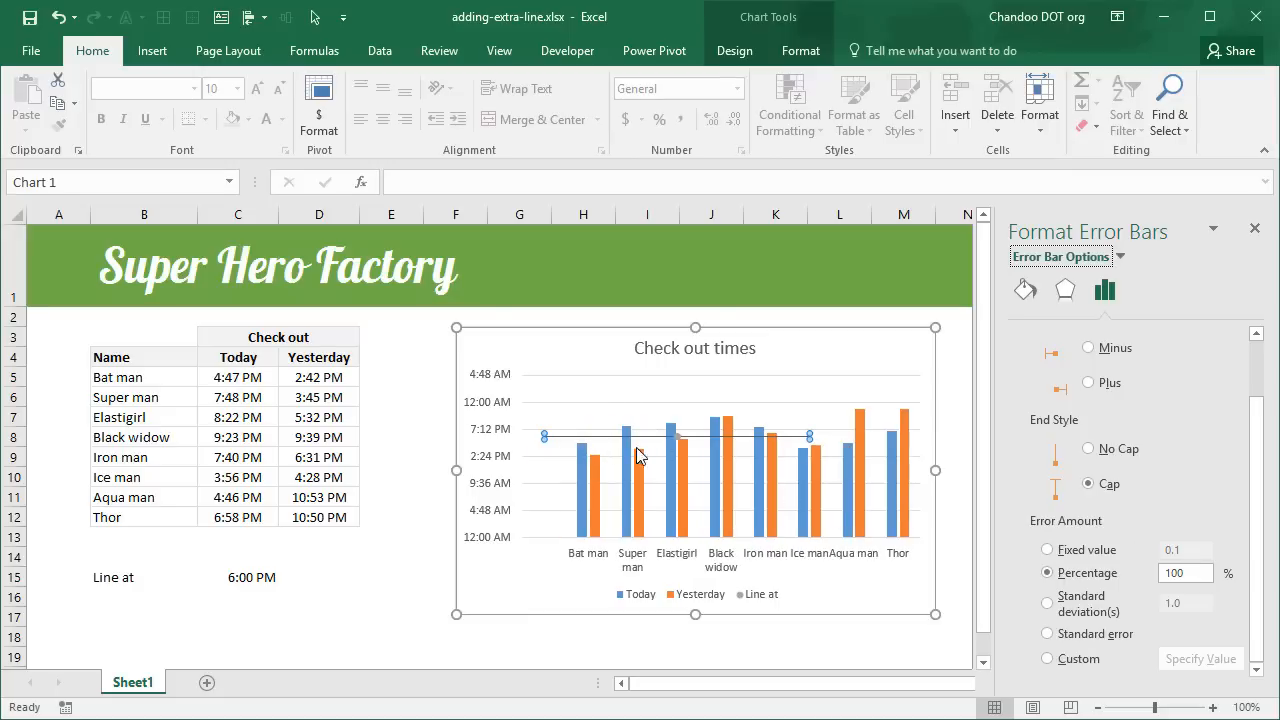
{"action": "mouse_move", "coordinate": [809, 436]}
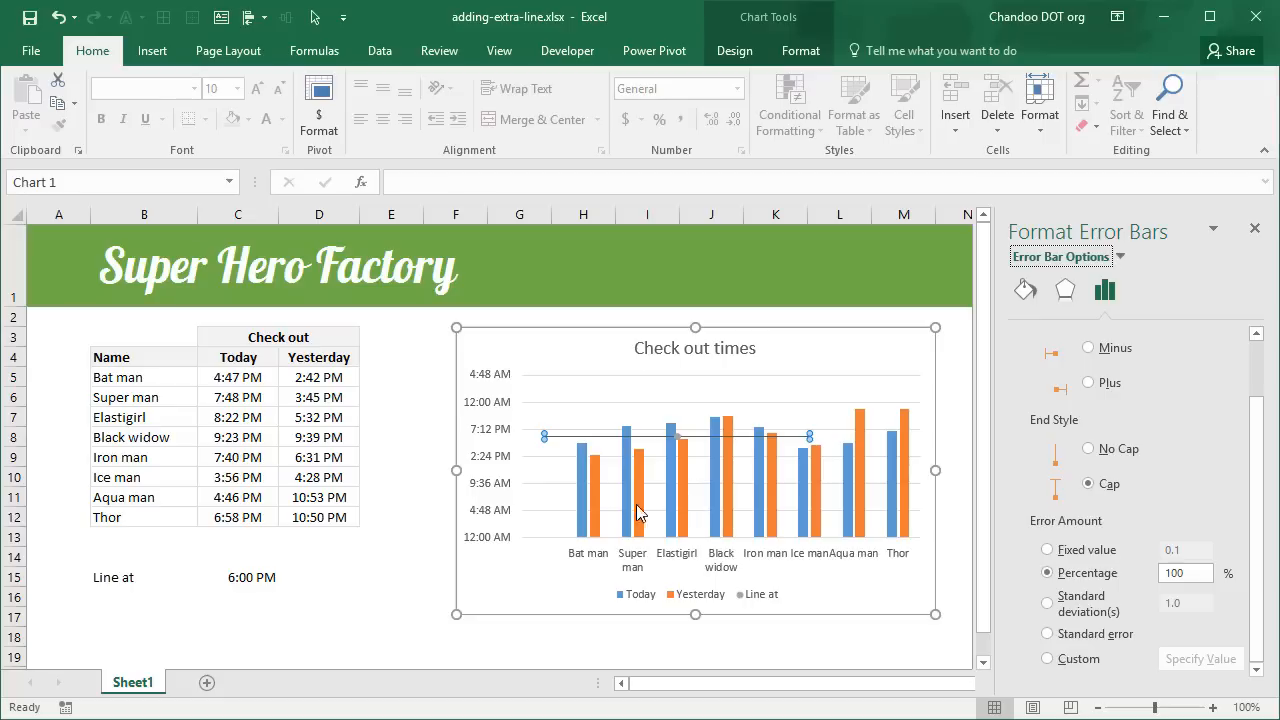
{"action": "mouse_move", "coordinate": [565, 445]}
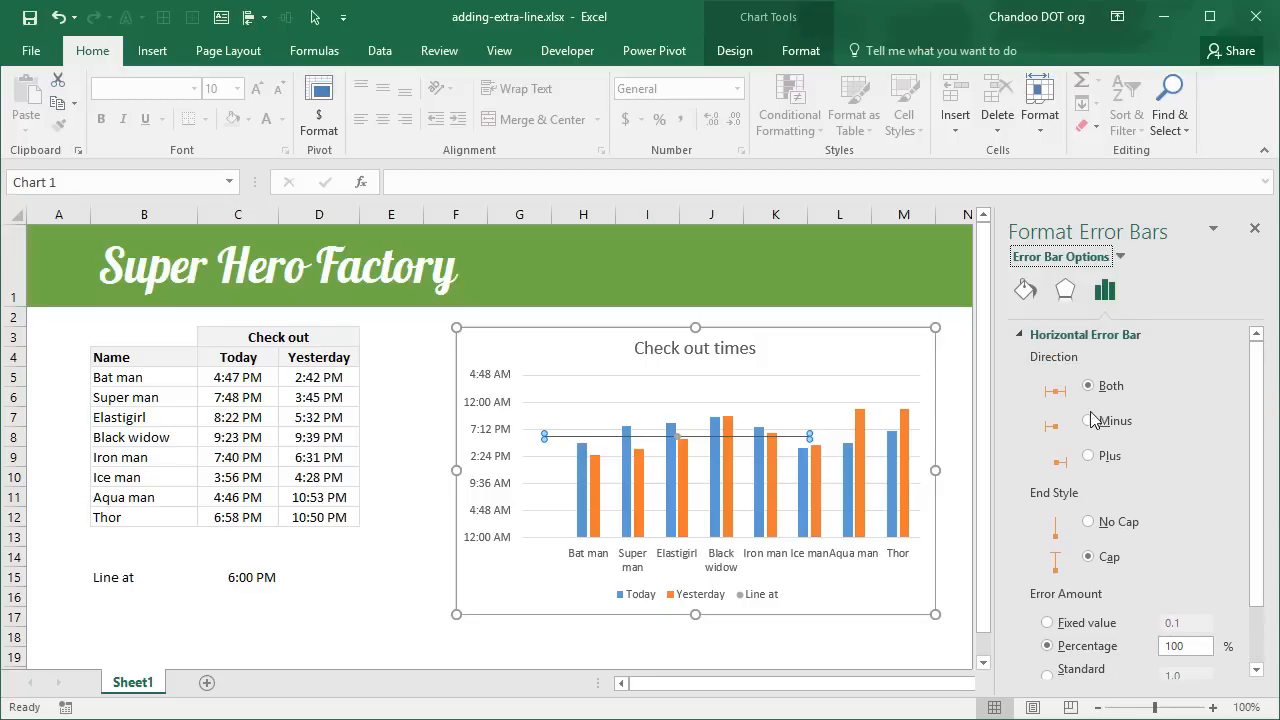
{"action": "mouse_move", "coordinate": [1066, 442]}
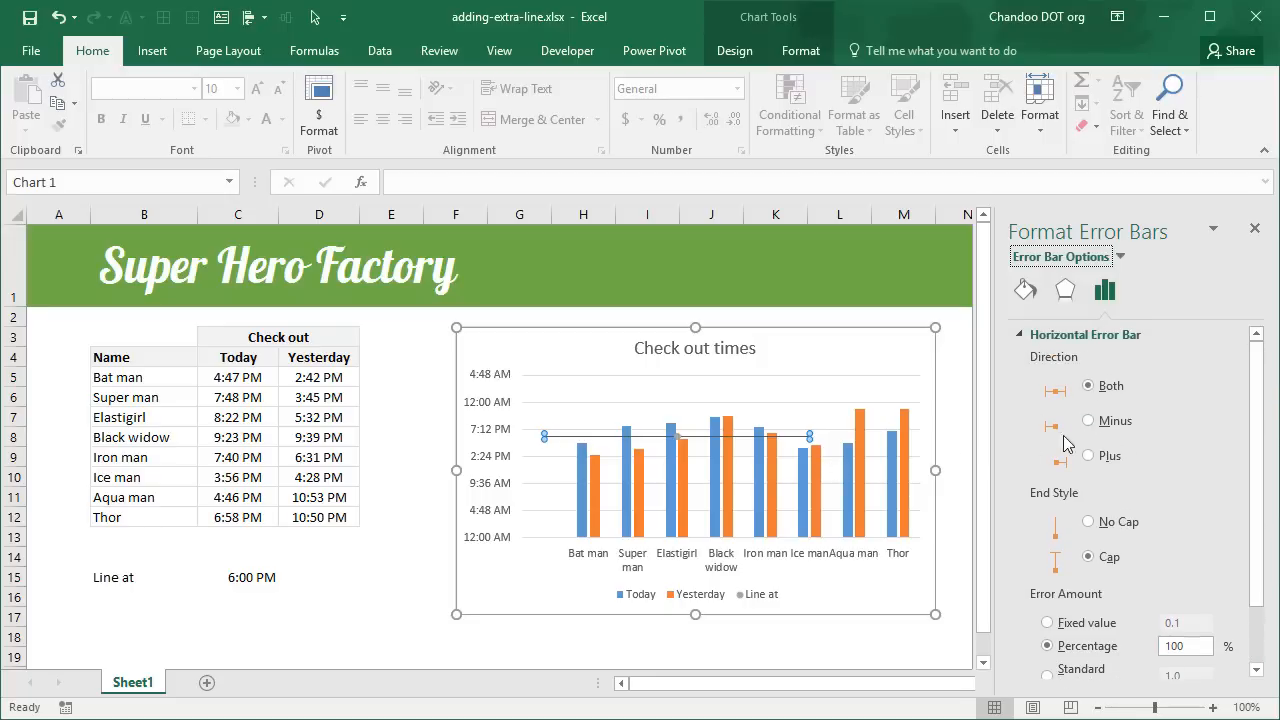
Step: Set the horizontal error bar Direction to Plus
{"action": "left_click", "coordinate": [1088, 455]}
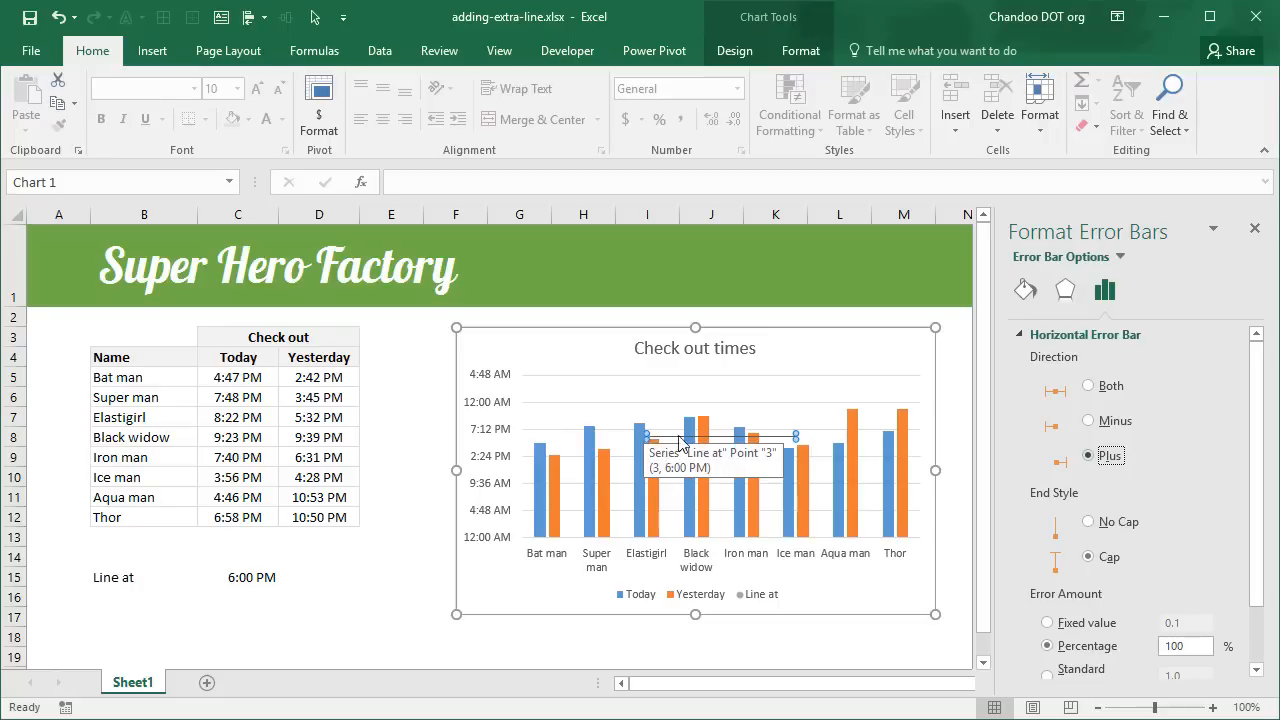
{"action": "mouse_move", "coordinate": [1235, 534]}
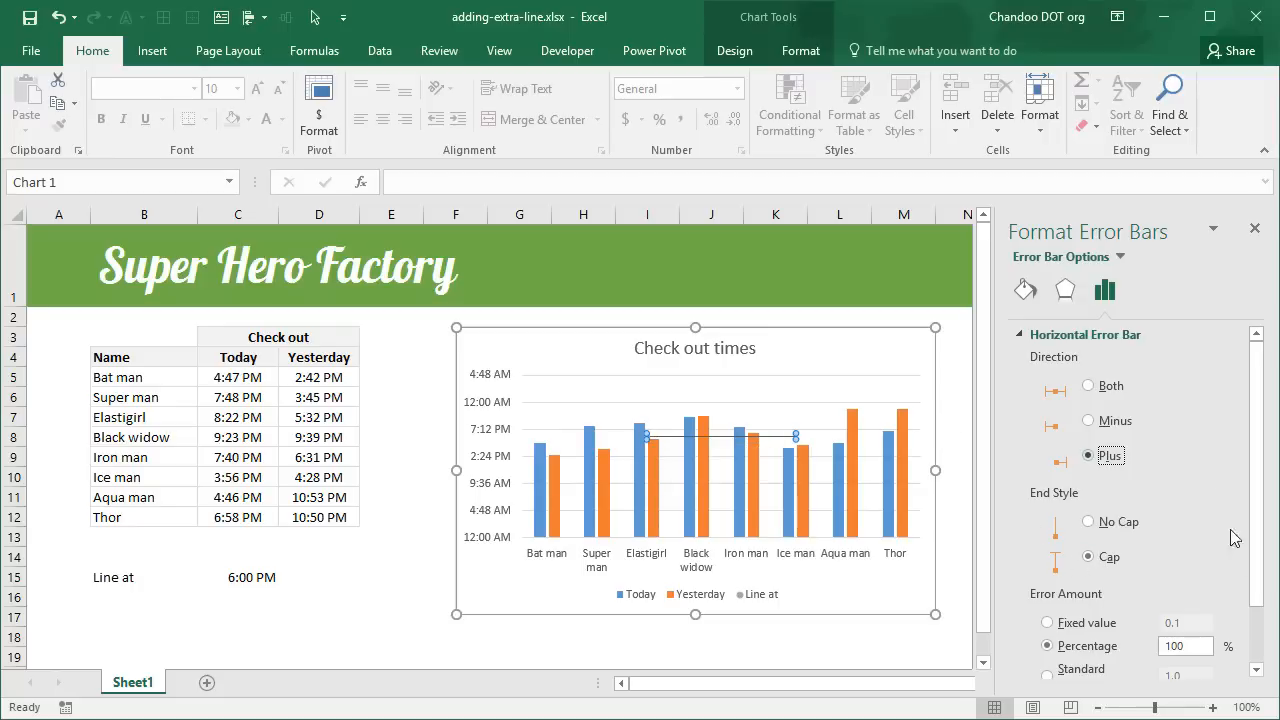
{"action": "mouse_move", "coordinate": [1063, 563]}
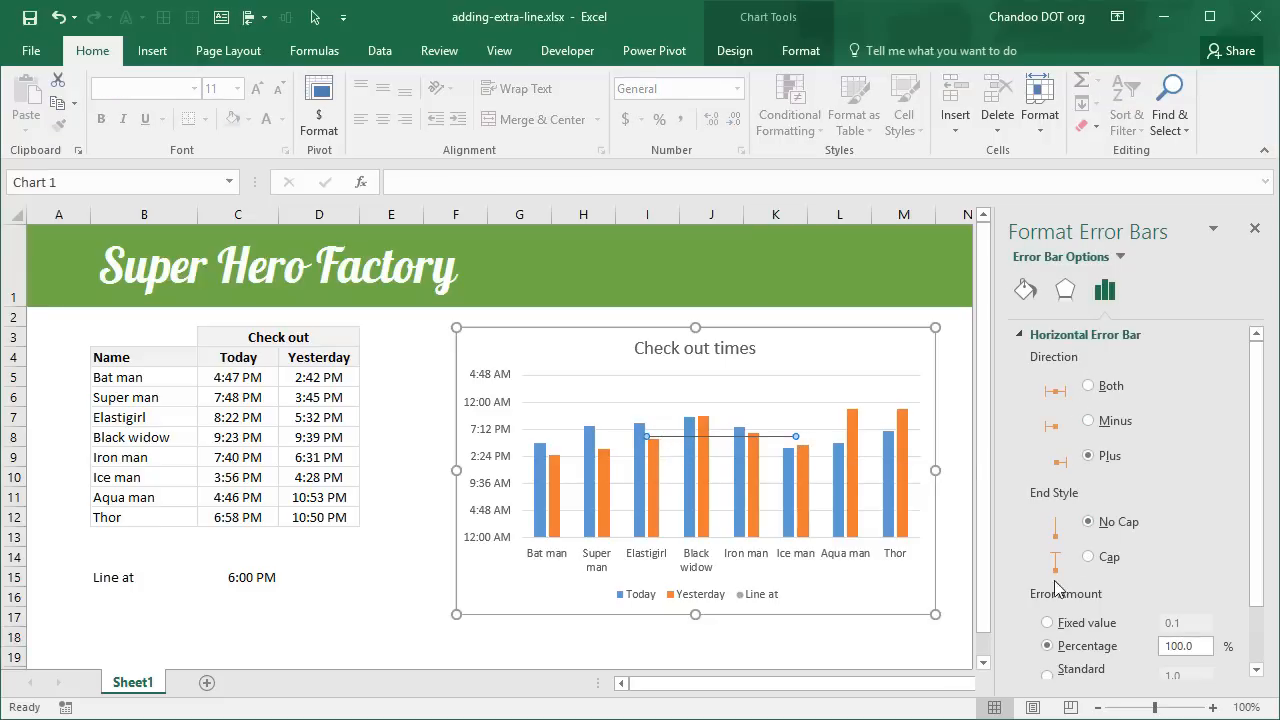
{"action": "mouse_move", "coordinate": [1065, 290]}
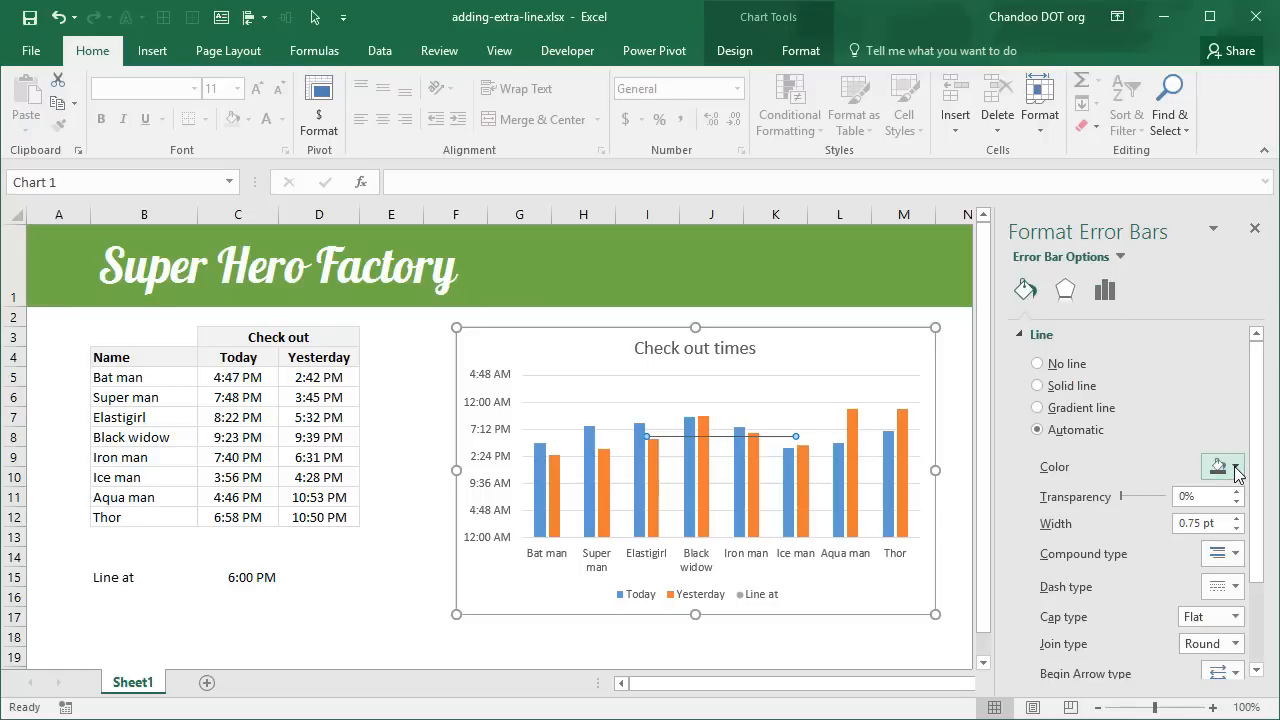
Step: Give the error bar a dark solid line 1.75 pt wide
{"action": "left_click", "coordinate": [1237, 467]}
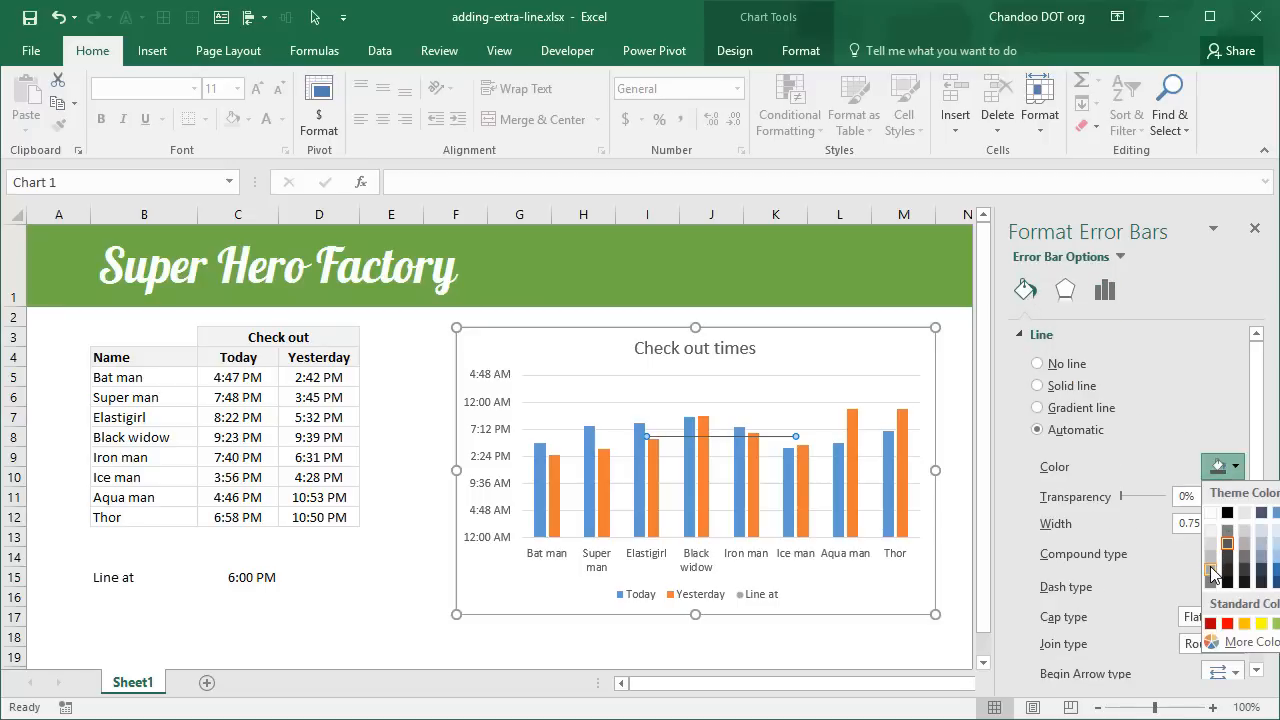
{"action": "left_click", "coordinate": [1037, 385]}
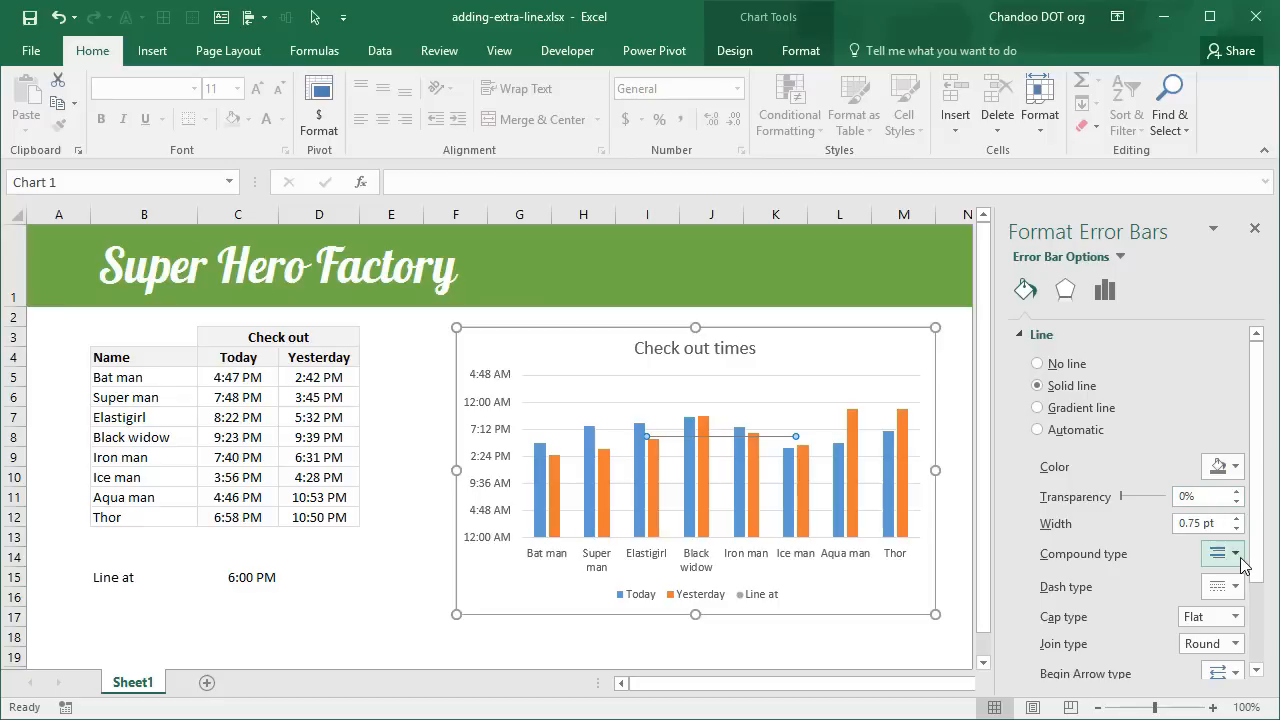
{"action": "left_click", "coordinate": [1240, 518]}
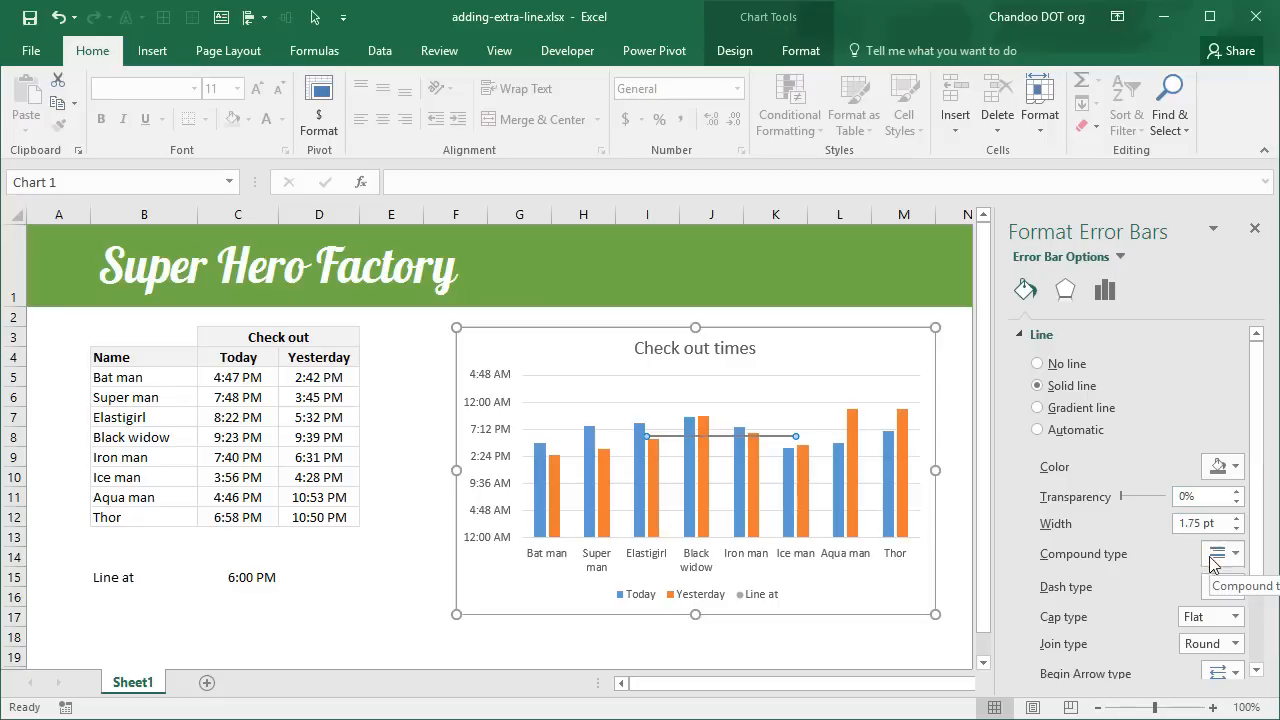
{"action": "left_click", "coordinate": [1234, 466]}
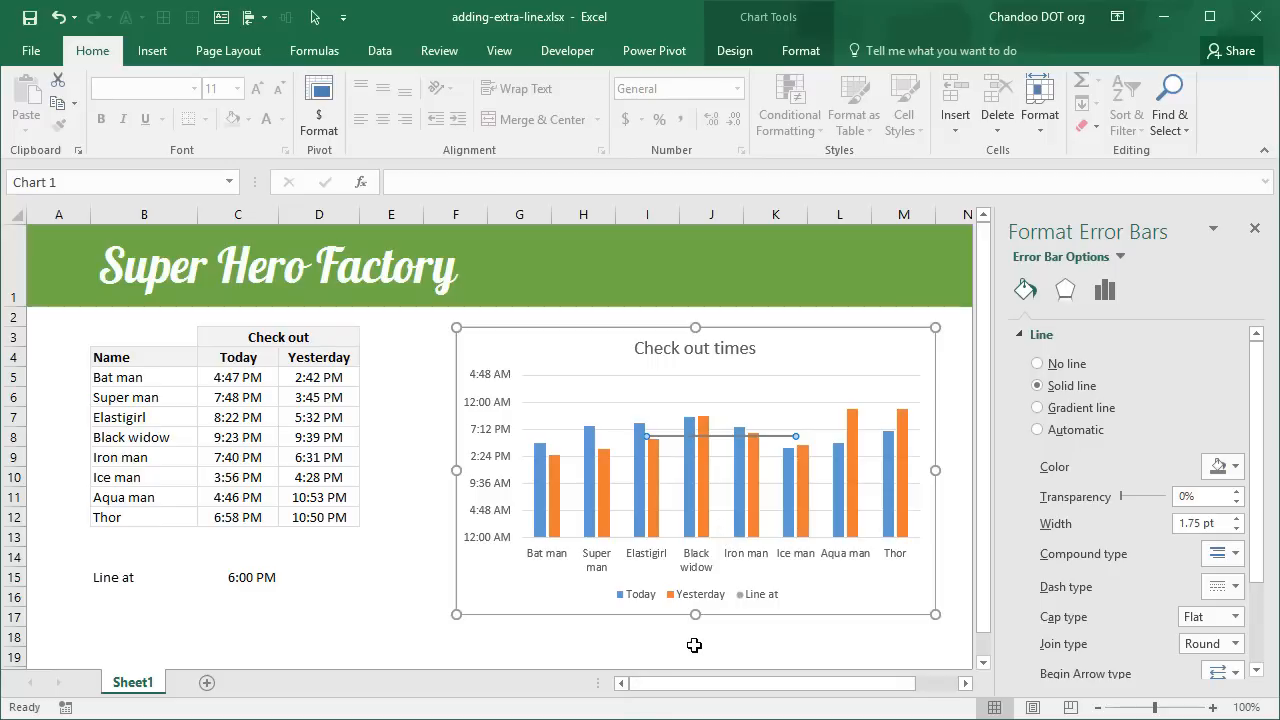
{"action": "mouse_move", "coordinate": [597, 523]}
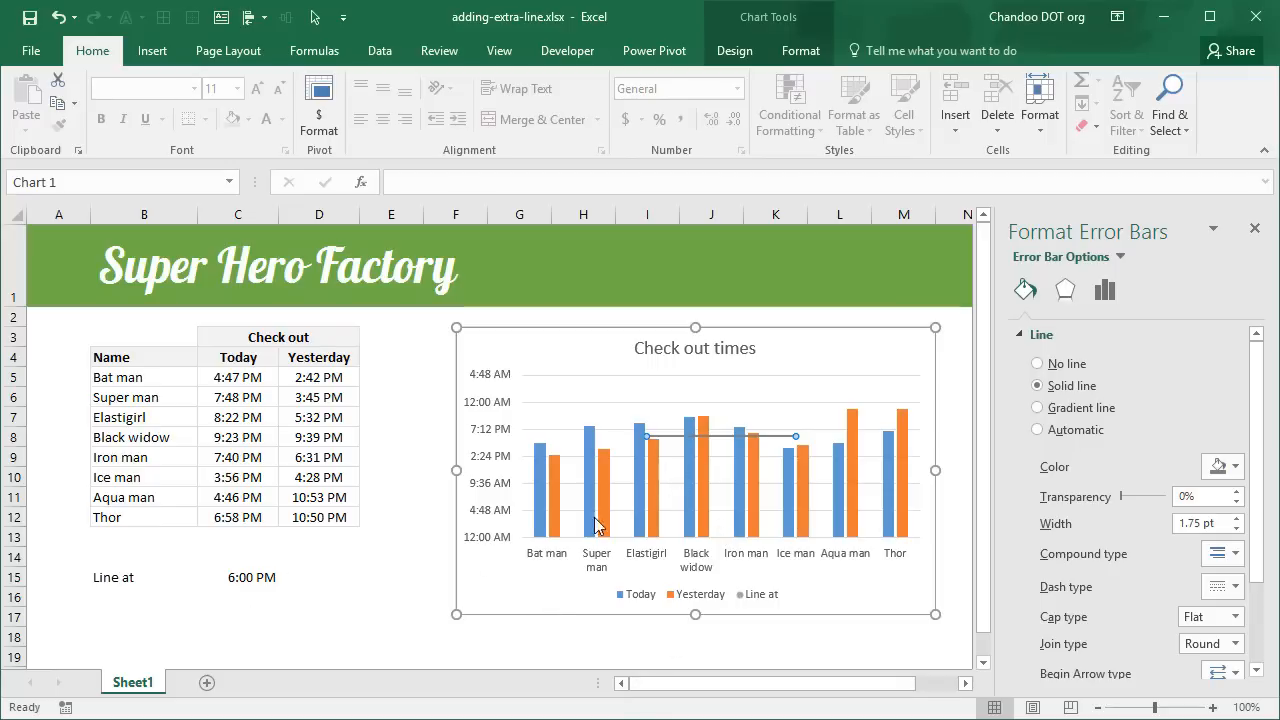
{"action": "mouse_move", "coordinate": [655, 438]}
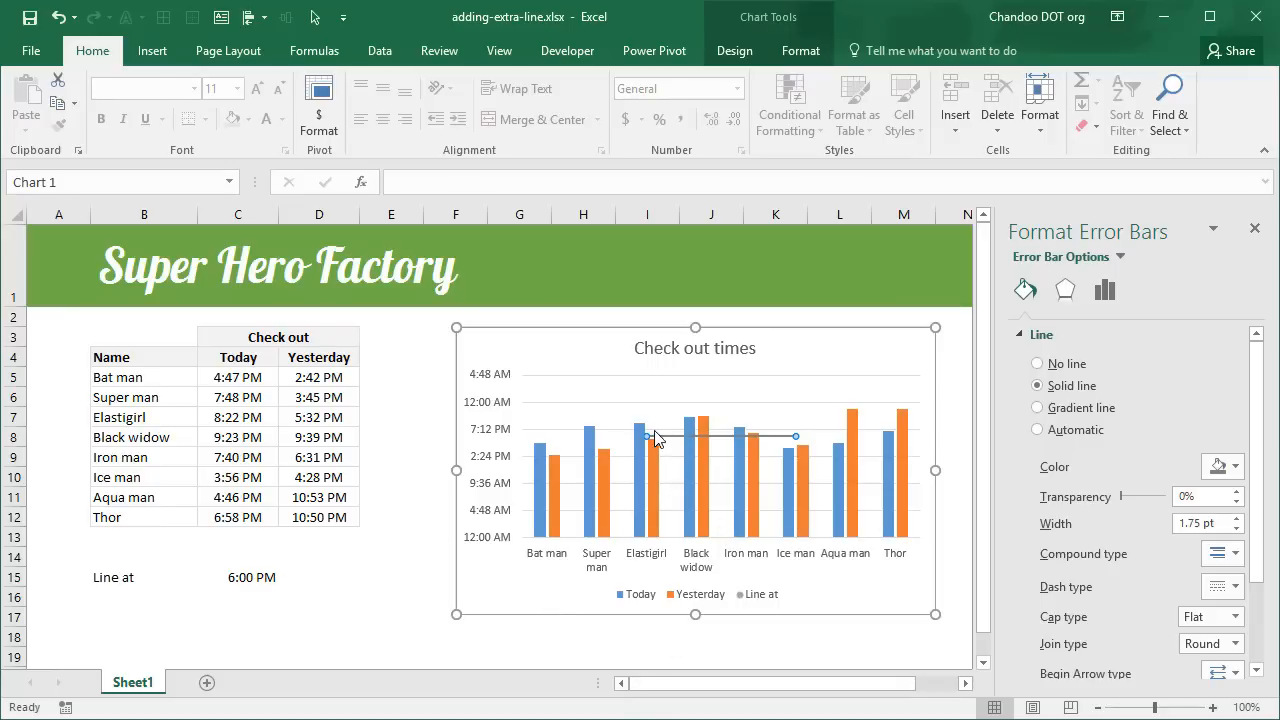
{"action": "mouse_move", "coordinate": [614, 446]}
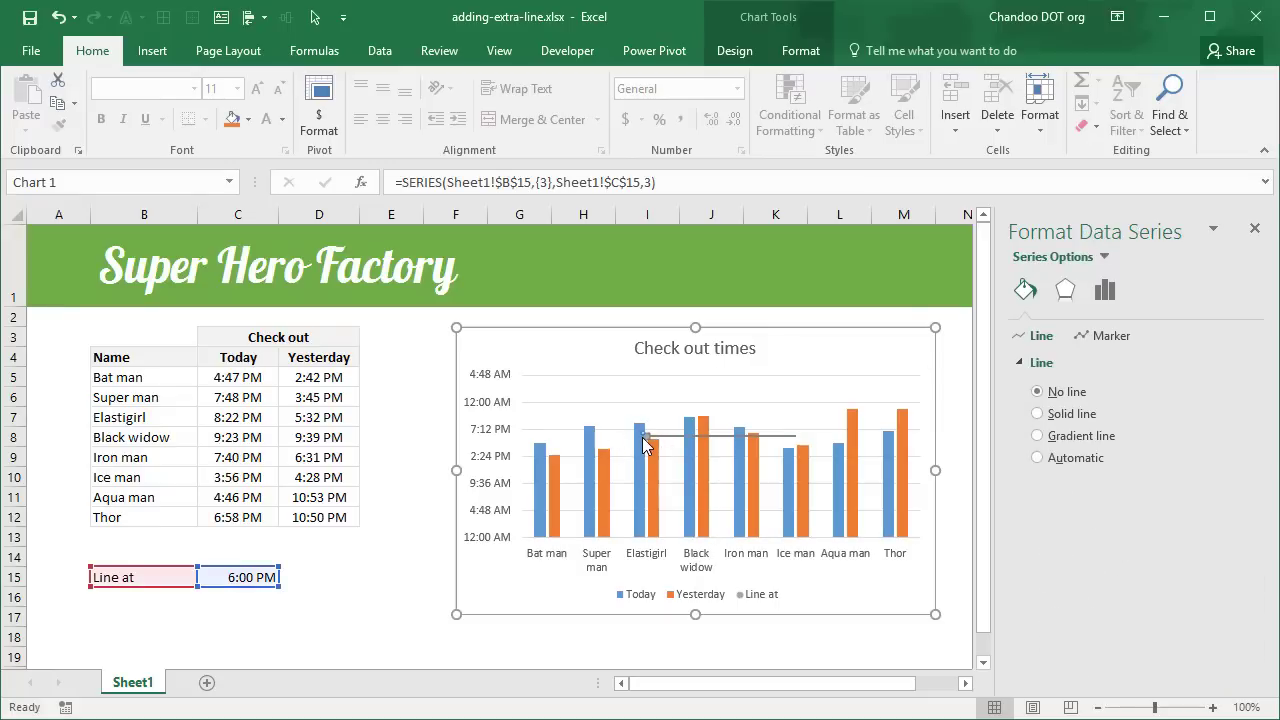
Step: Clear the Line at series' X values in Select Data so the line starts over Bat man
{"action": "left_click", "coordinate": [660, 473]}
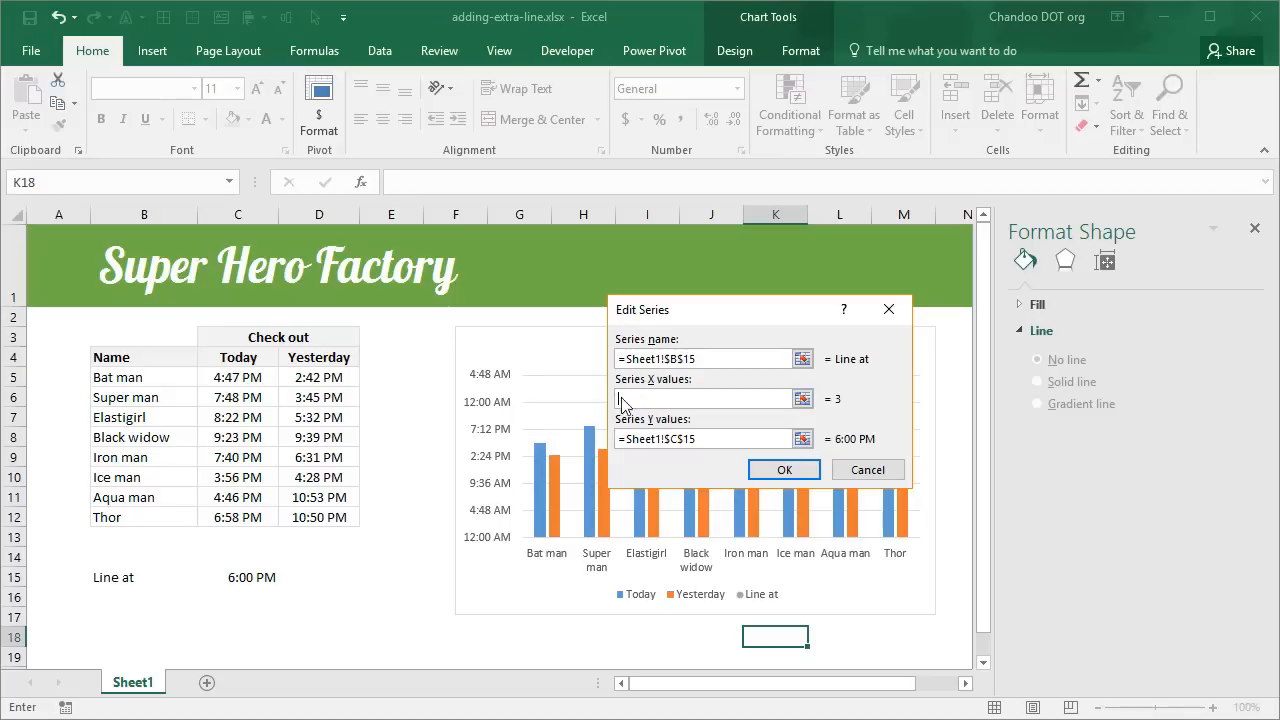
{"action": "left_click", "coordinate": [784, 469]}
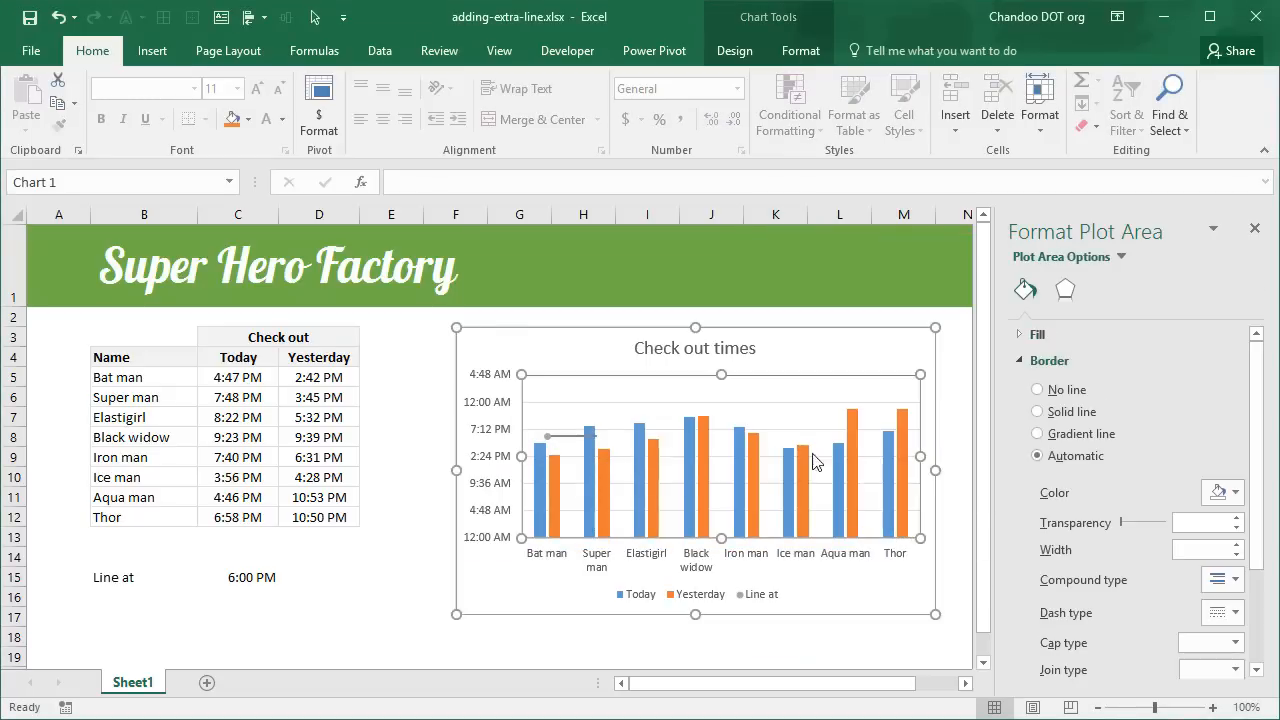
{"action": "mouse_move", "coordinate": [546, 537]}
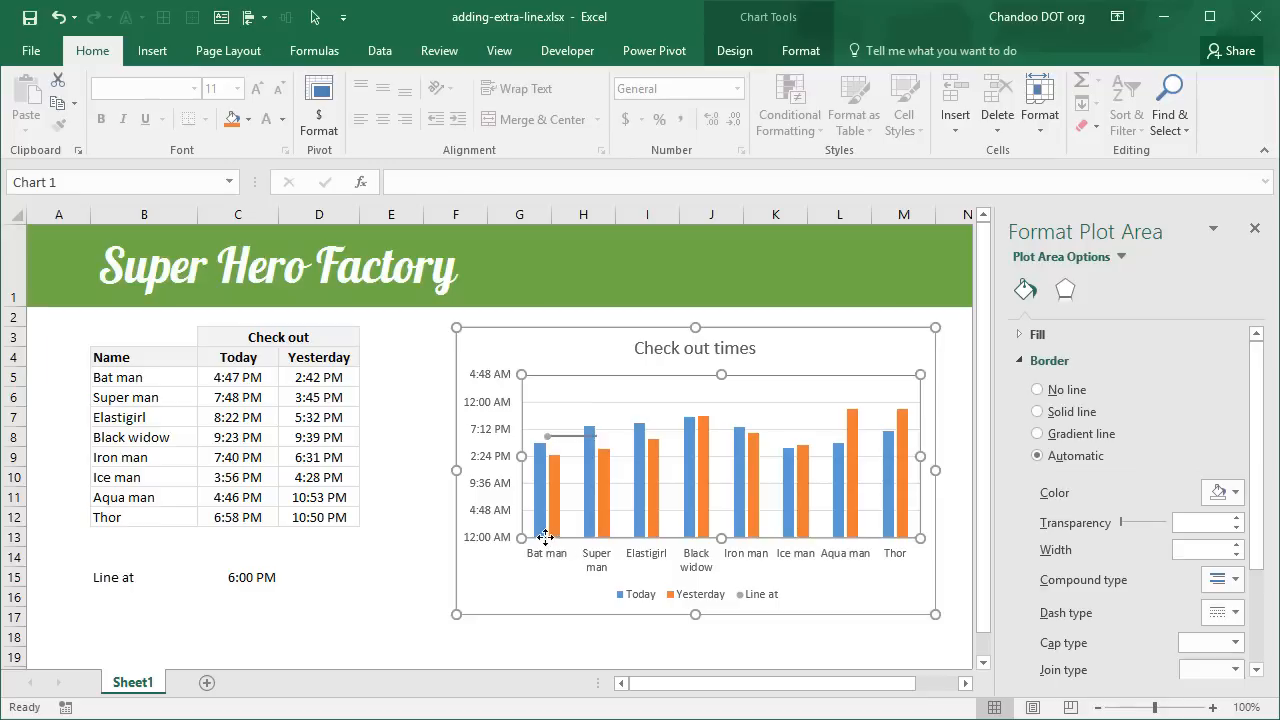
{"action": "mouse_move", "coordinate": [930, 546]}
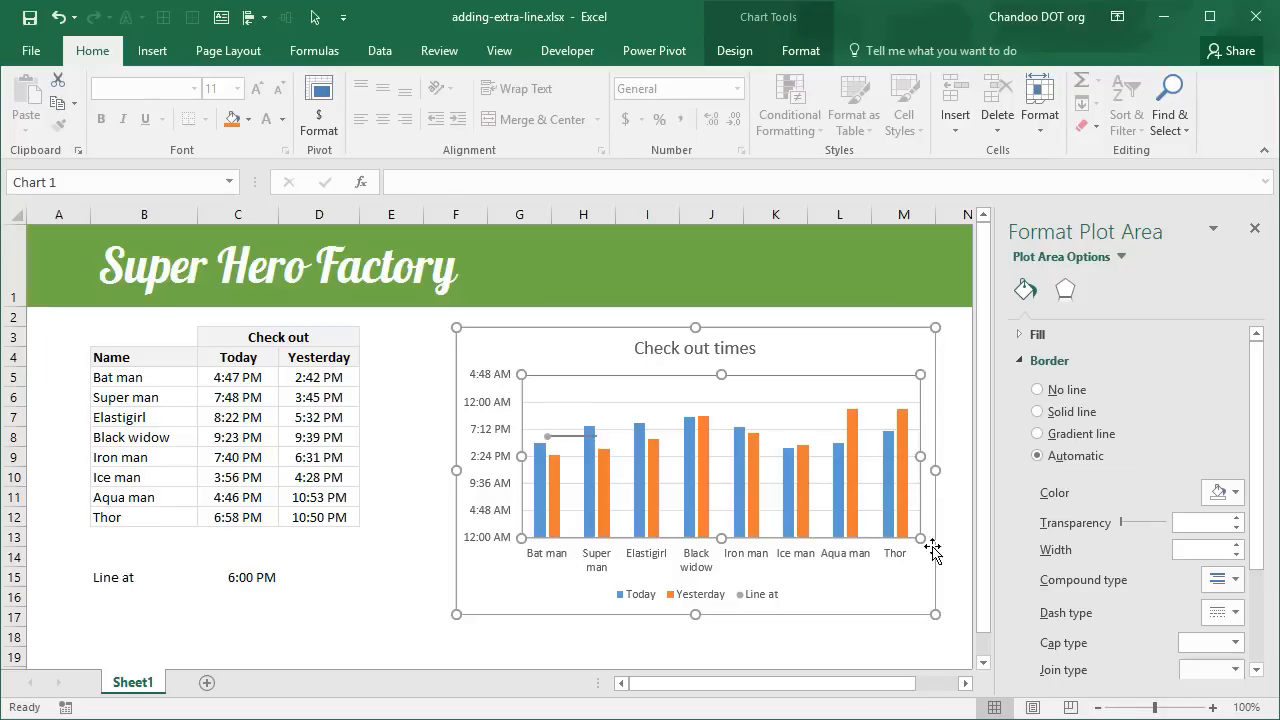
Step: Count the heroes and set the error bar to a fixed value of 8
{"action": "left_click_drag", "start_coordinate": [144, 377], "coordinate": [144, 477]}
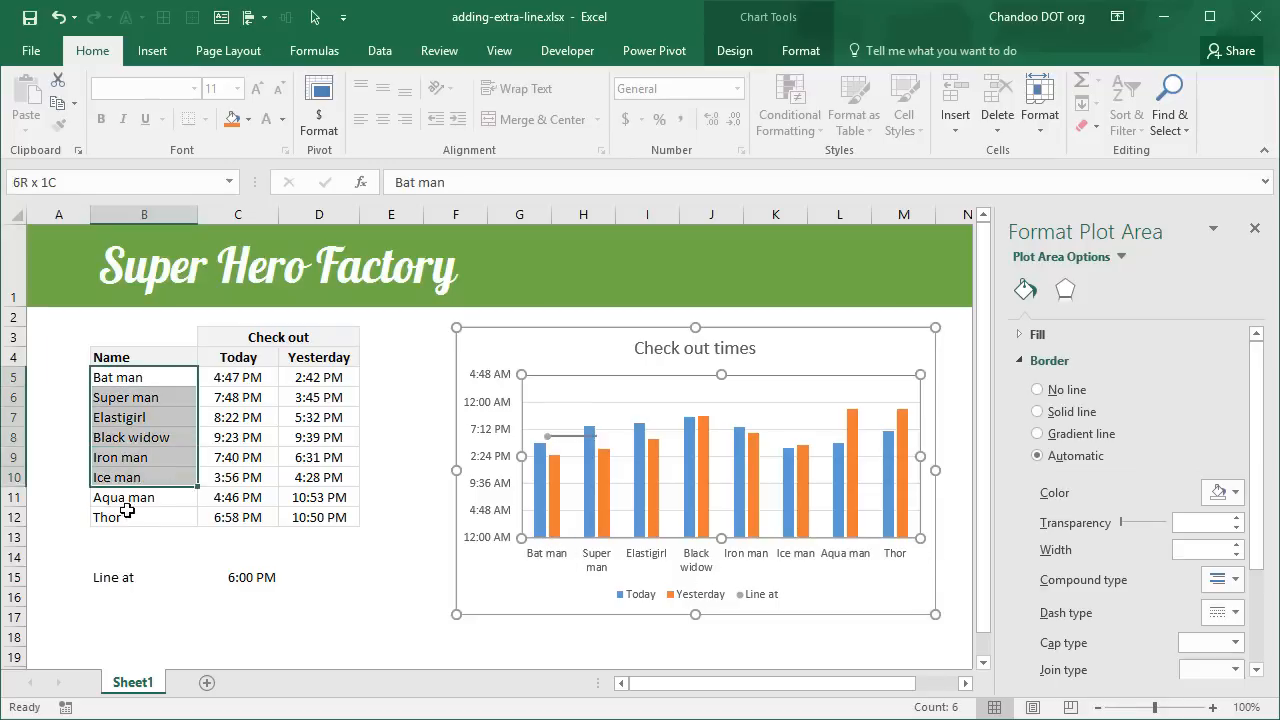
{"action": "left_click", "coordinate": [552, 436]}
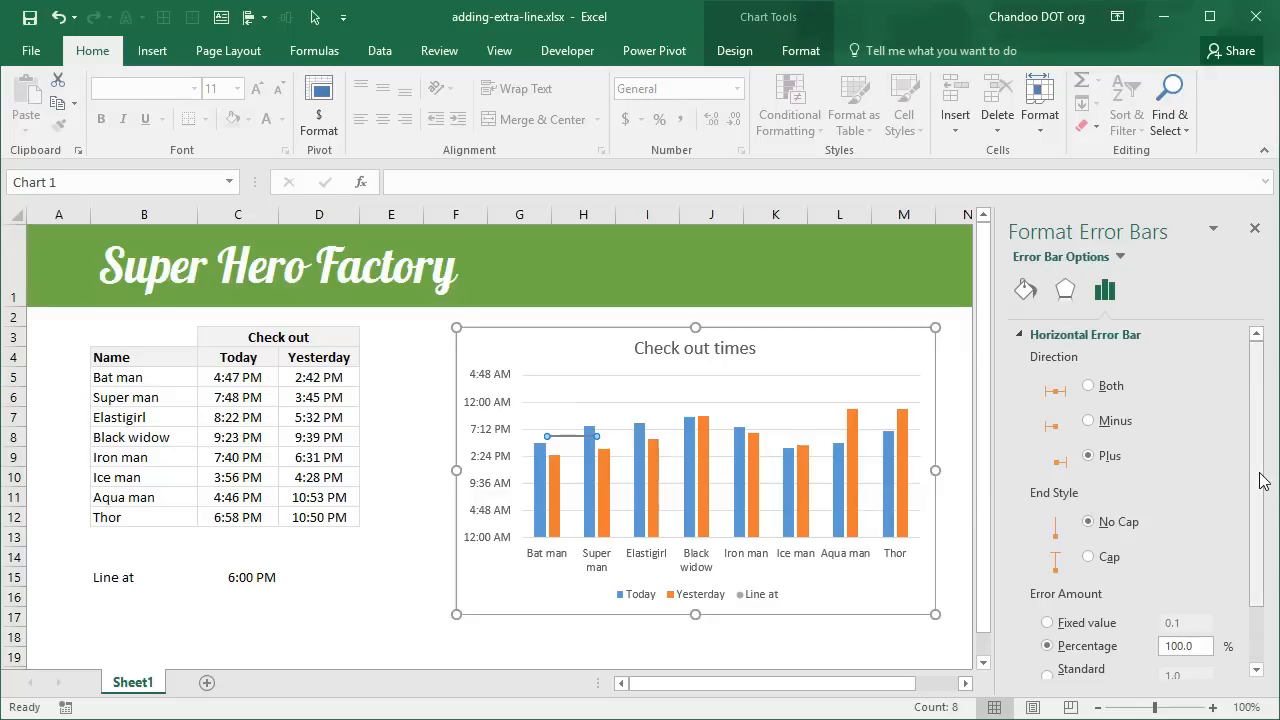
{"action": "scroll", "scroll_direction": "down", "scroll_amount": 3}
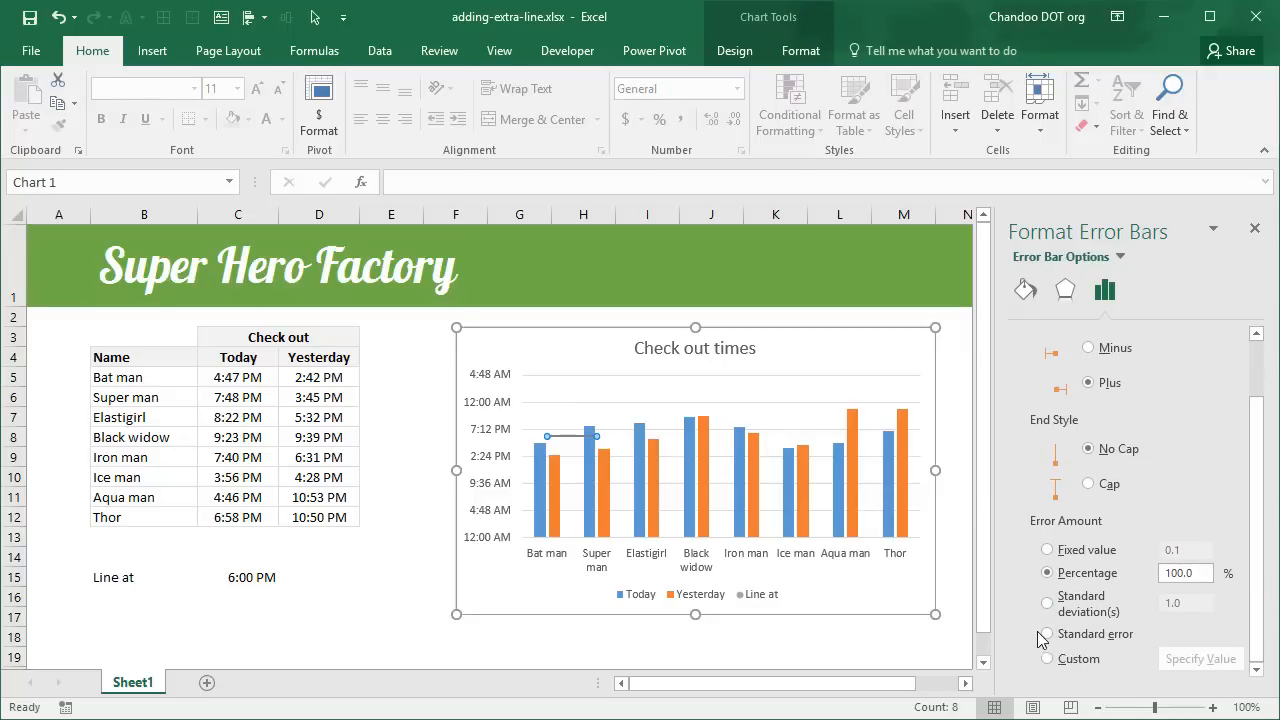
{"action": "left_click", "coordinate": [1047, 549]}
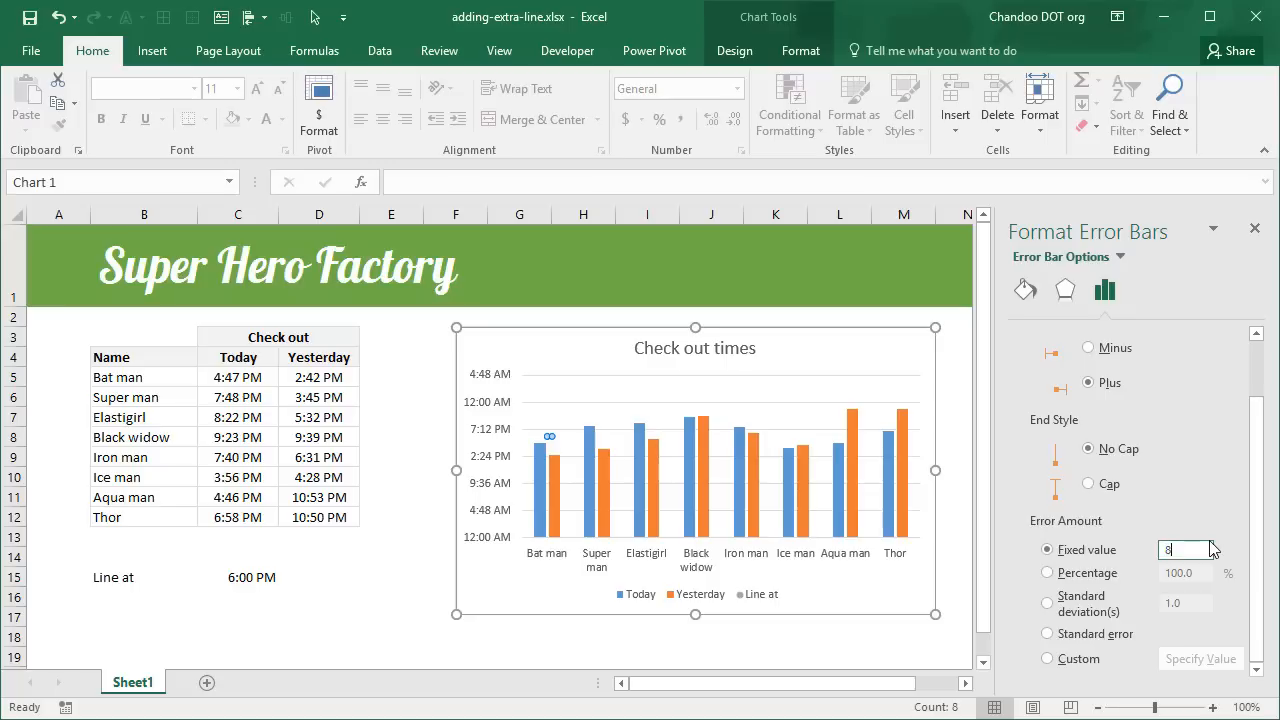
{"action": "type", "text": "8"}
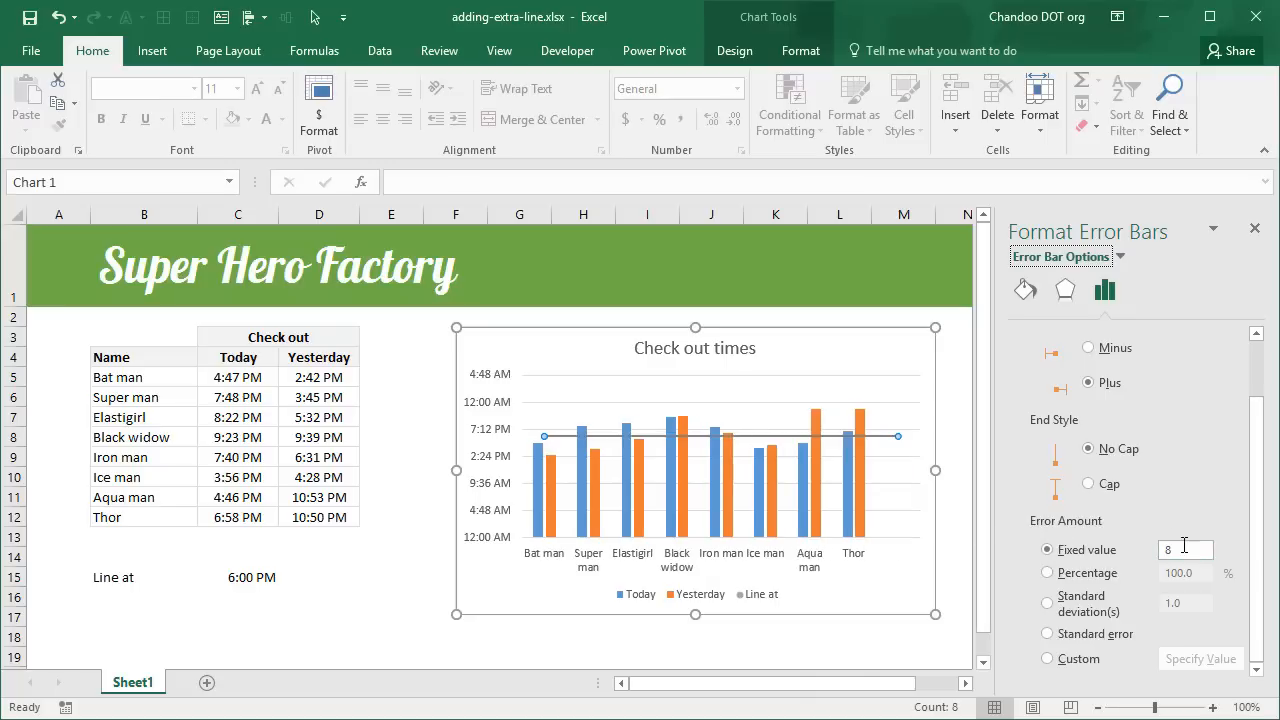
{"action": "left_click", "coordinate": [1185, 549]}
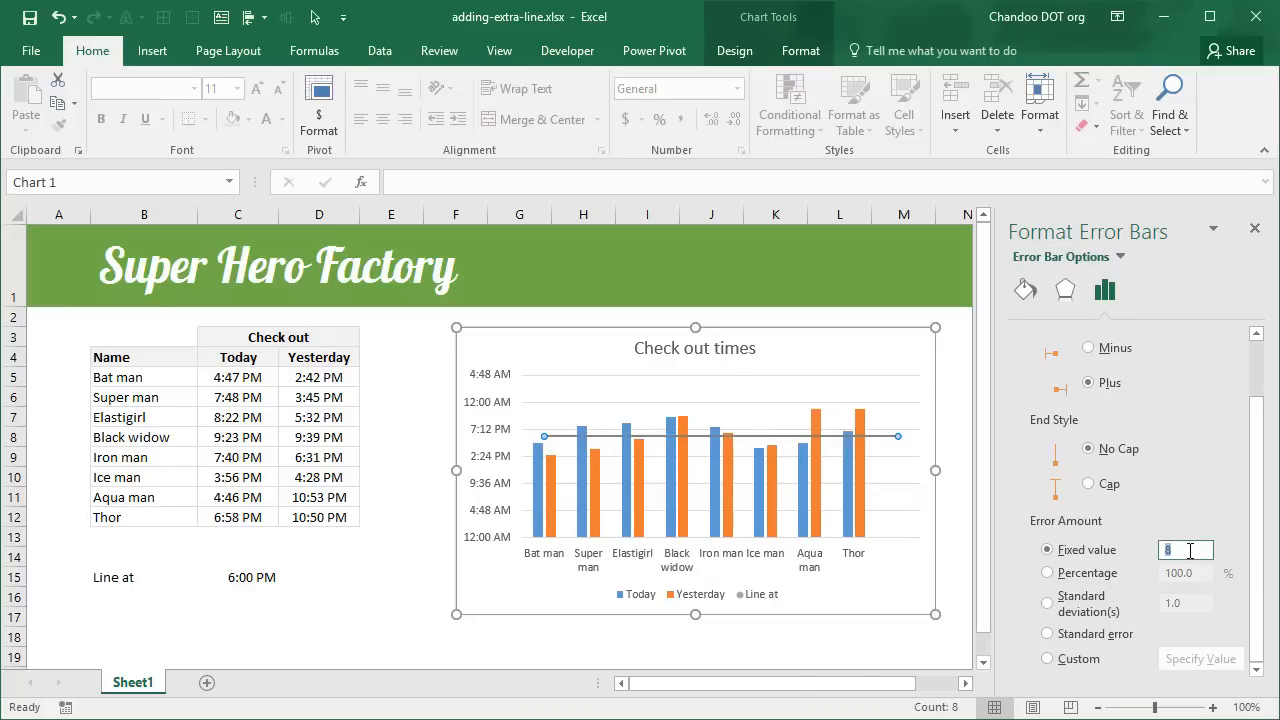
{"action": "type", "text": "7"}
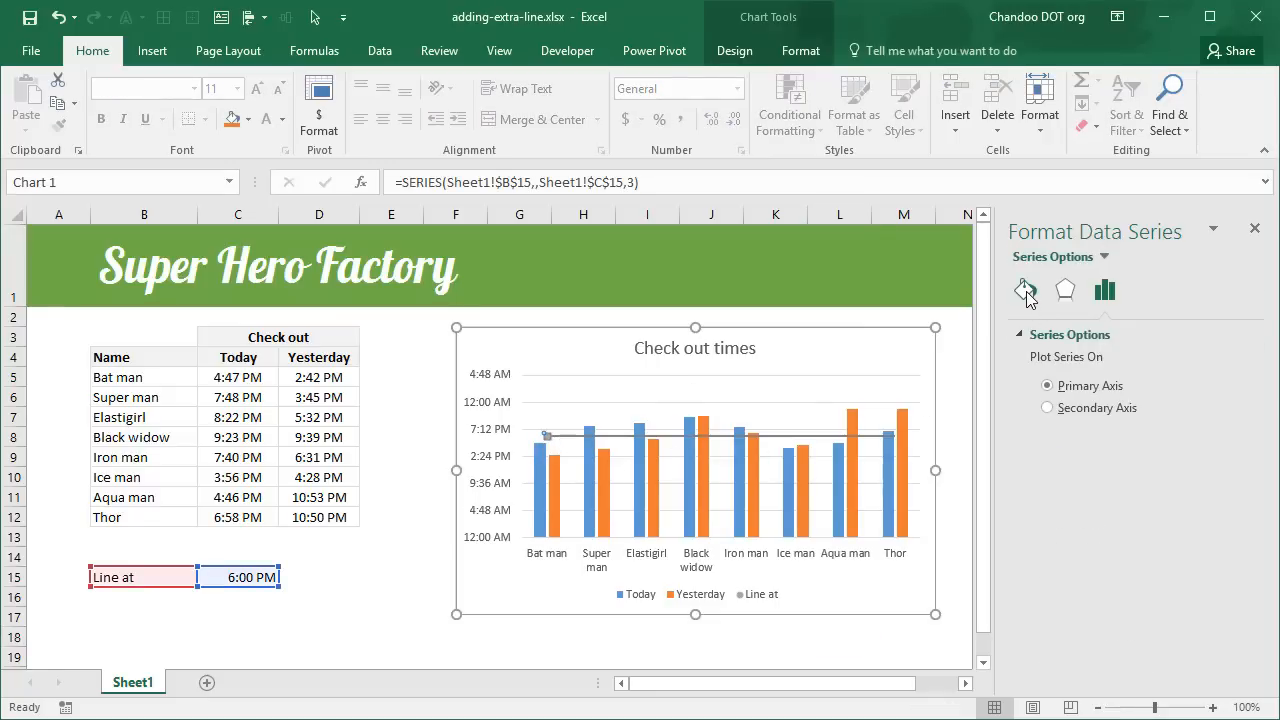
Step: Hide the Line at point's marker, leaving only the 6:00 PM line
{"action": "left_click", "coordinate": [1025, 290]}
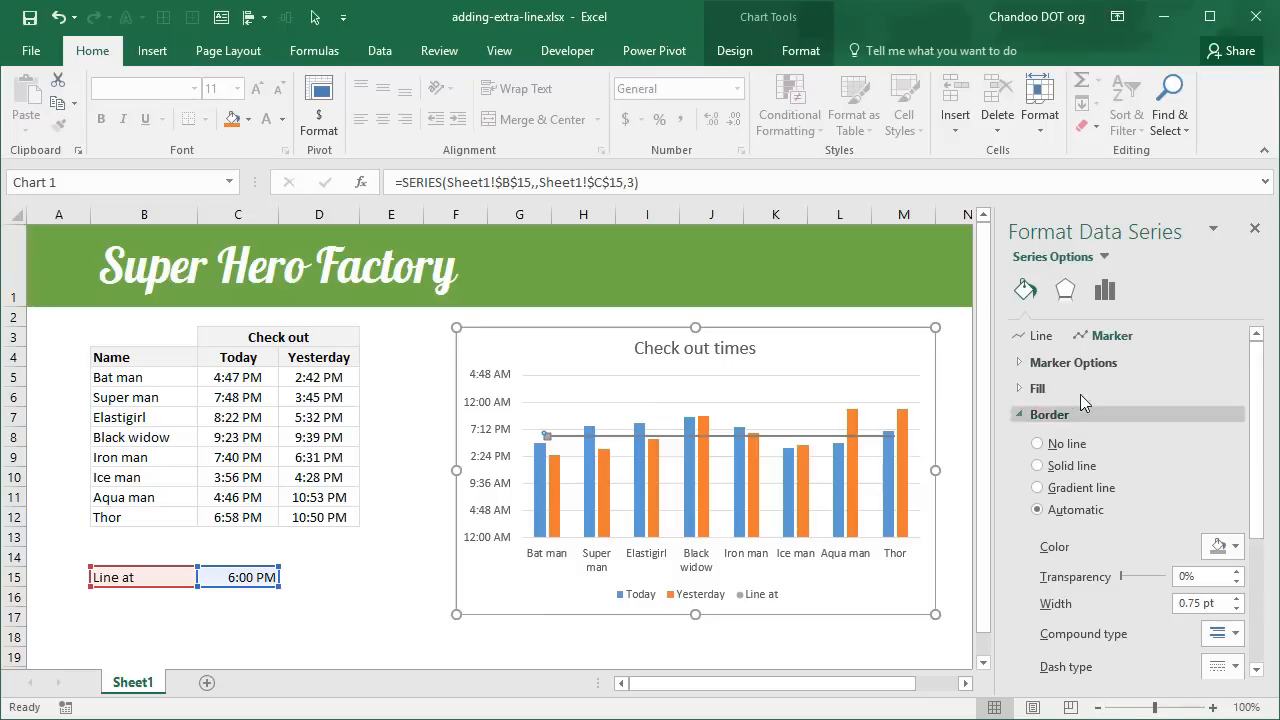
{"action": "left_click", "coordinate": [1073, 363]}
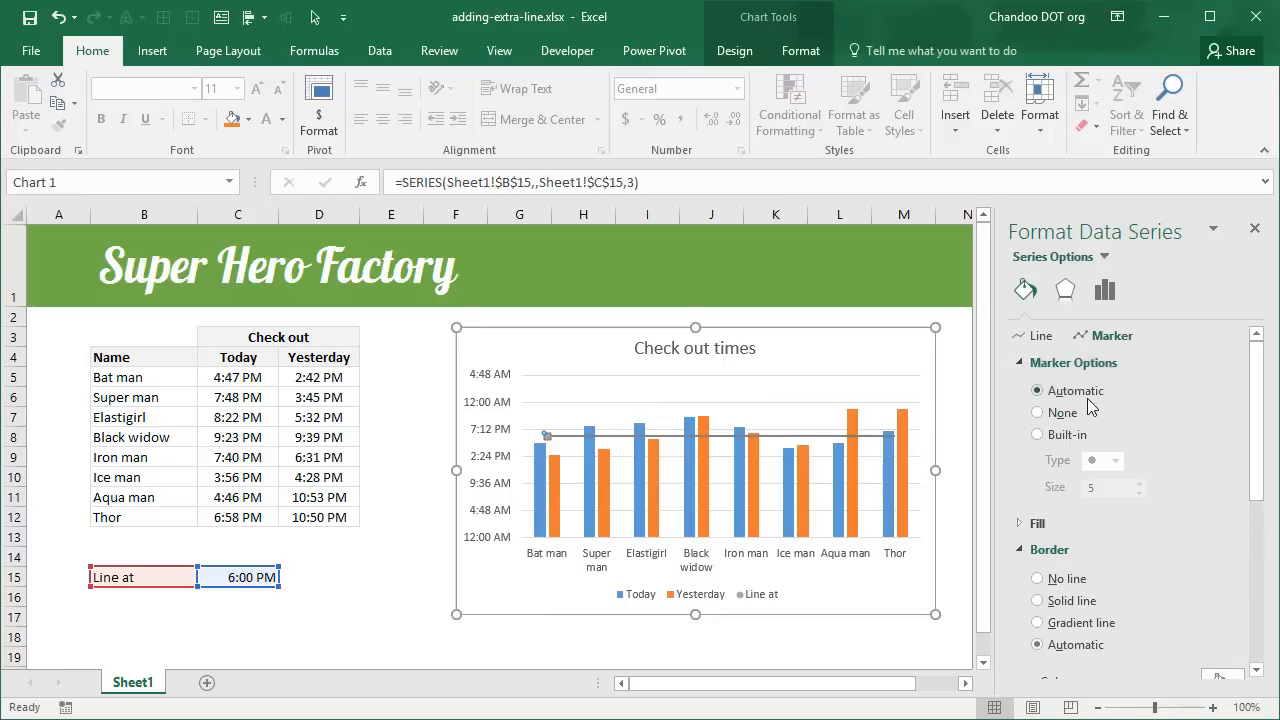
{"action": "left_click", "coordinate": [1036, 412]}
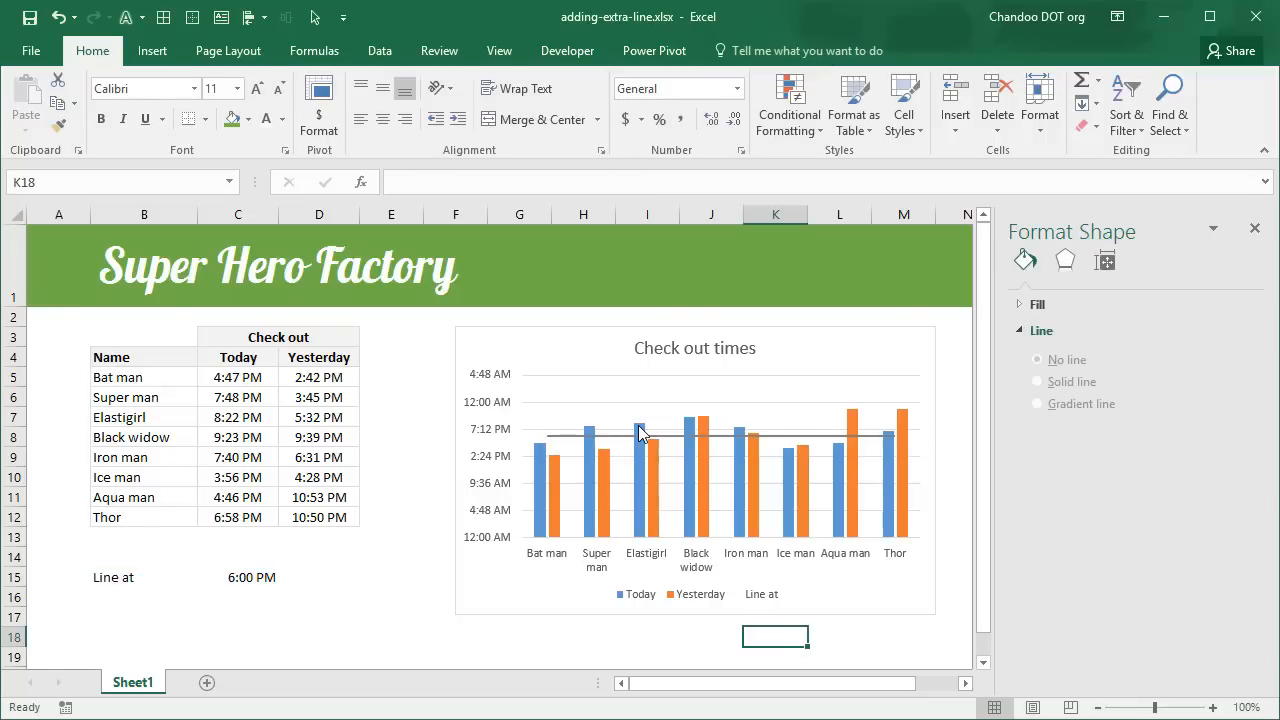
{"action": "mouse_move", "coordinate": [640, 432]}
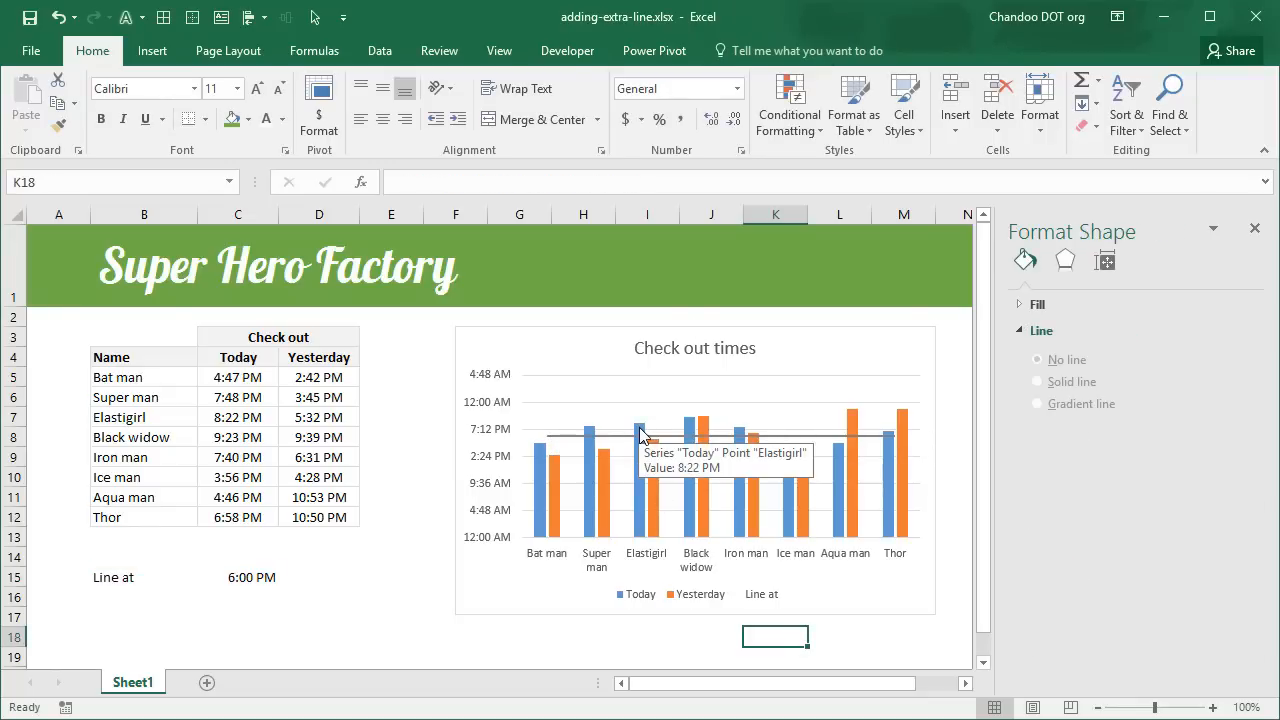
{"action": "mouse_move", "coordinate": [668, 504]}
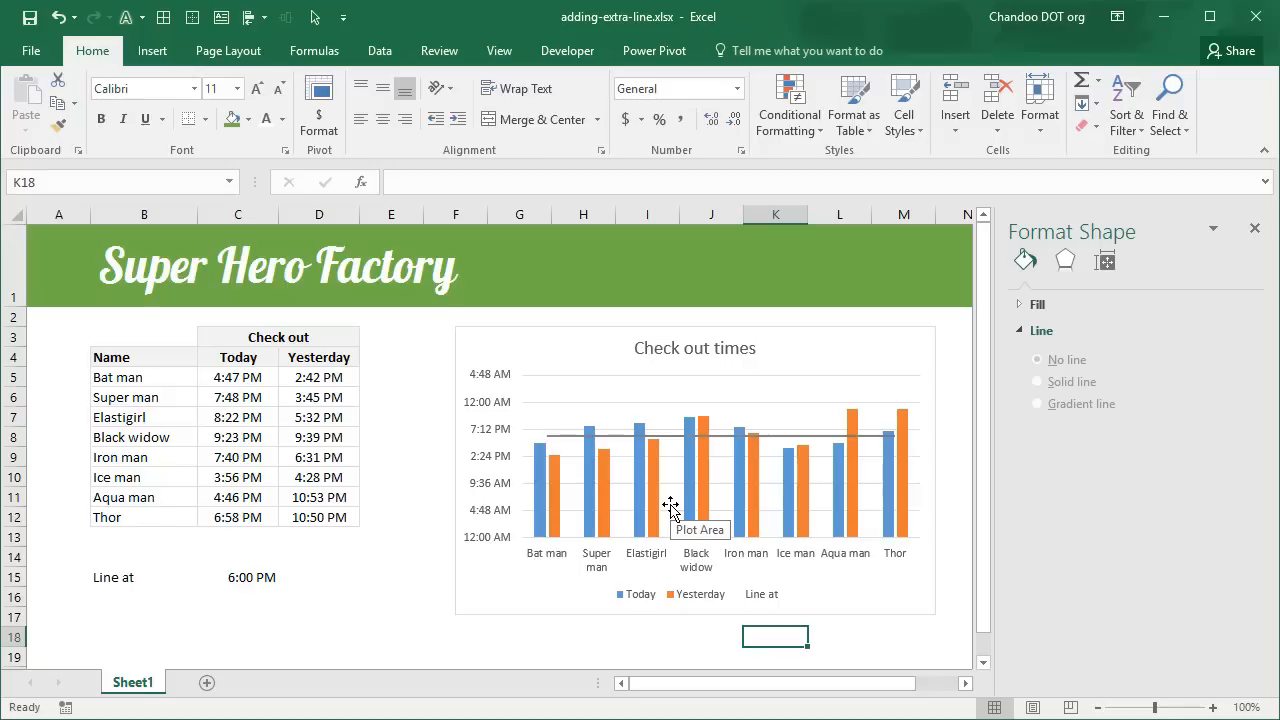
{"action": "mouse_move", "coordinate": [676, 521]}
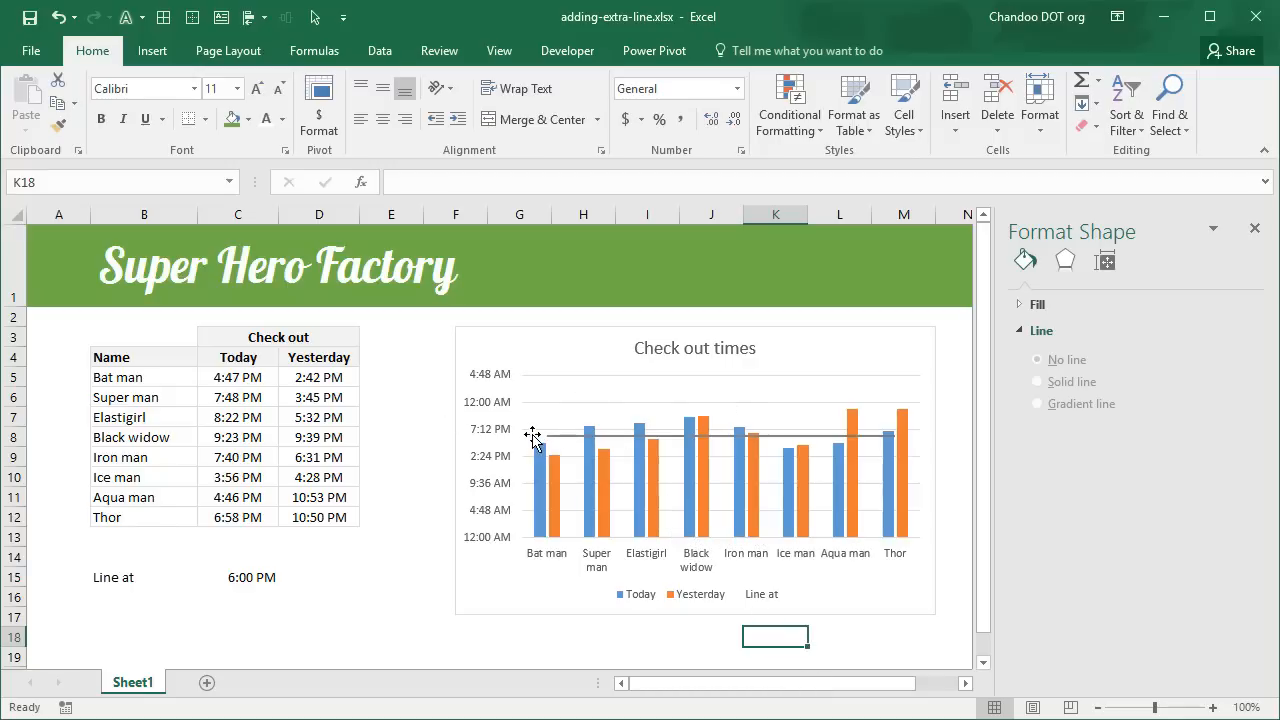
{"action": "mouse_move", "coordinate": [654, 474]}
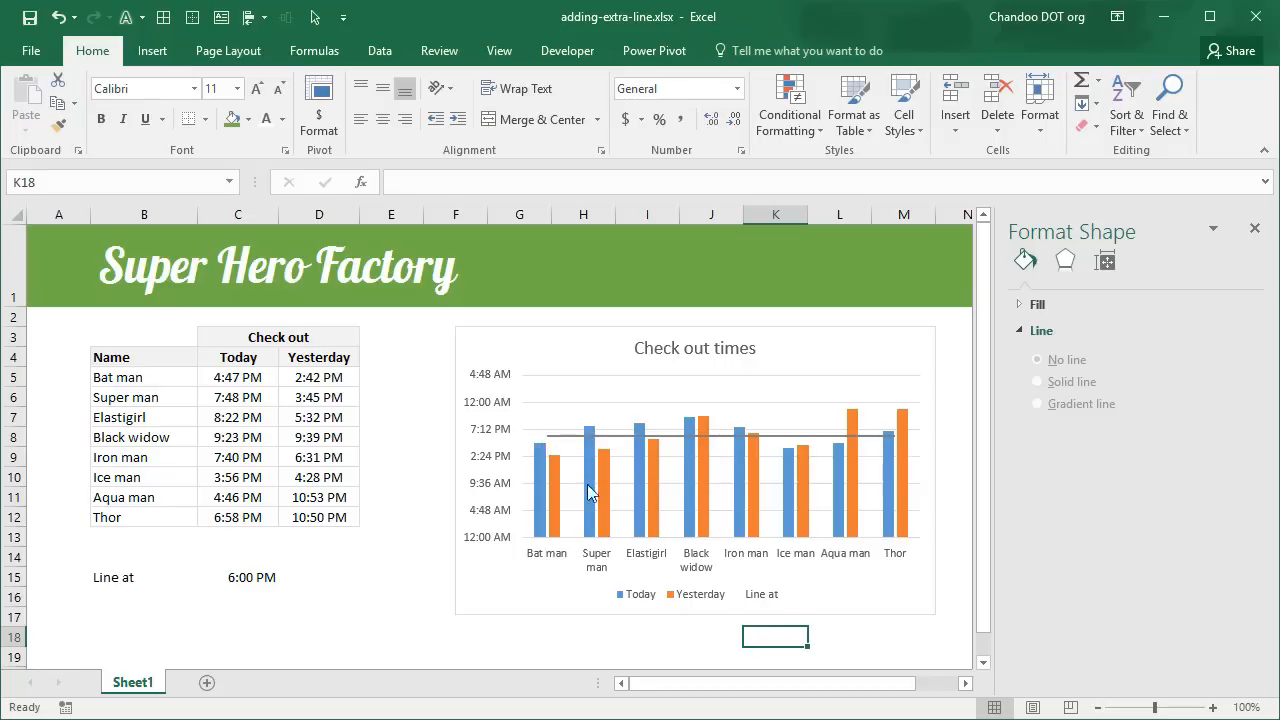
Step: Select the chart legend to show its Format Legend settings
{"action": "left_click", "coordinate": [761, 594]}
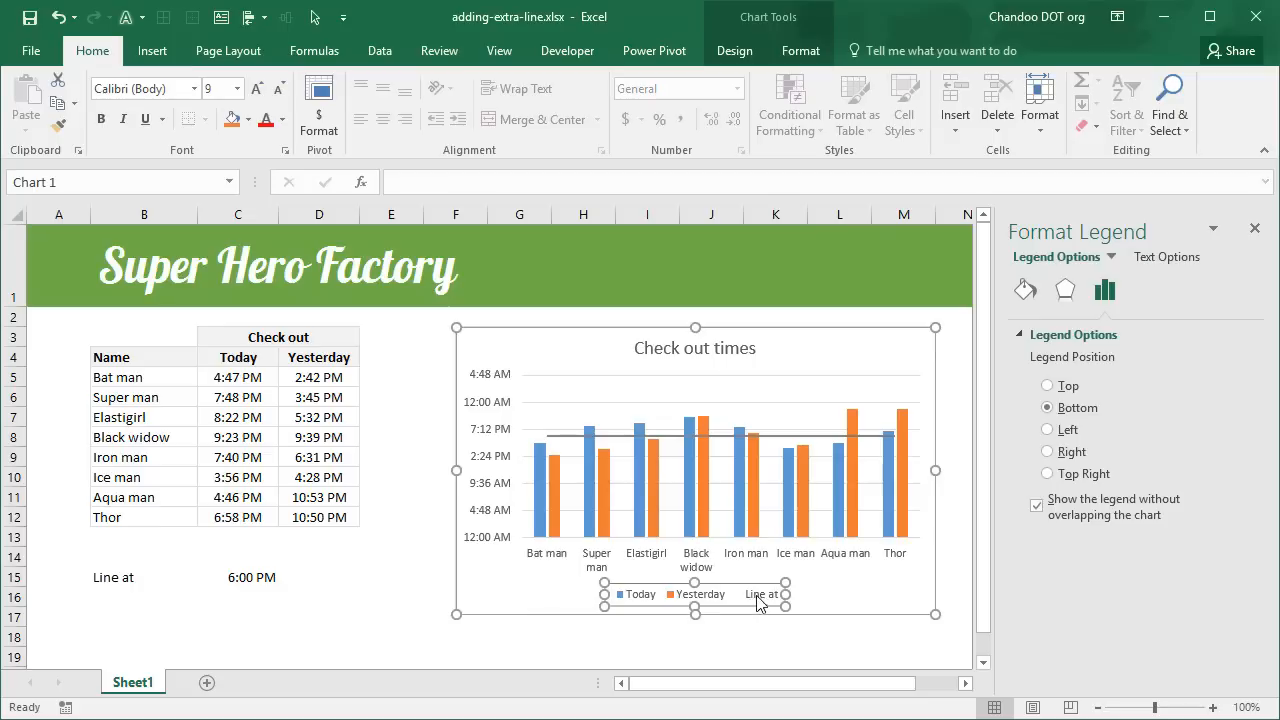
{"action": "mouse_move", "coordinate": [762, 602]}
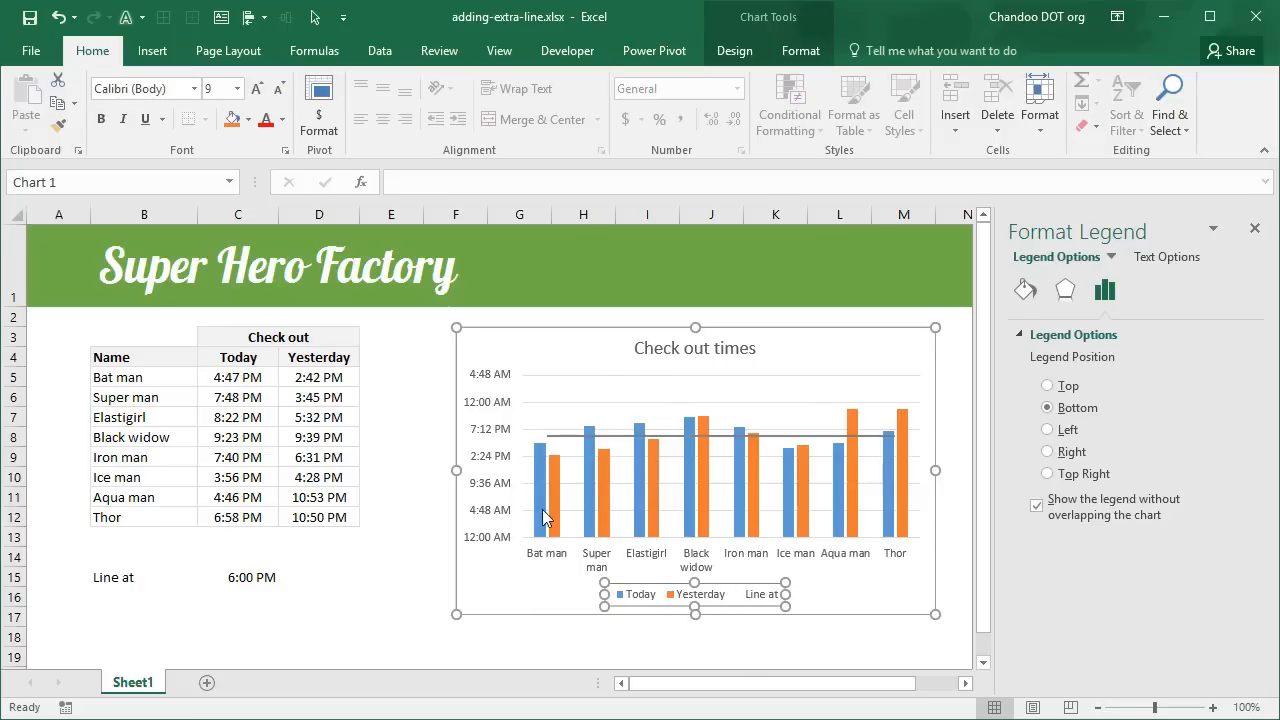
{"action": "mouse_move", "coordinate": [542, 530]}
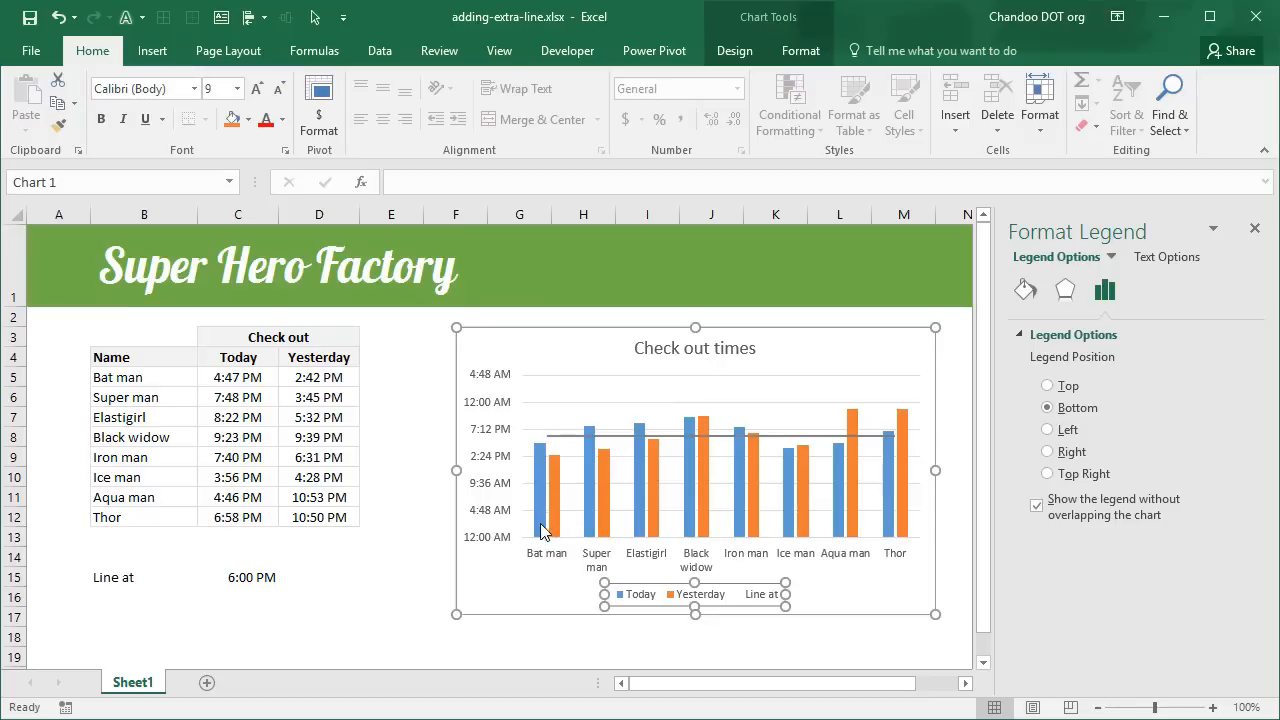
{"action": "mouse_move", "coordinate": [717, 598]}
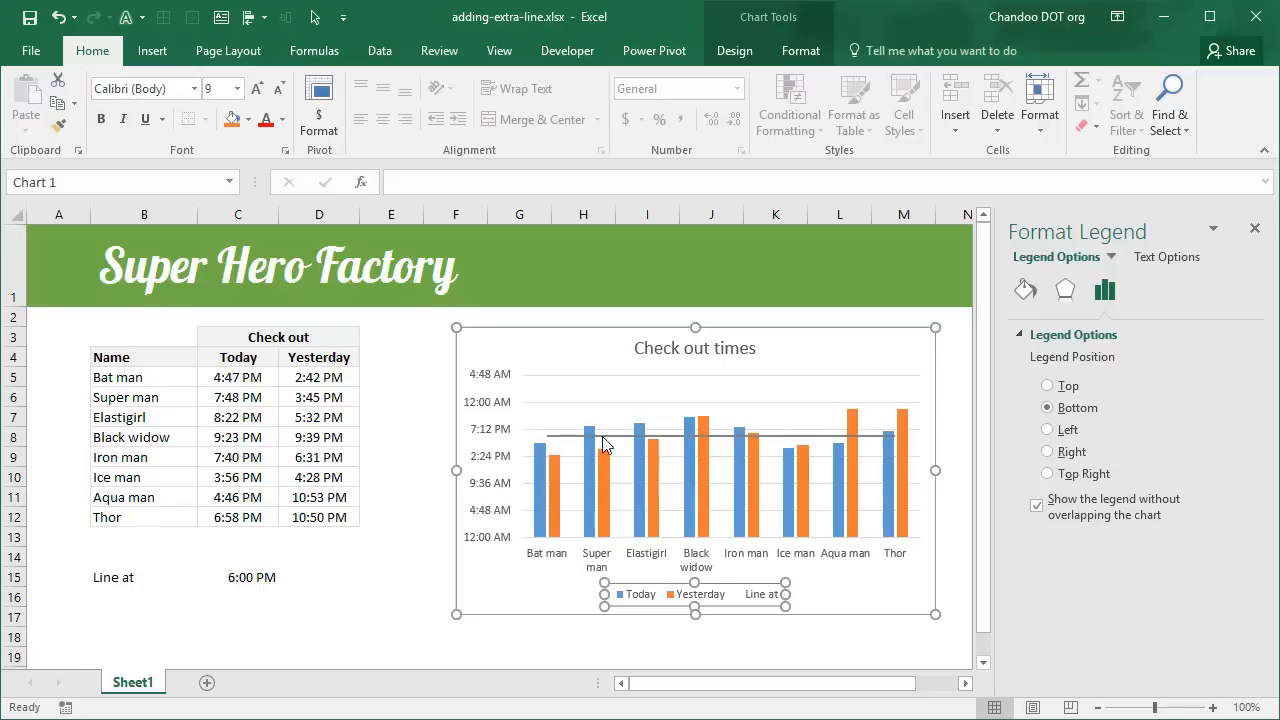
{"action": "mouse_move", "coordinate": [577, 434]}
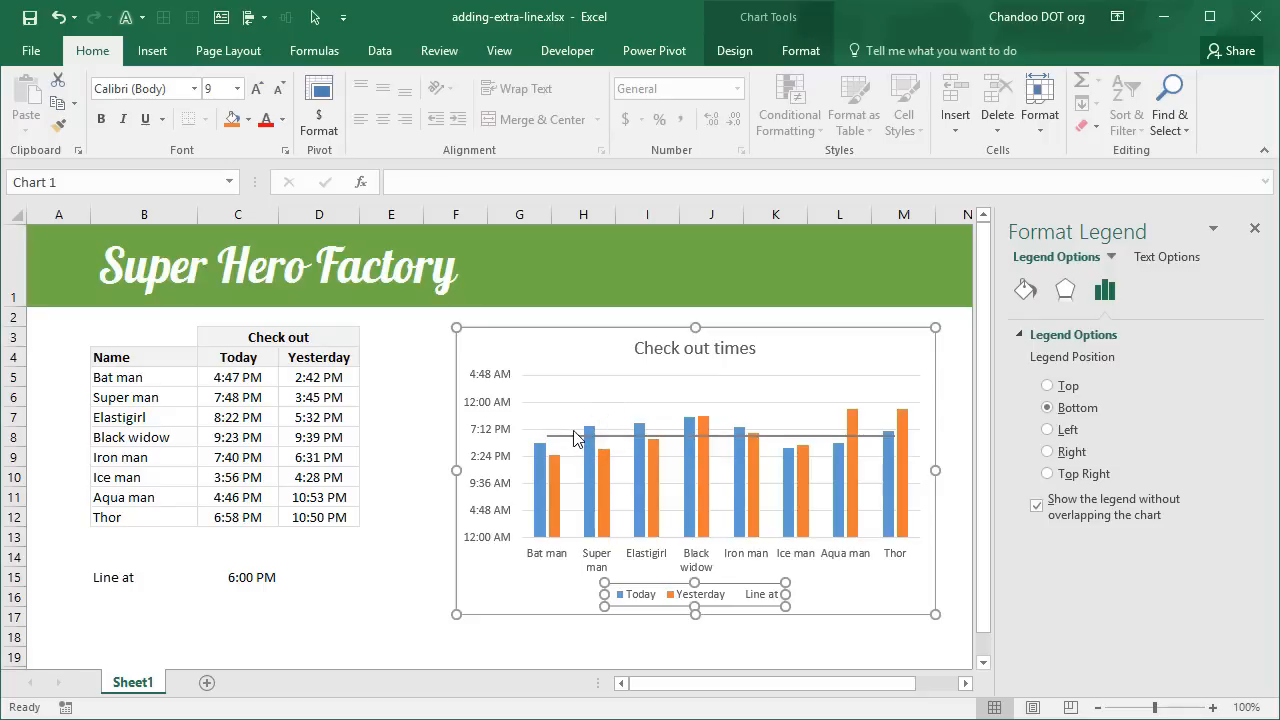
{"action": "mouse_move", "coordinate": [560, 442]}
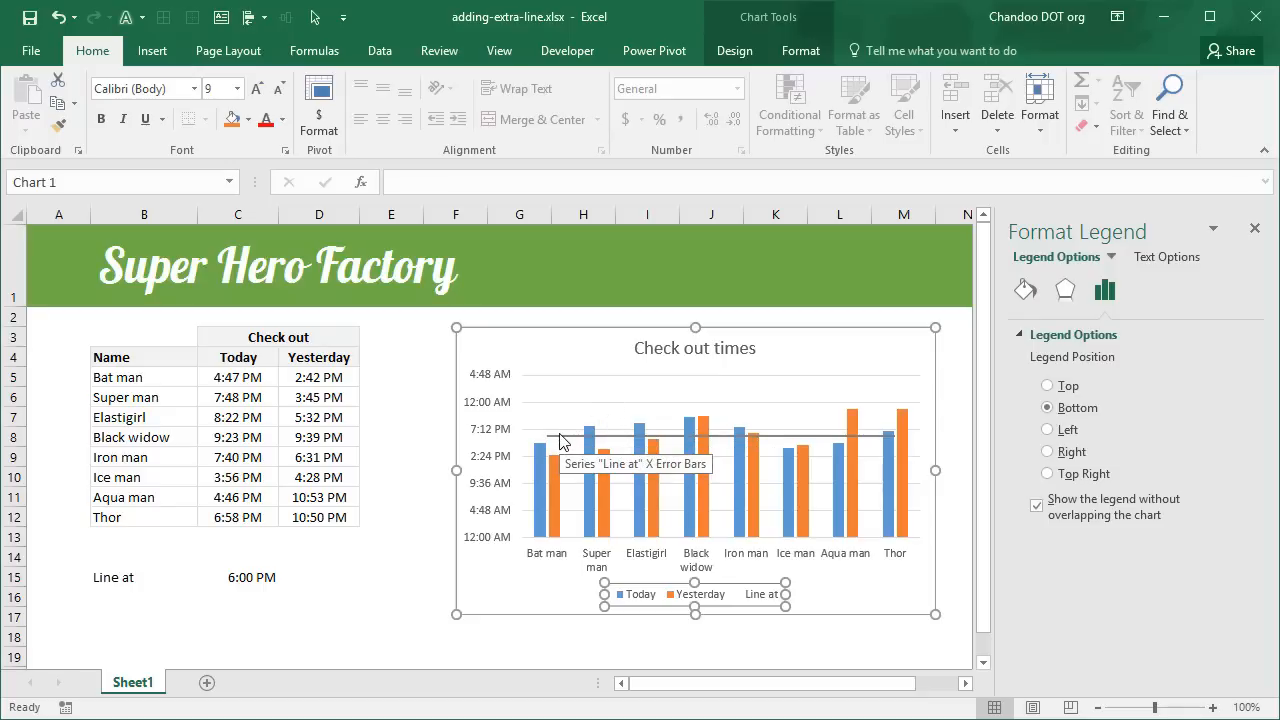
{"action": "mouse_move", "coordinate": [558, 438]}
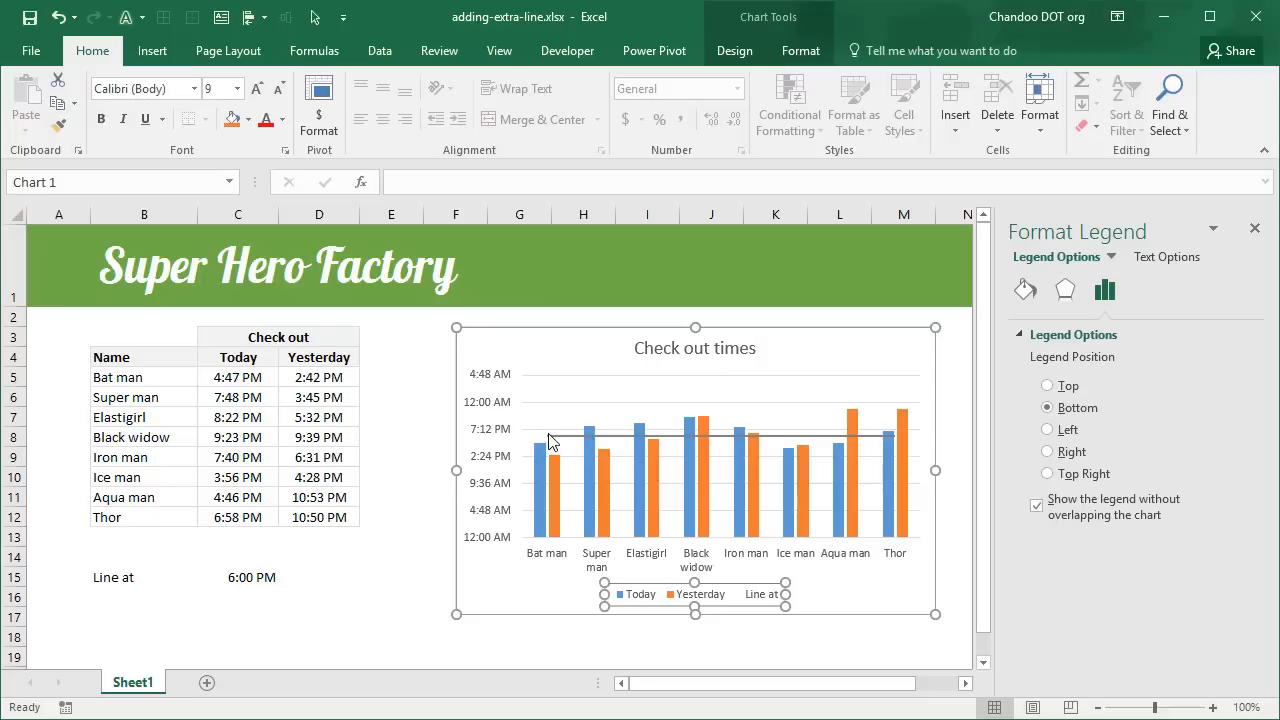
Step: Add a data label to the Line at series showing Series Name instead of Y Value
{"action": "left_click", "coordinate": [552, 445]}
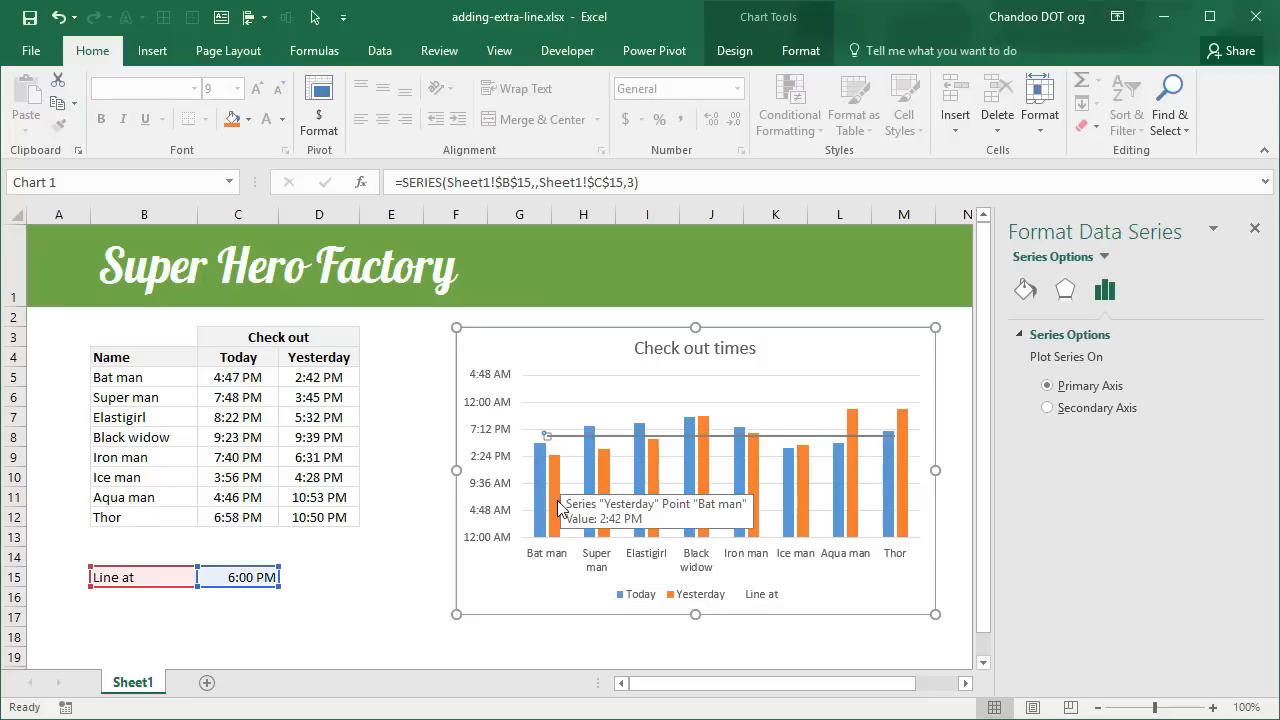
{"action": "mouse_move", "coordinate": [1253, 386]}
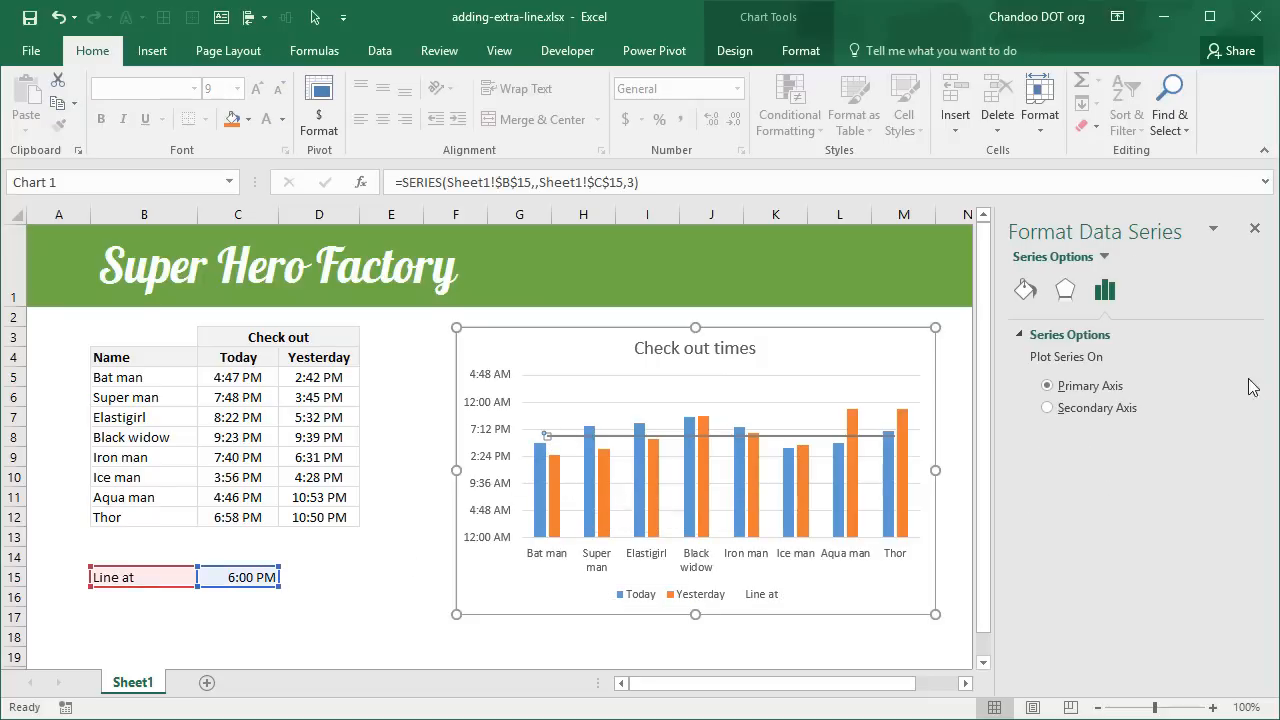
{"action": "mouse_move", "coordinate": [776, 665]}
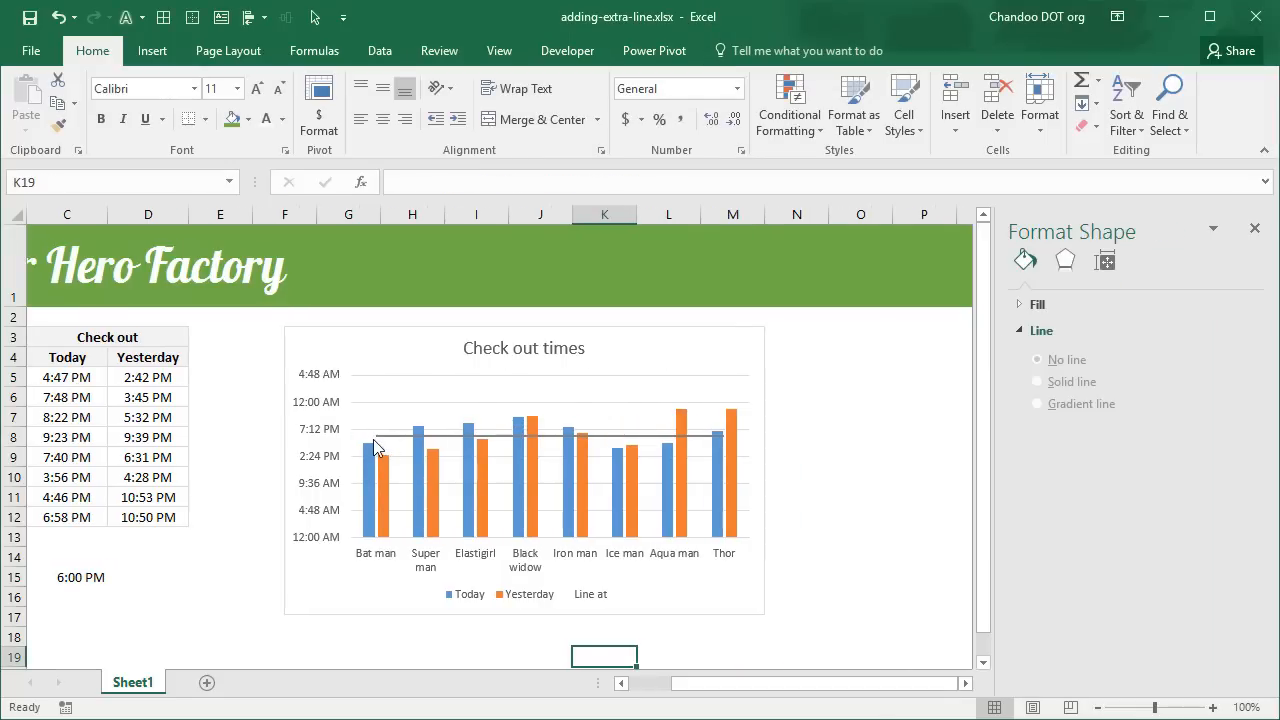
{"action": "left_click", "coordinate": [375, 447]}
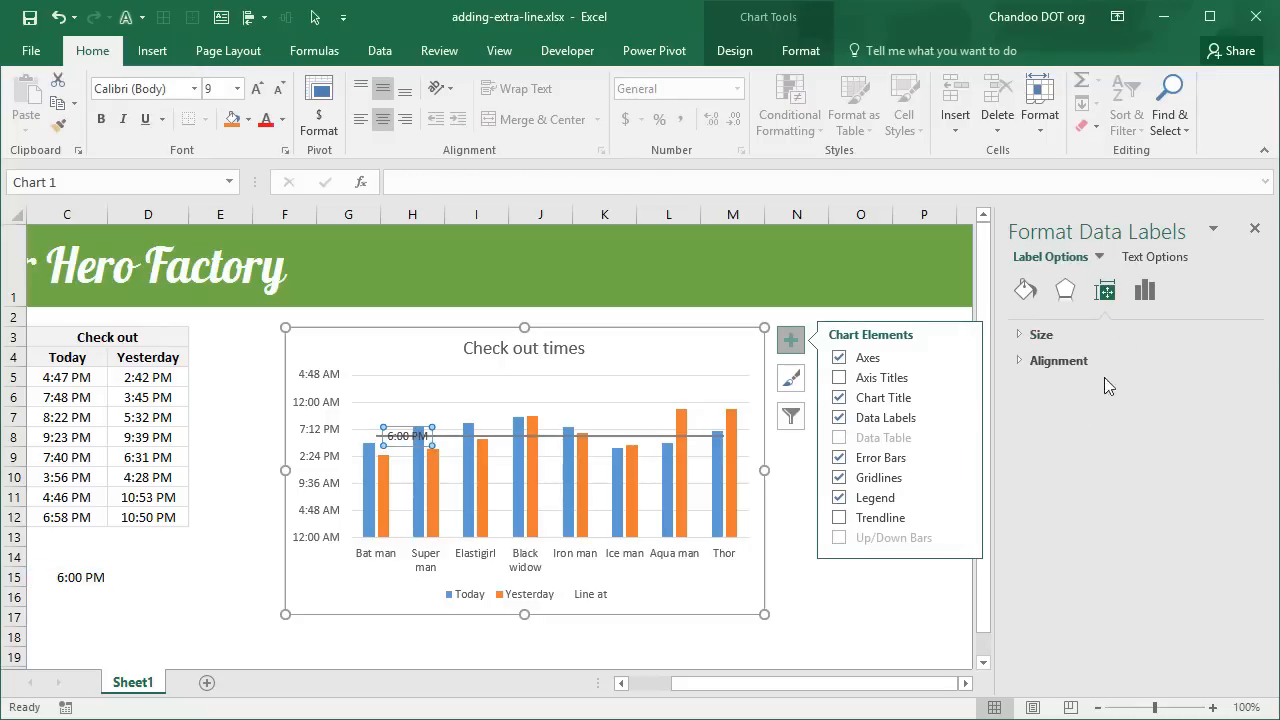
{"action": "left_click", "coordinate": [1144, 290]}
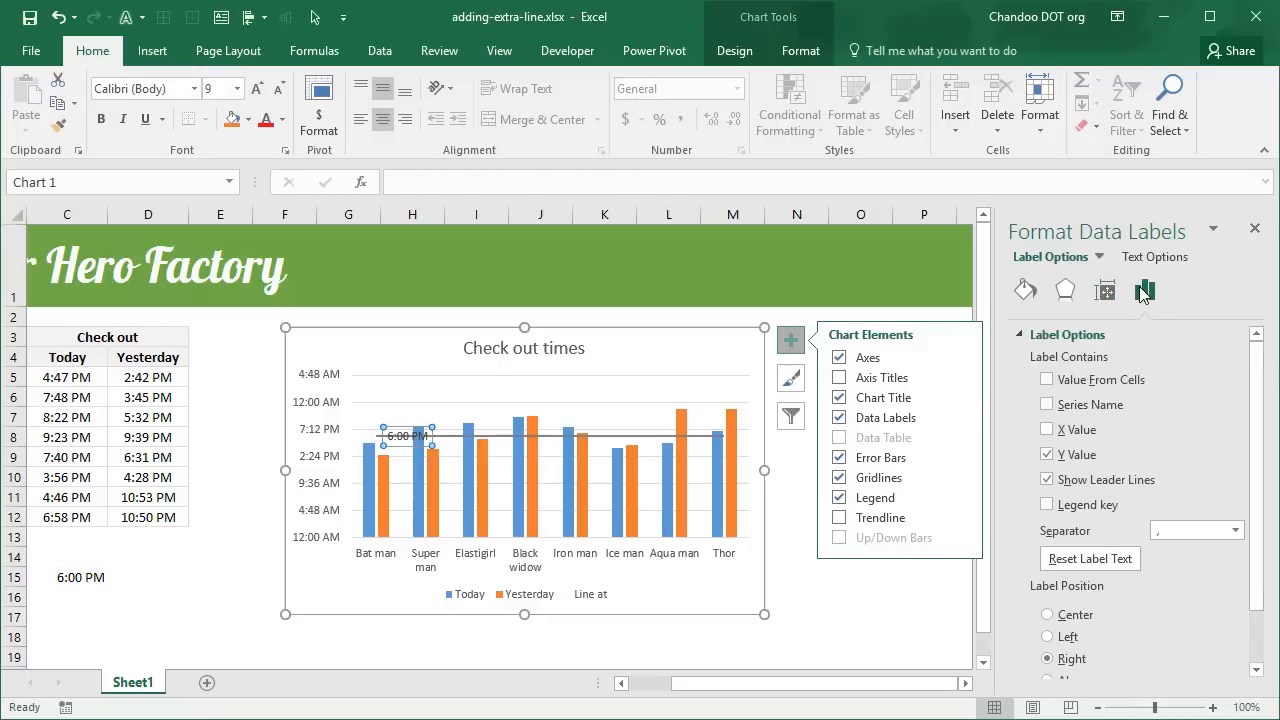
{"action": "left_click", "coordinate": [1144, 290]}
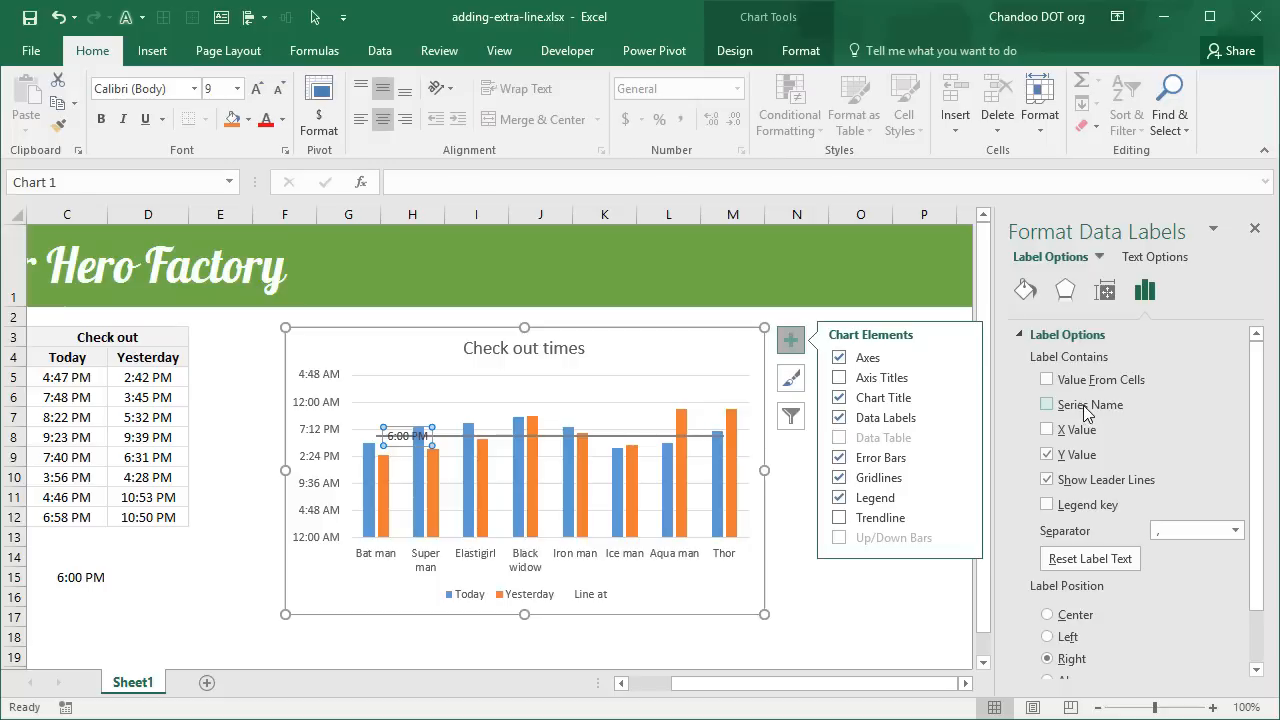
{"action": "left_click", "coordinate": [1047, 405]}
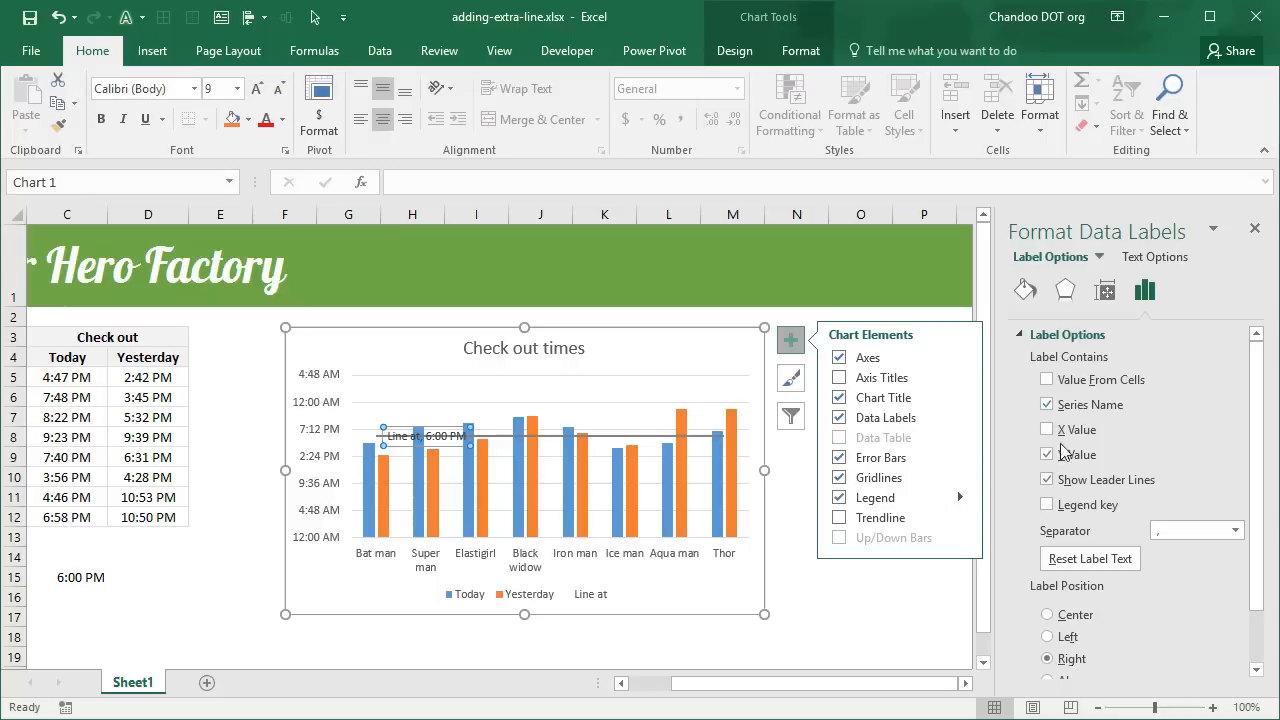
{"action": "left_click", "coordinate": [1047, 454]}
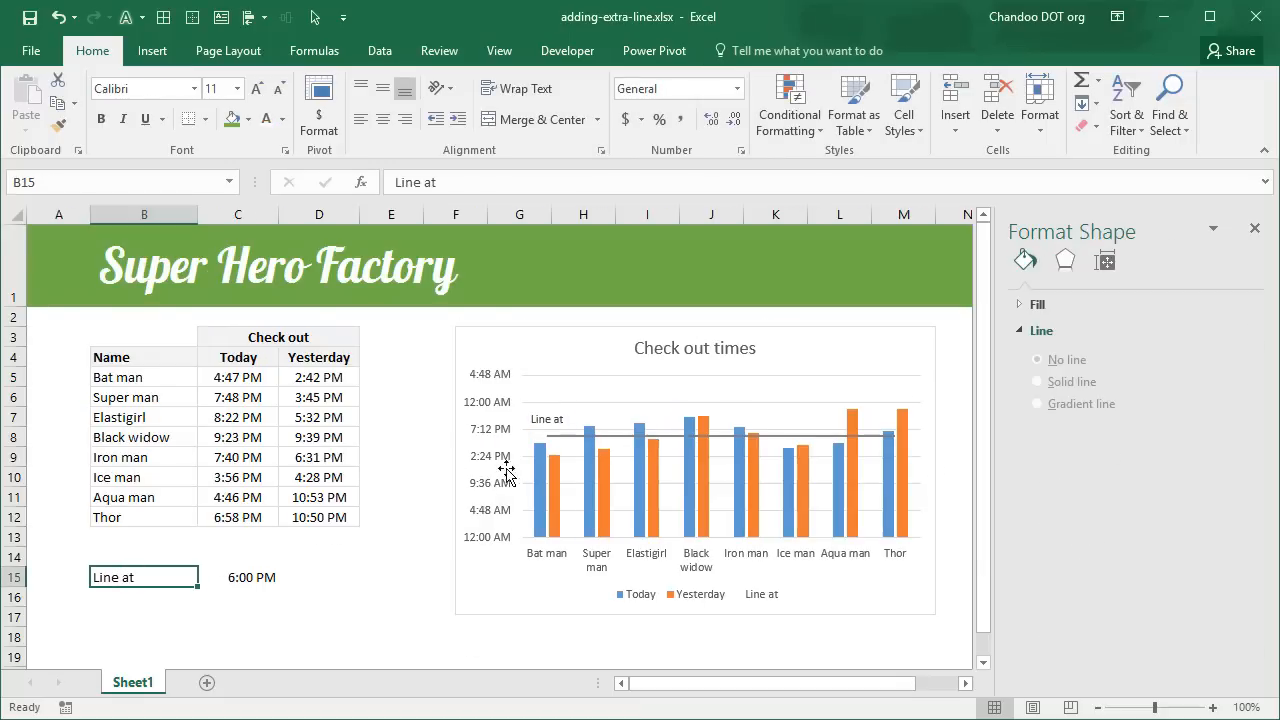
{"action": "mouse_move", "coordinate": [580, 461]}
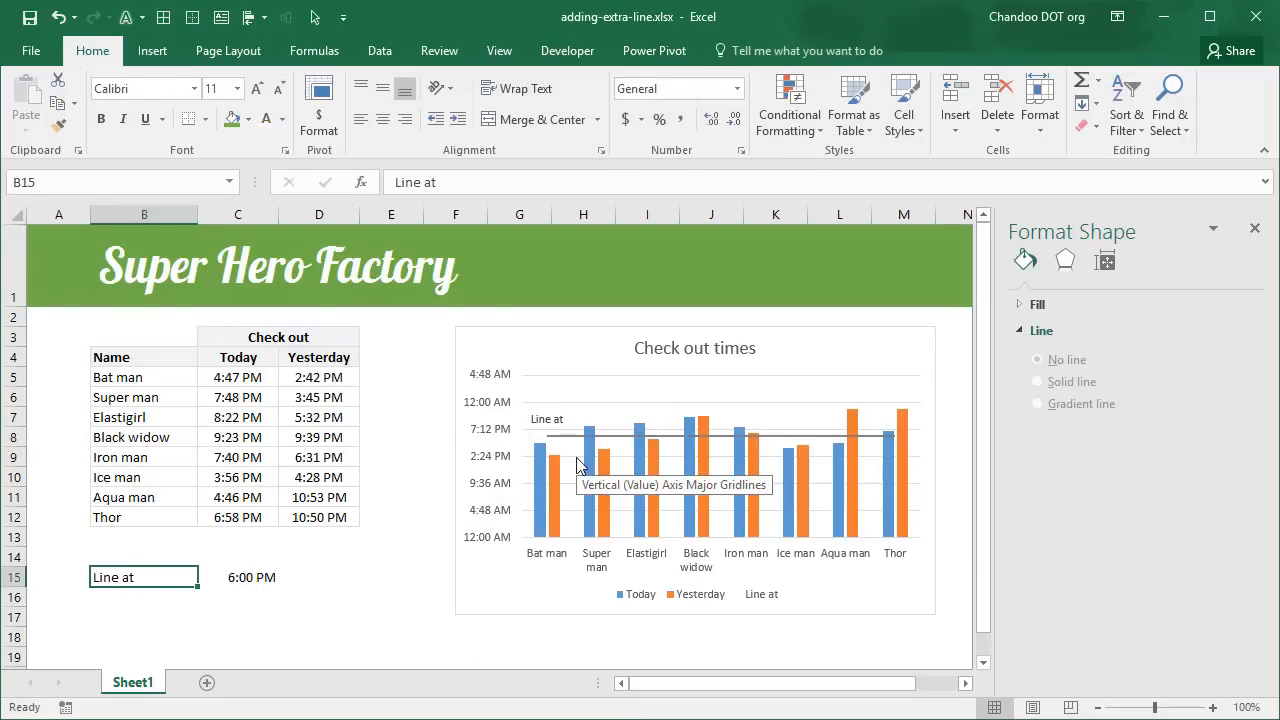
Step: Replace 'Line at' in cell B15 with 'Standard time'
{"action": "type", "text": "S"}
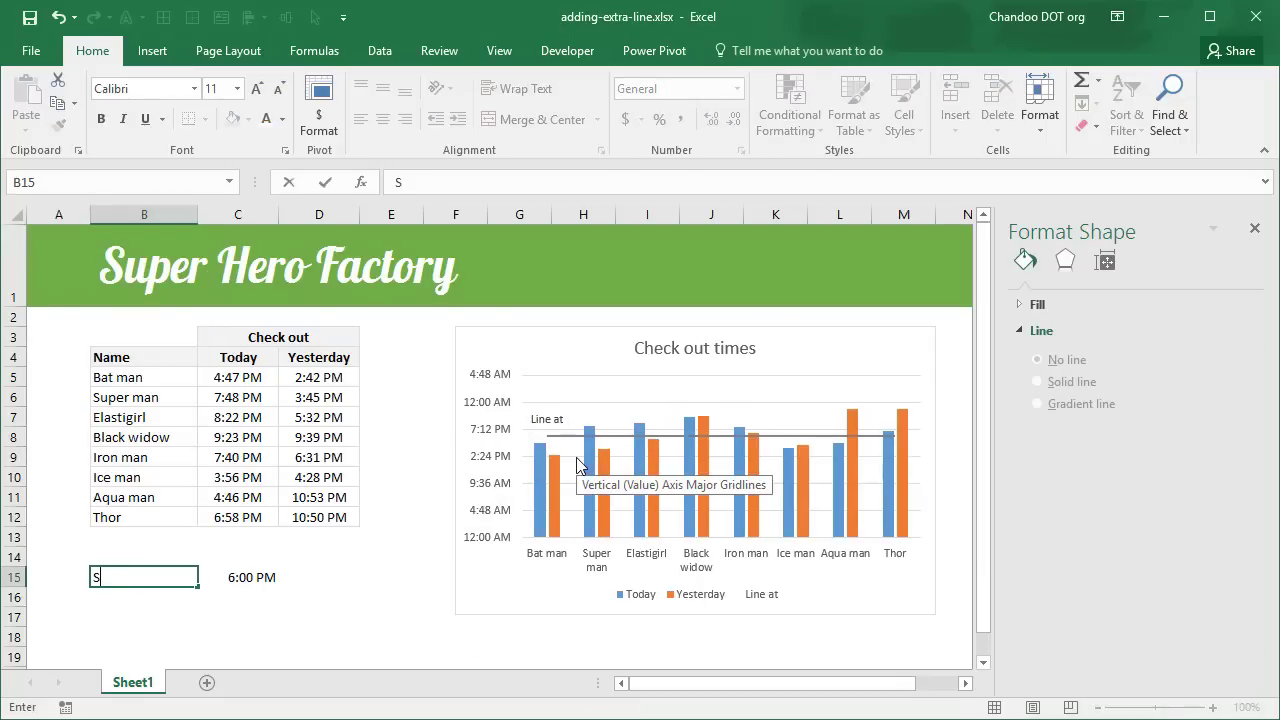
{"action": "type", "text": "tanad"}
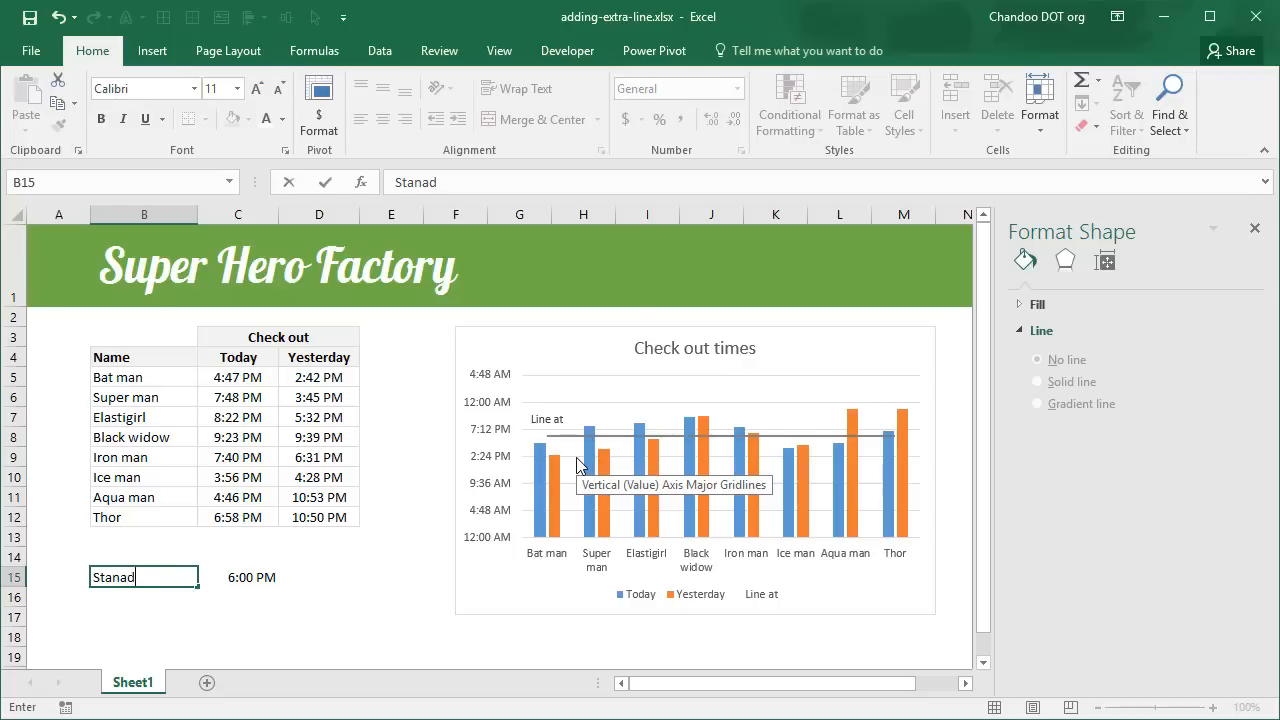
{"action": "type", "text": "dard time"}
{"action": "key", "text": "Enter"}
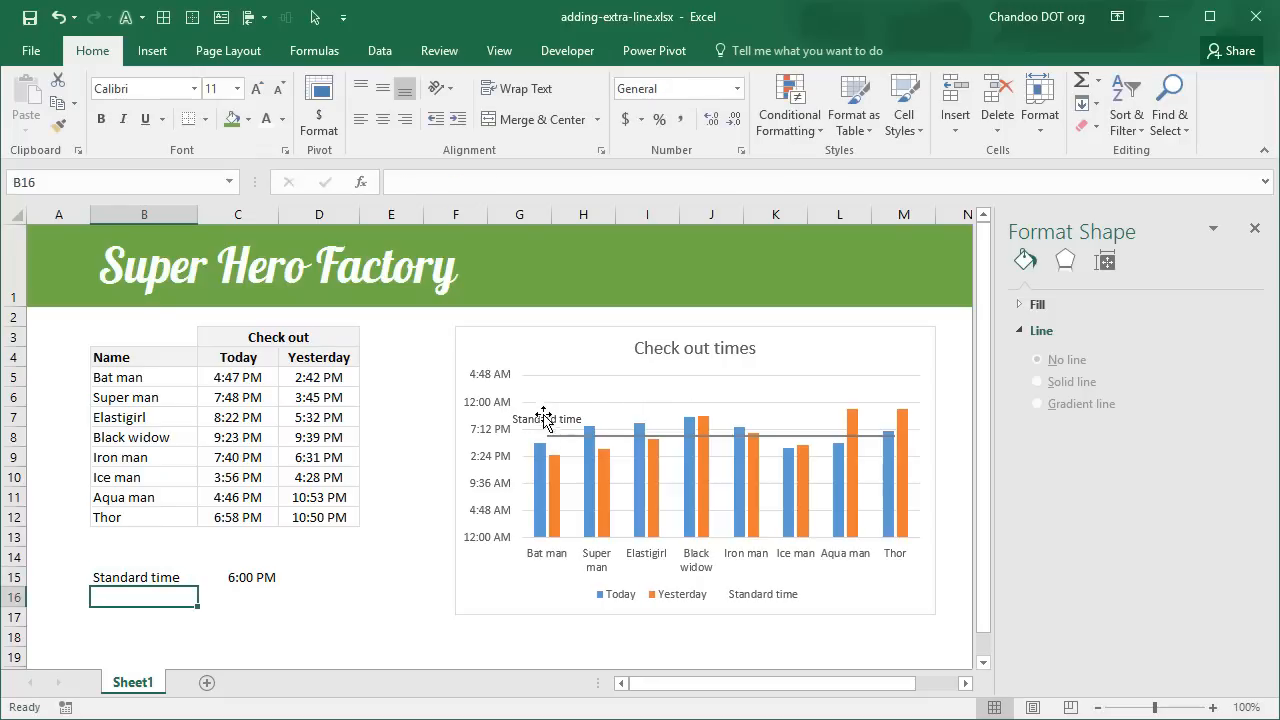
{"action": "left_click", "coordinate": [547, 419]}
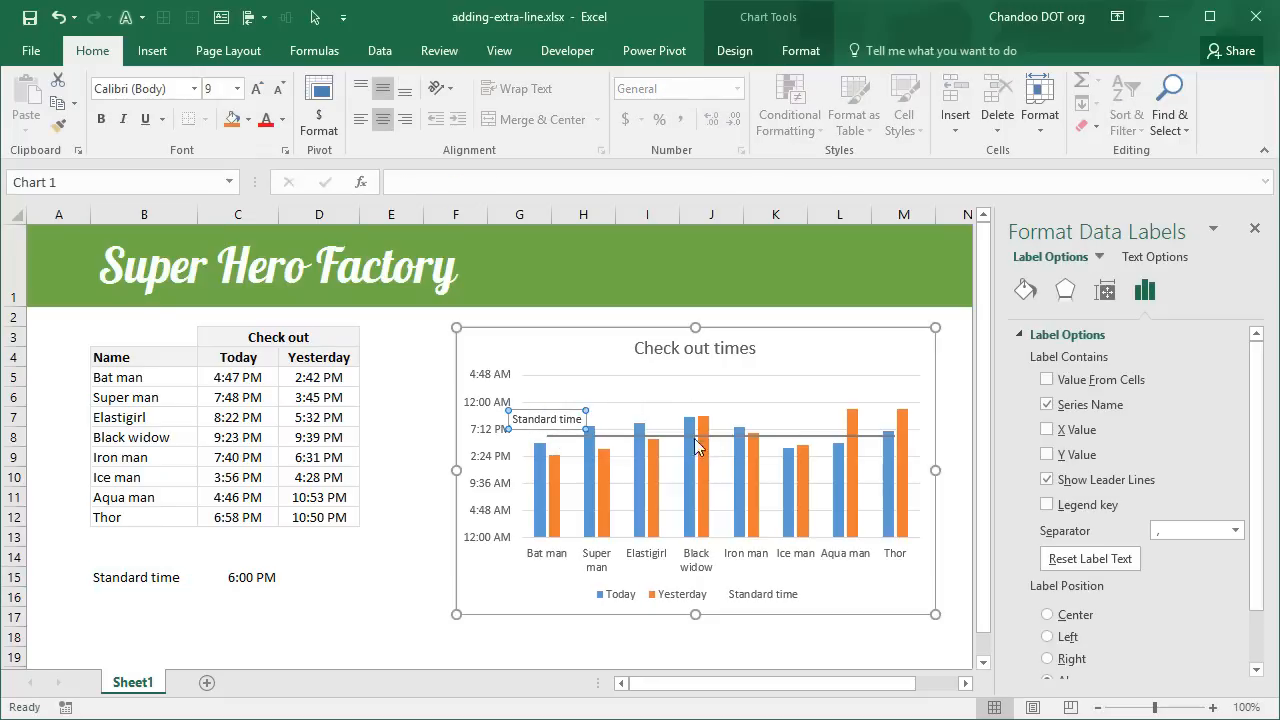
{"action": "mouse_move", "coordinate": [647, 441]}
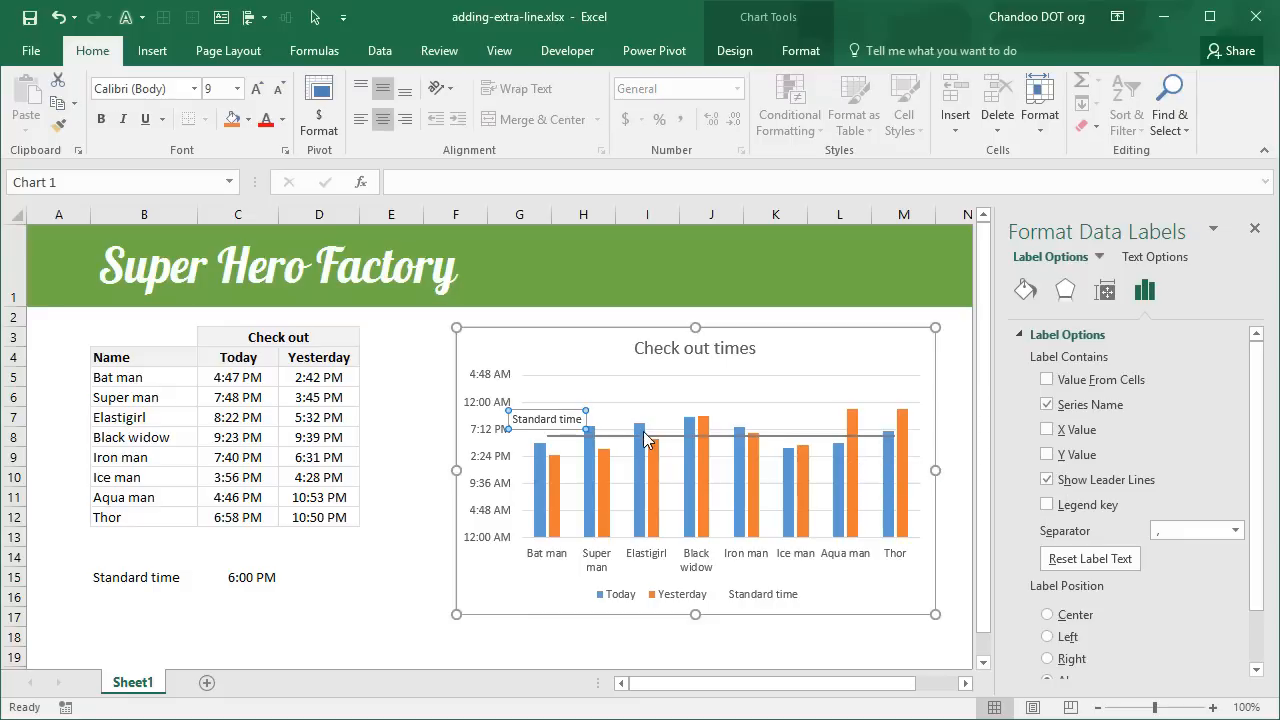
{"action": "mouse_move", "coordinate": [660, 448]}
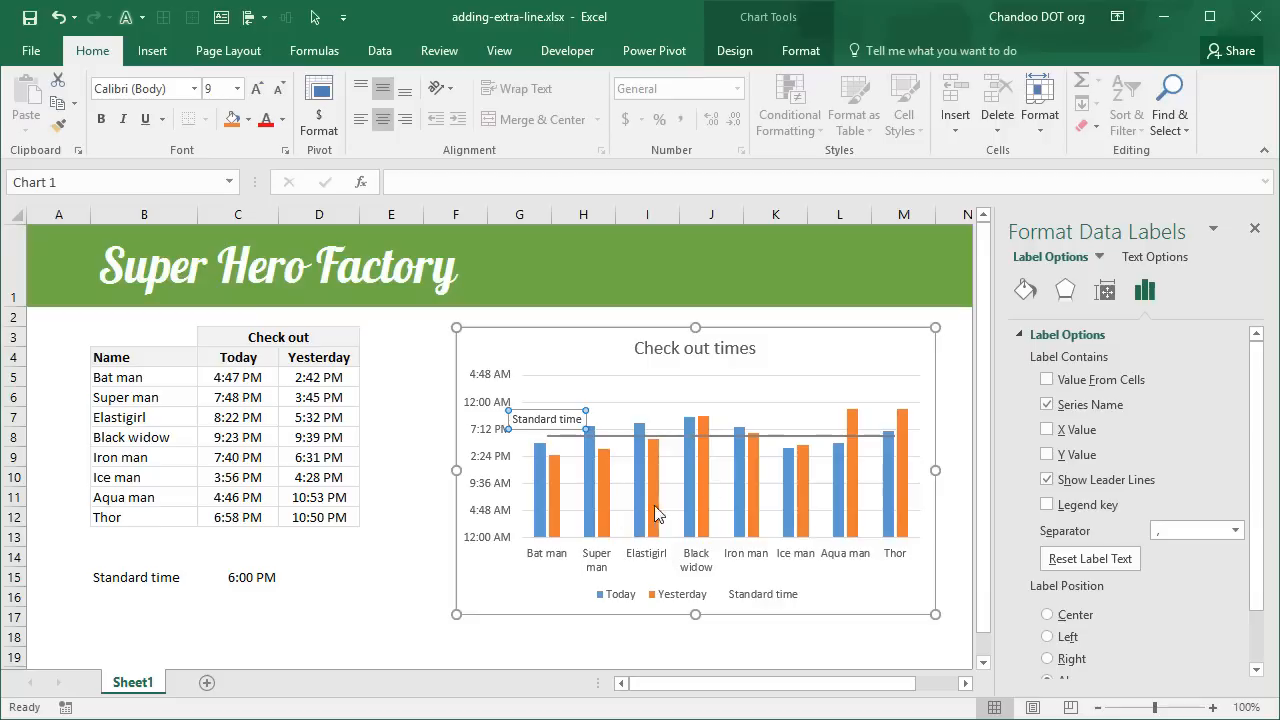
{"action": "mouse_move", "coordinate": [764, 642]}
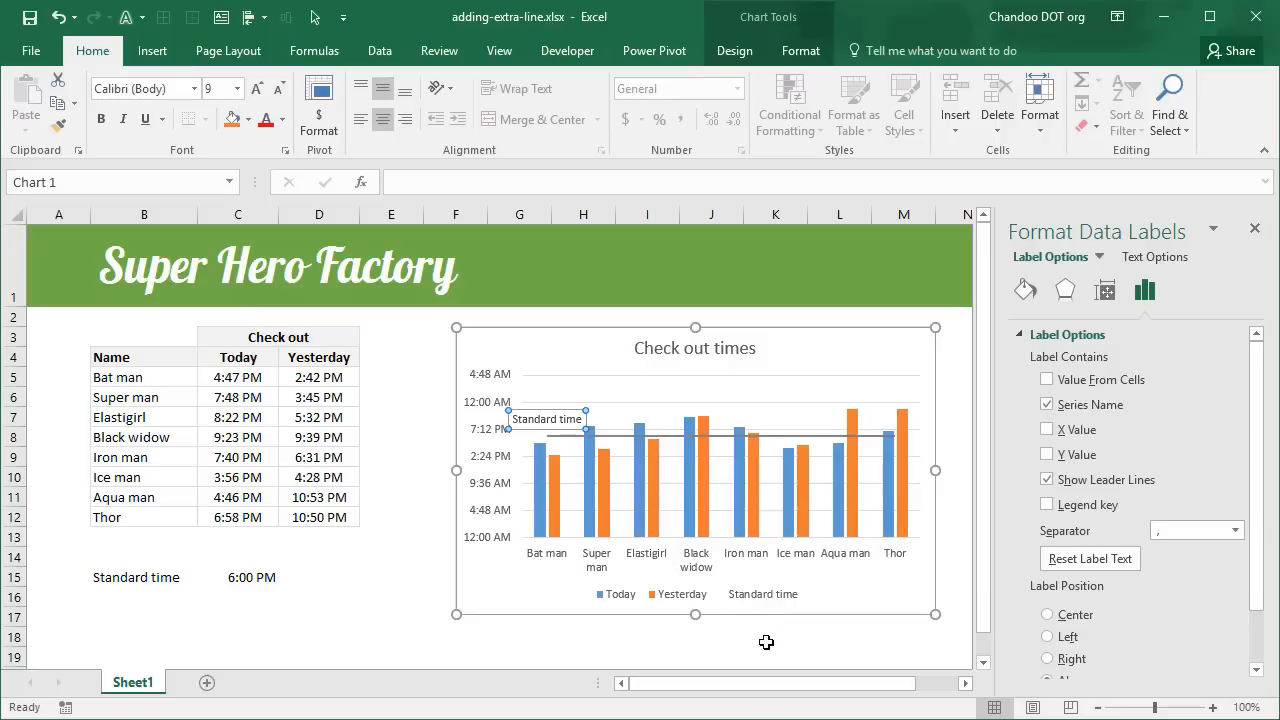
{"action": "mouse_move", "coordinate": [750, 632]}
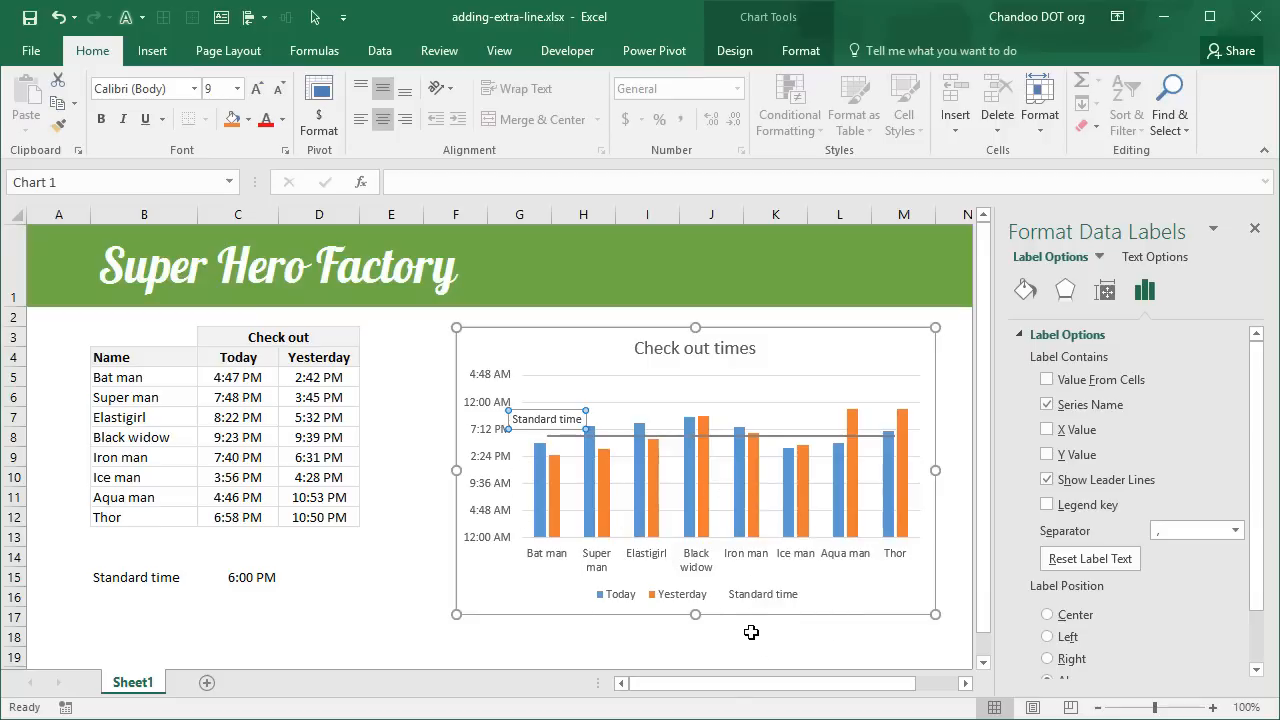
{"action": "mouse_move", "coordinate": [815, 658]}
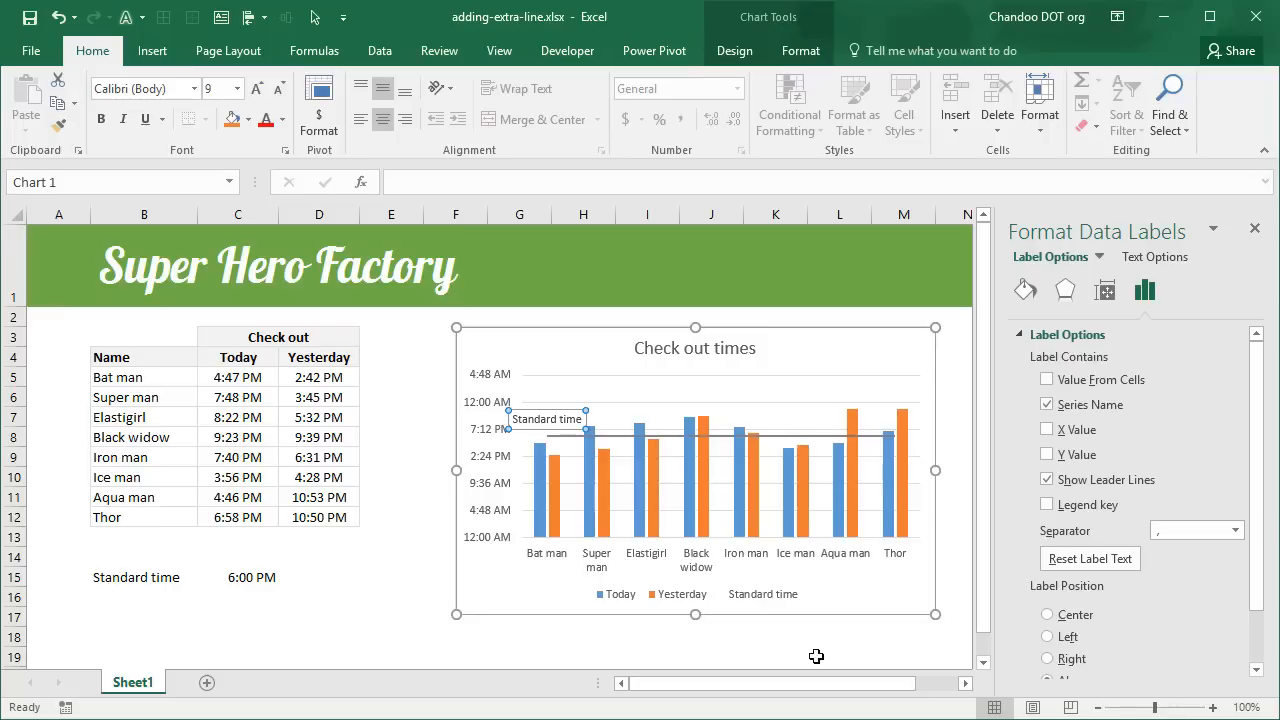
{"action": "left_click", "coordinate": [803, 638]}
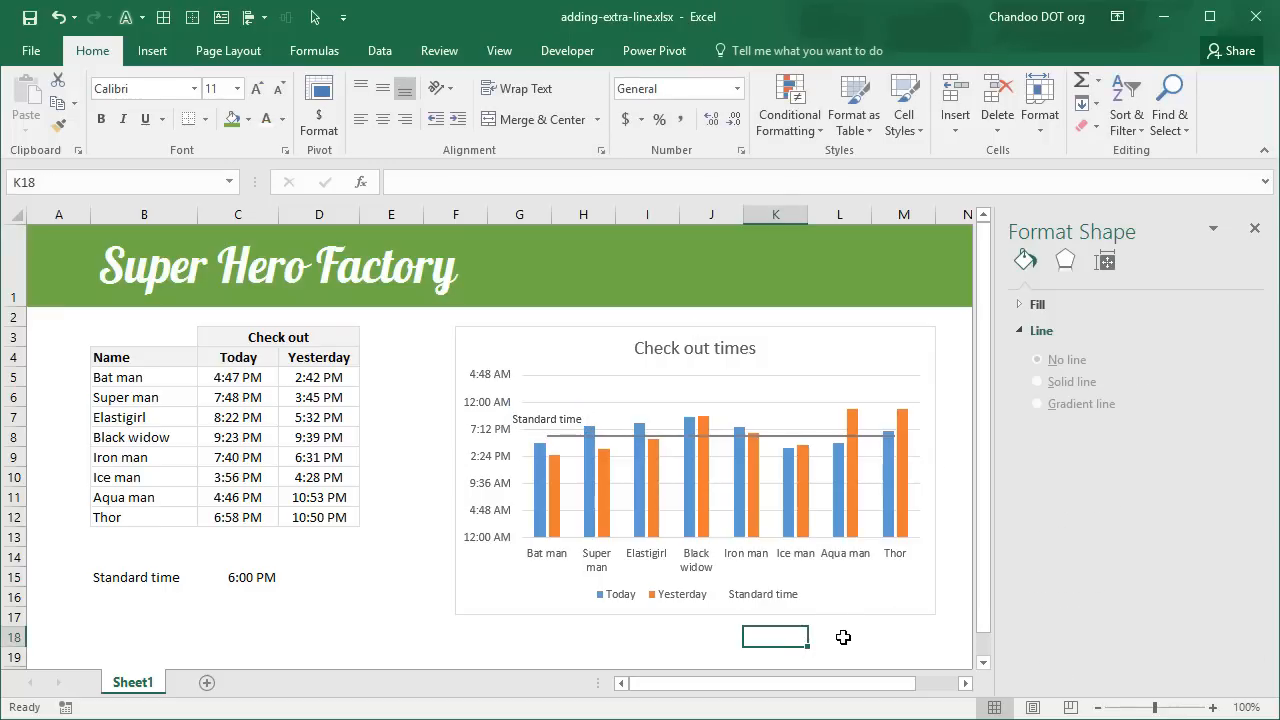